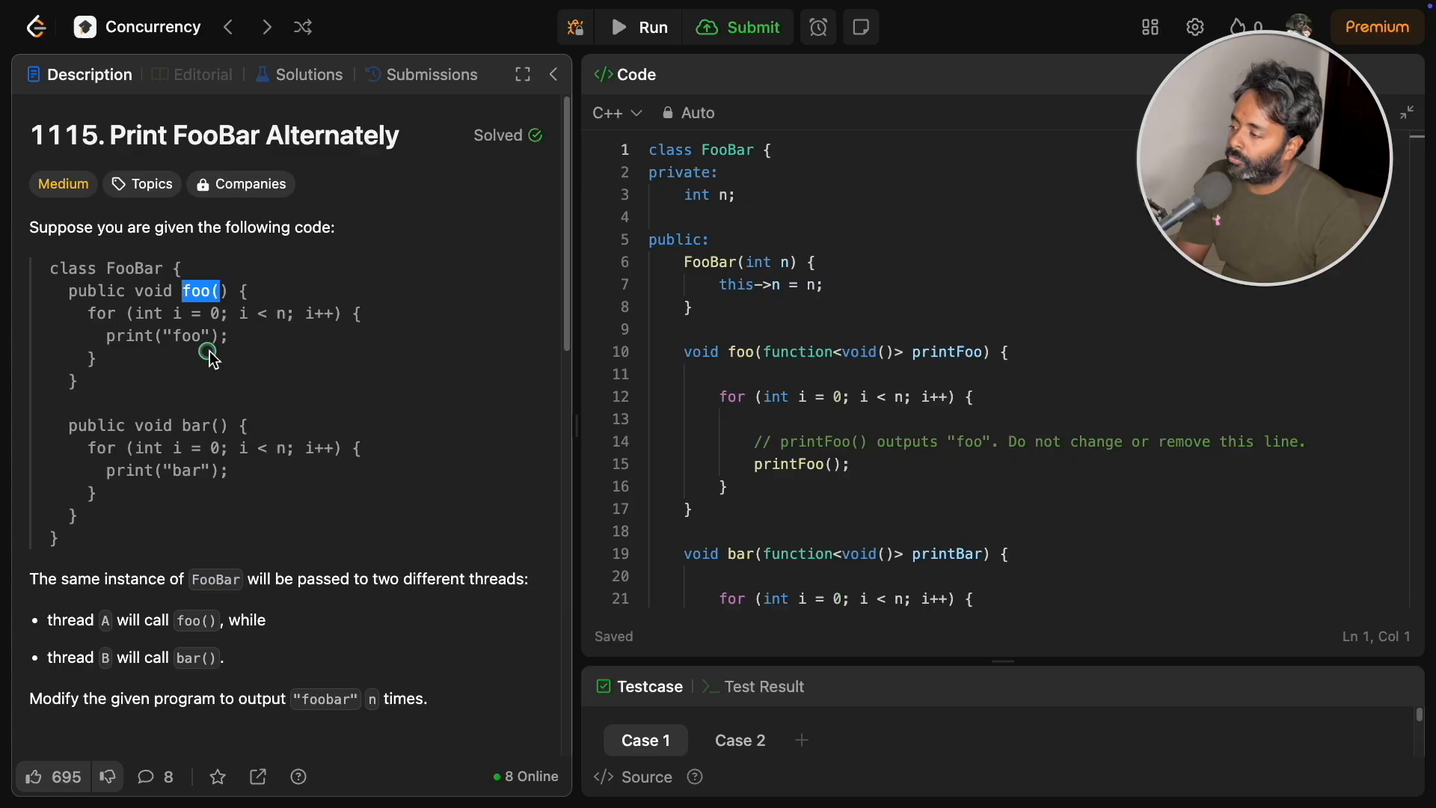
Emphasise foo, bar and the loop bound n in the sample code of the description
{"action": "double_click", "coordinate": [165, 335]}
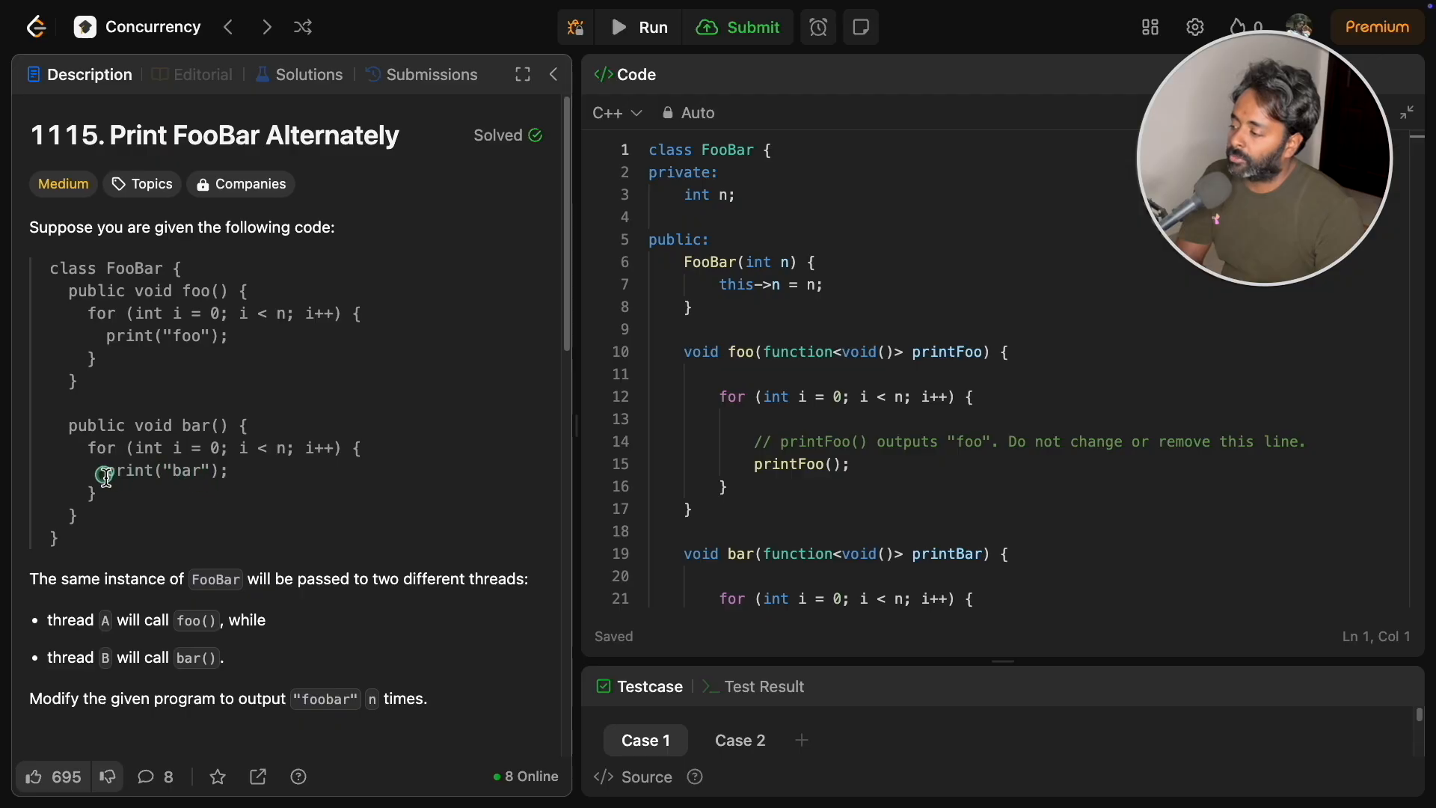
{"action": "double_click", "coordinate": [165, 470]}
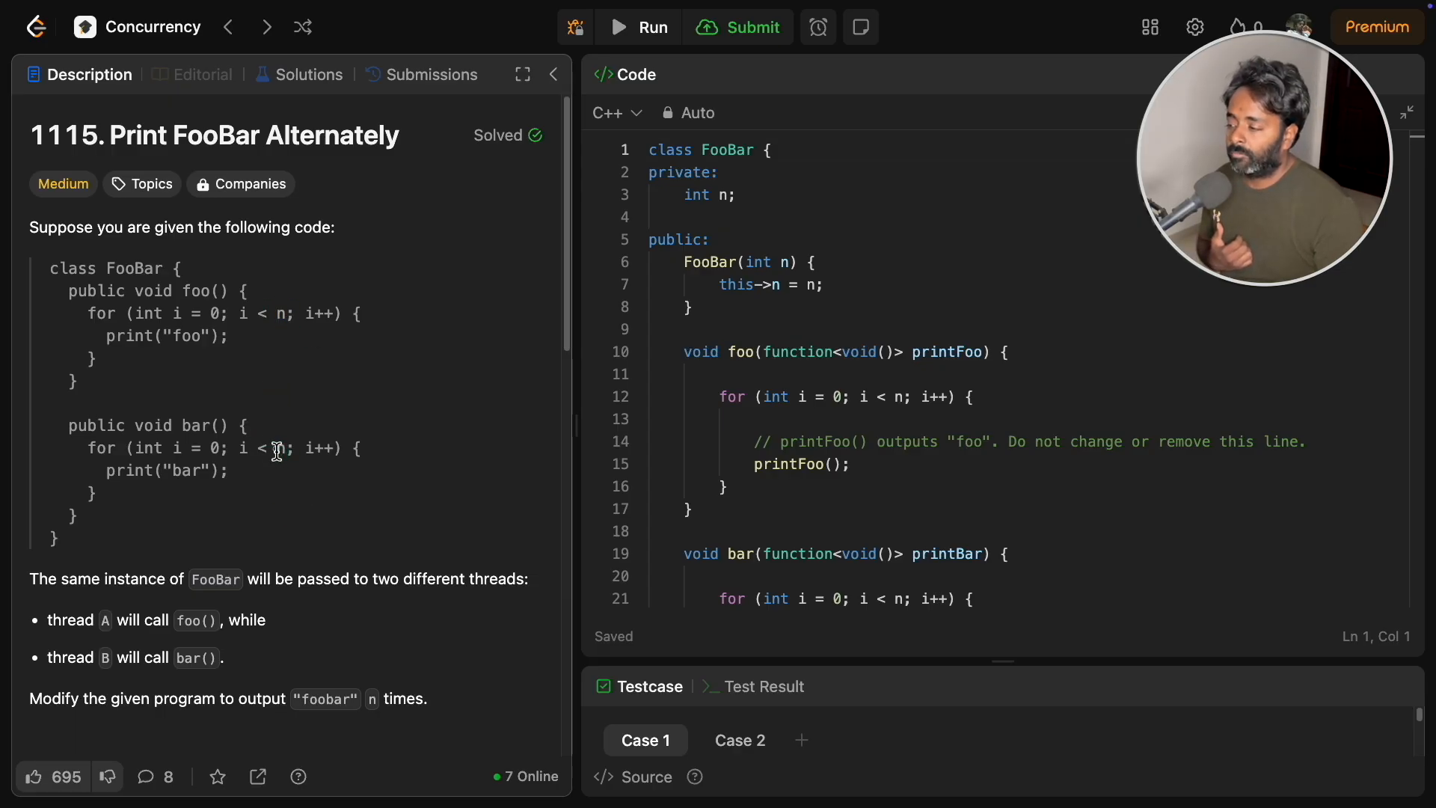
{"action": "double_click", "coordinate": [280, 448]}
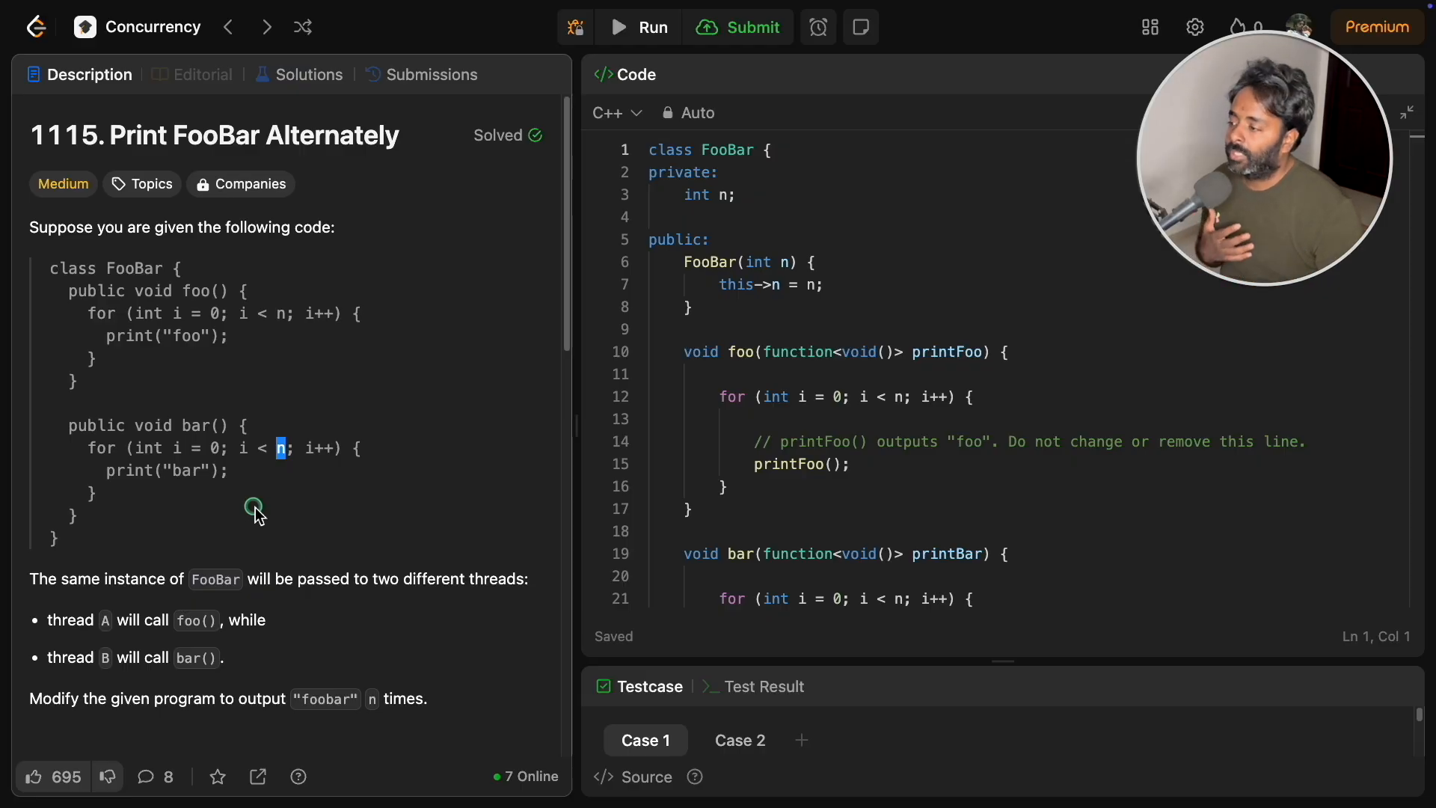
{"action": "mouse_move", "coordinate": [302, 398]}
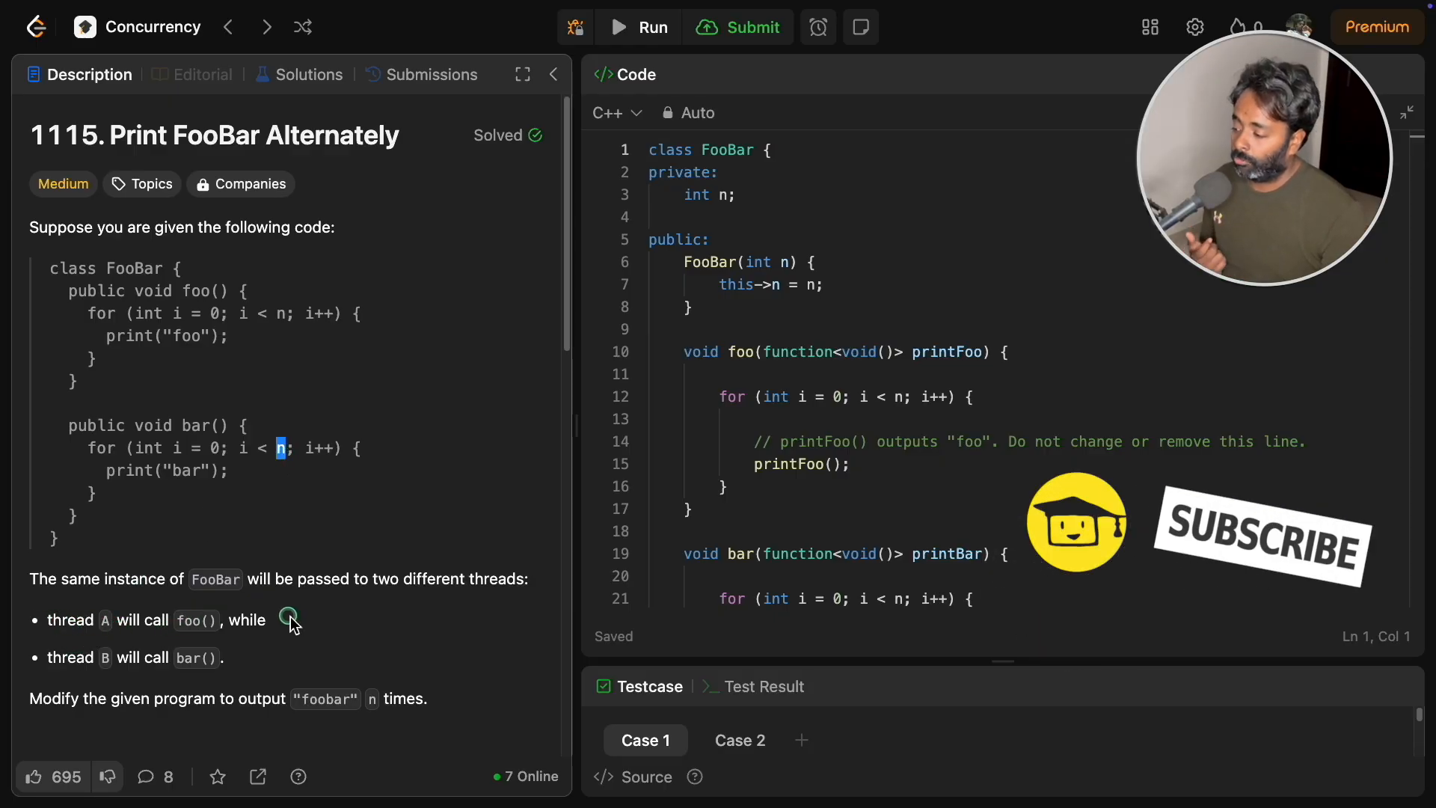
{"action": "mouse_move", "coordinate": [476, 478]}
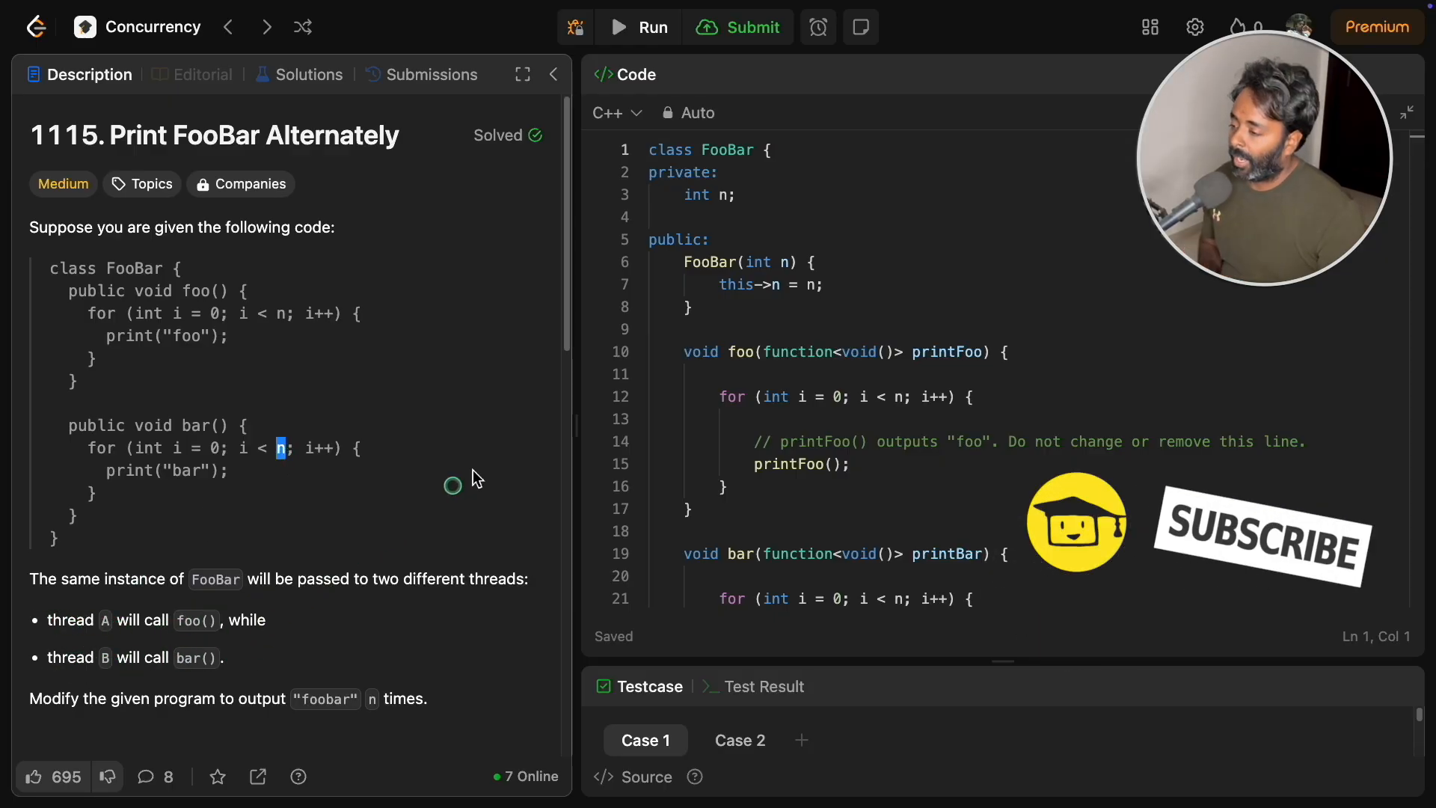
Bring Example 1, Example 2 and the constraints into view, emphasising the foobar and foo outputs
{"action": "scroll", "scroll_direction": "down", "scroll_amount": 3}
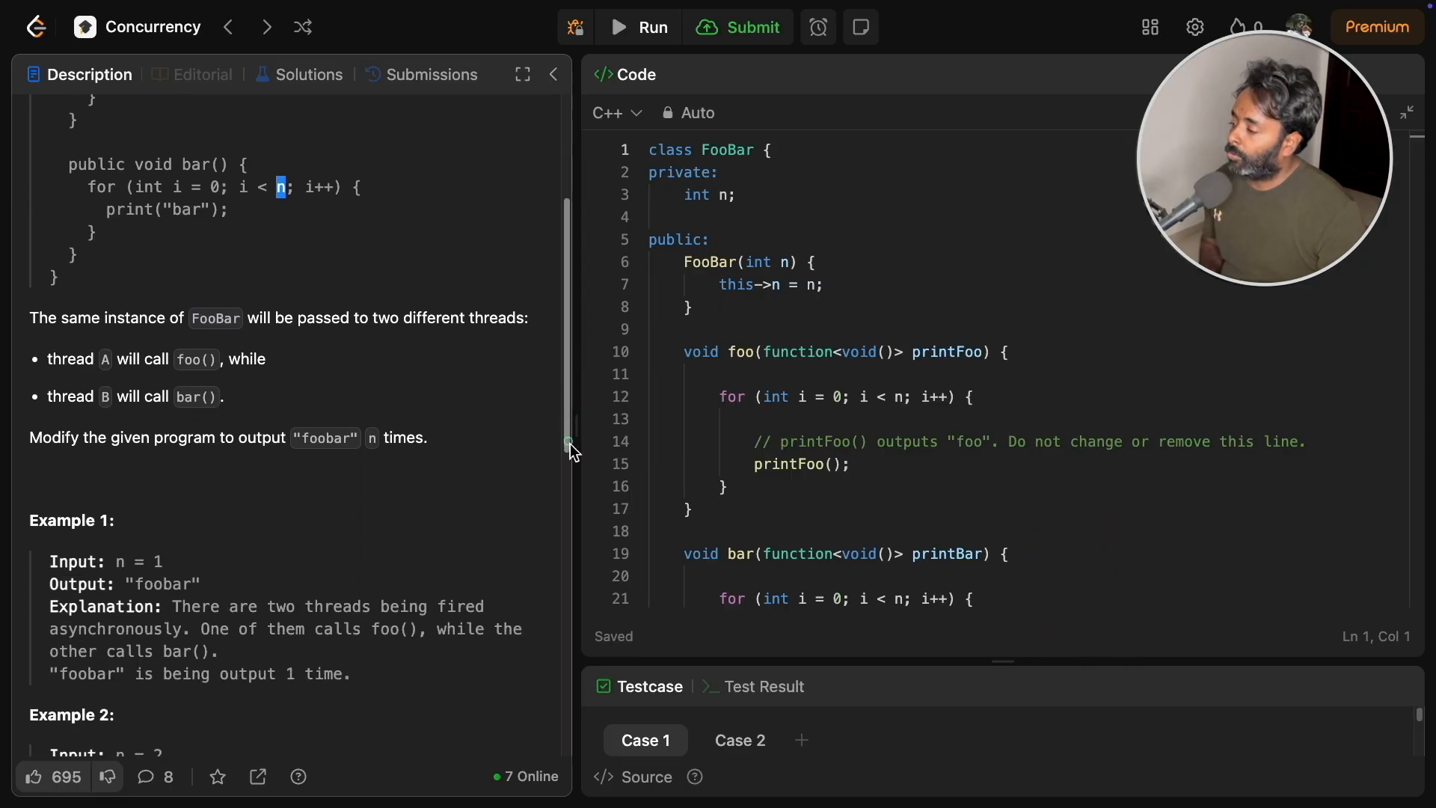
{"action": "scroll", "scroll_direction": "down", "scroll_amount": 3}
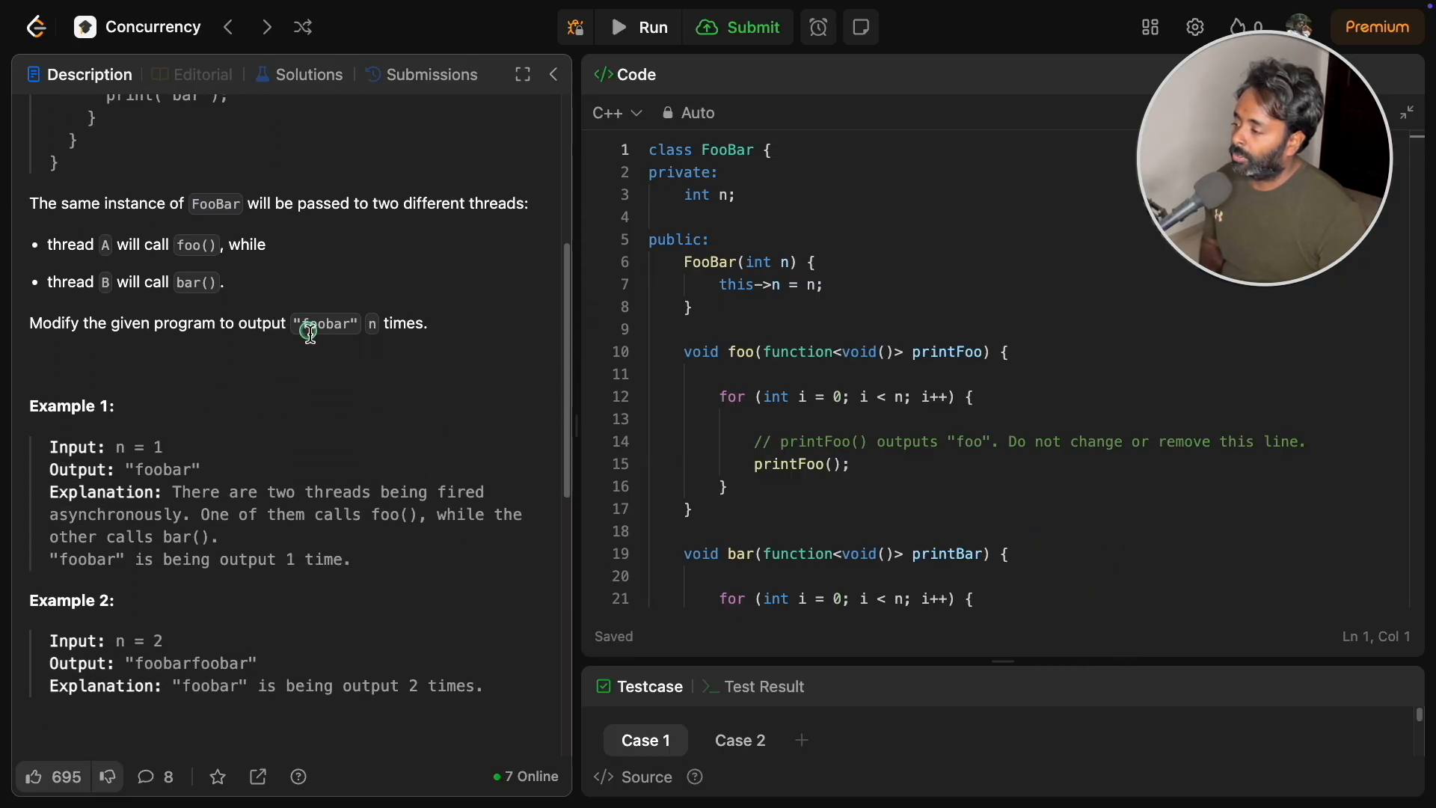
{"action": "mouse_move", "coordinate": [450, 330]}
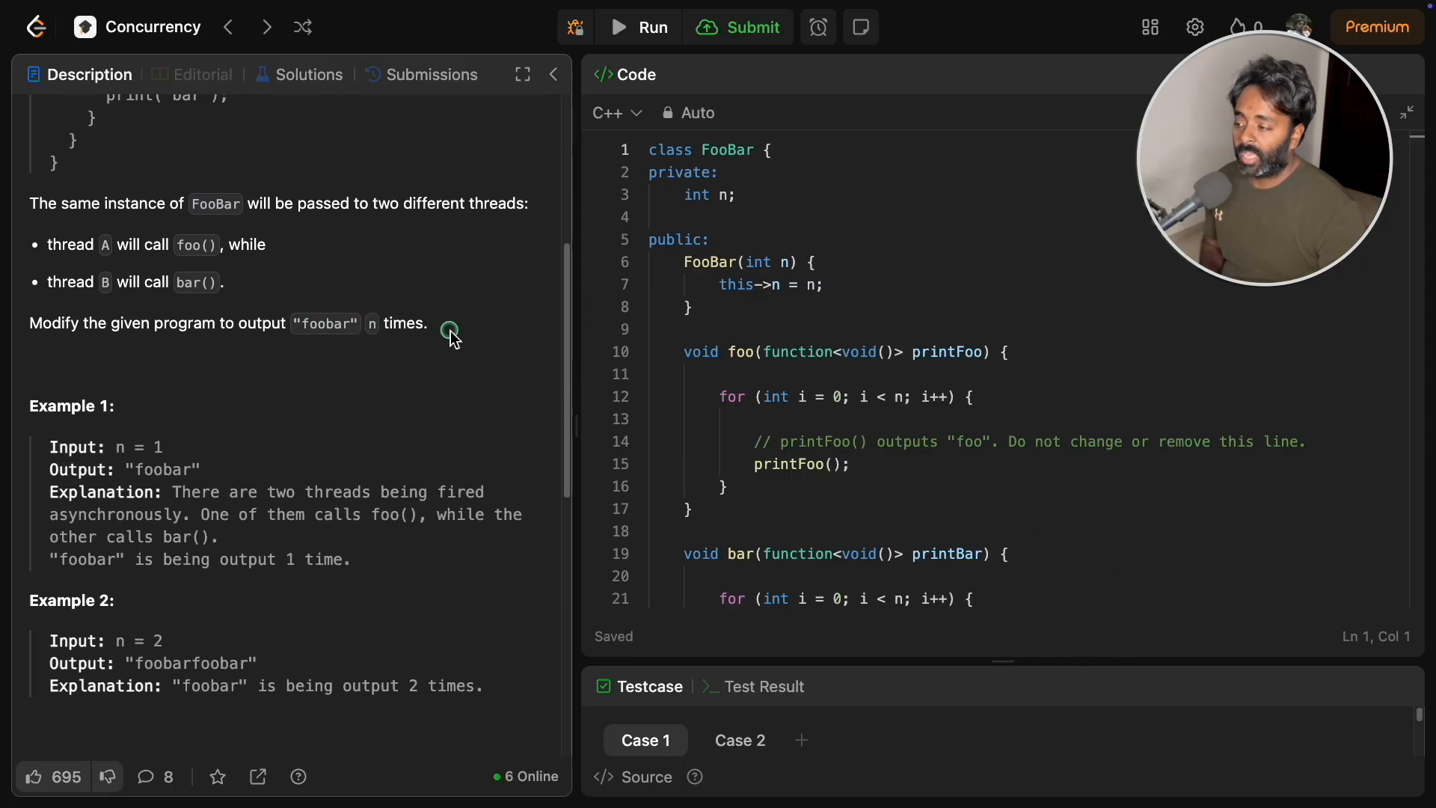
{"action": "scroll", "scroll_direction": "down", "scroll_amount": 3}
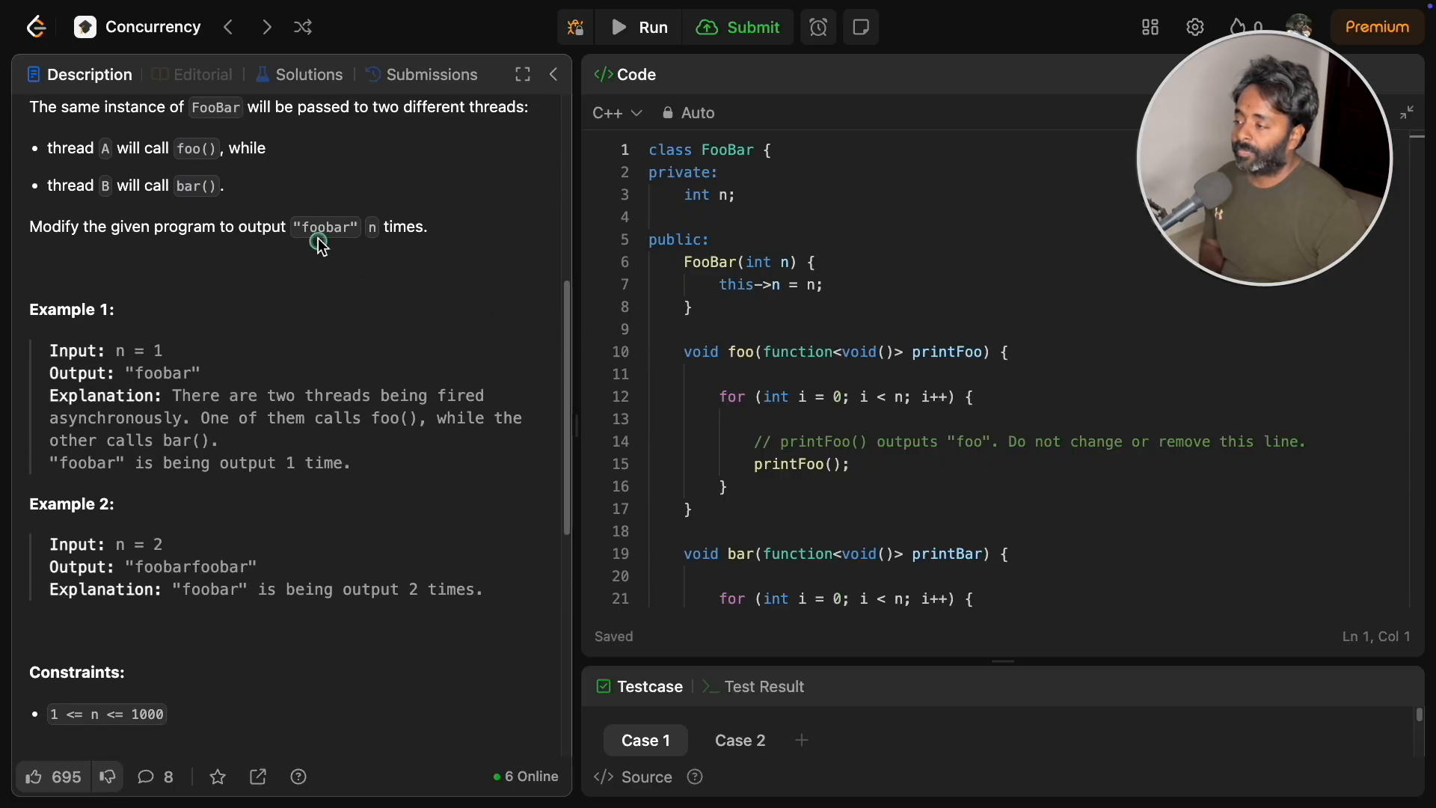
{"action": "mouse_move", "coordinate": [385, 243]}
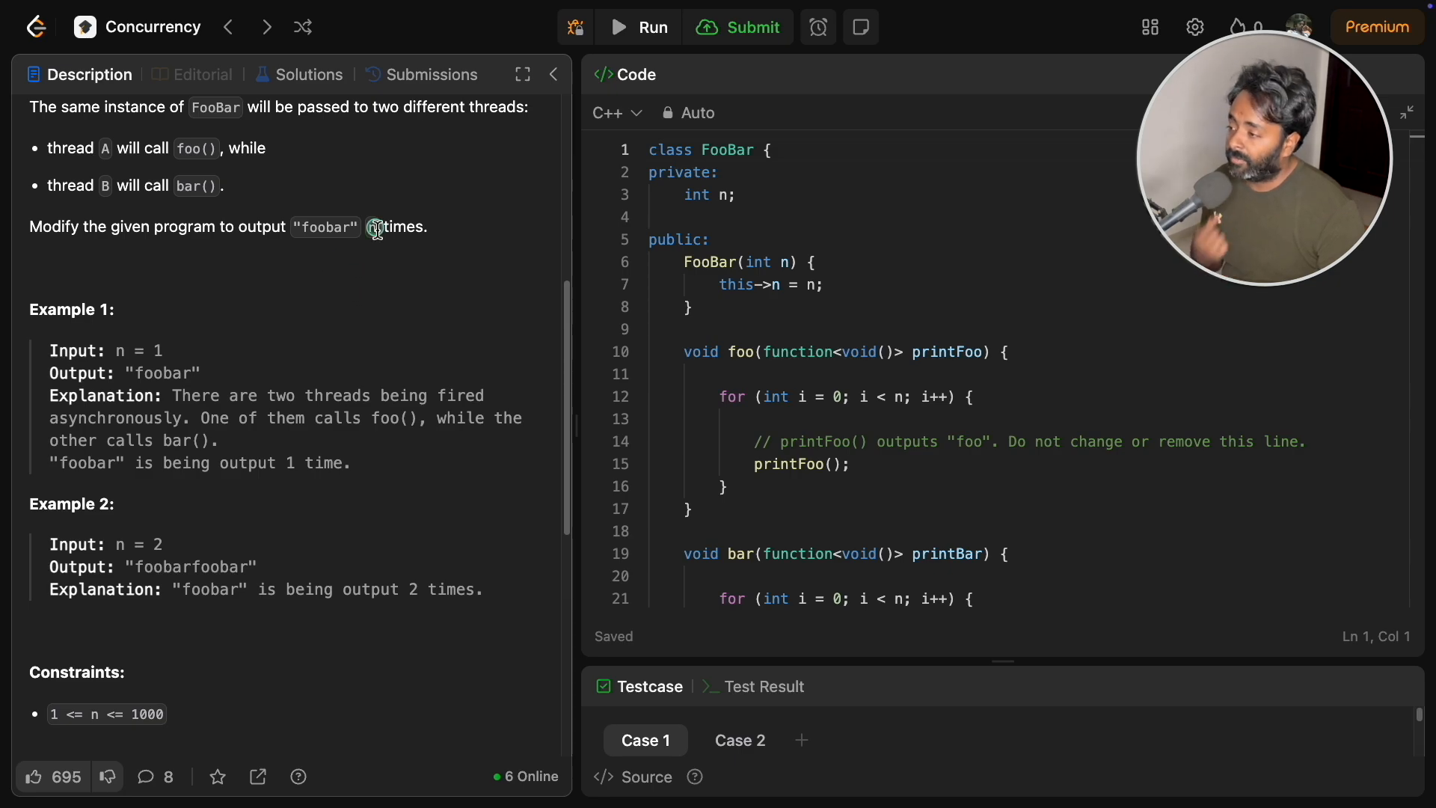
{"action": "double_click", "coordinate": [323, 228]}
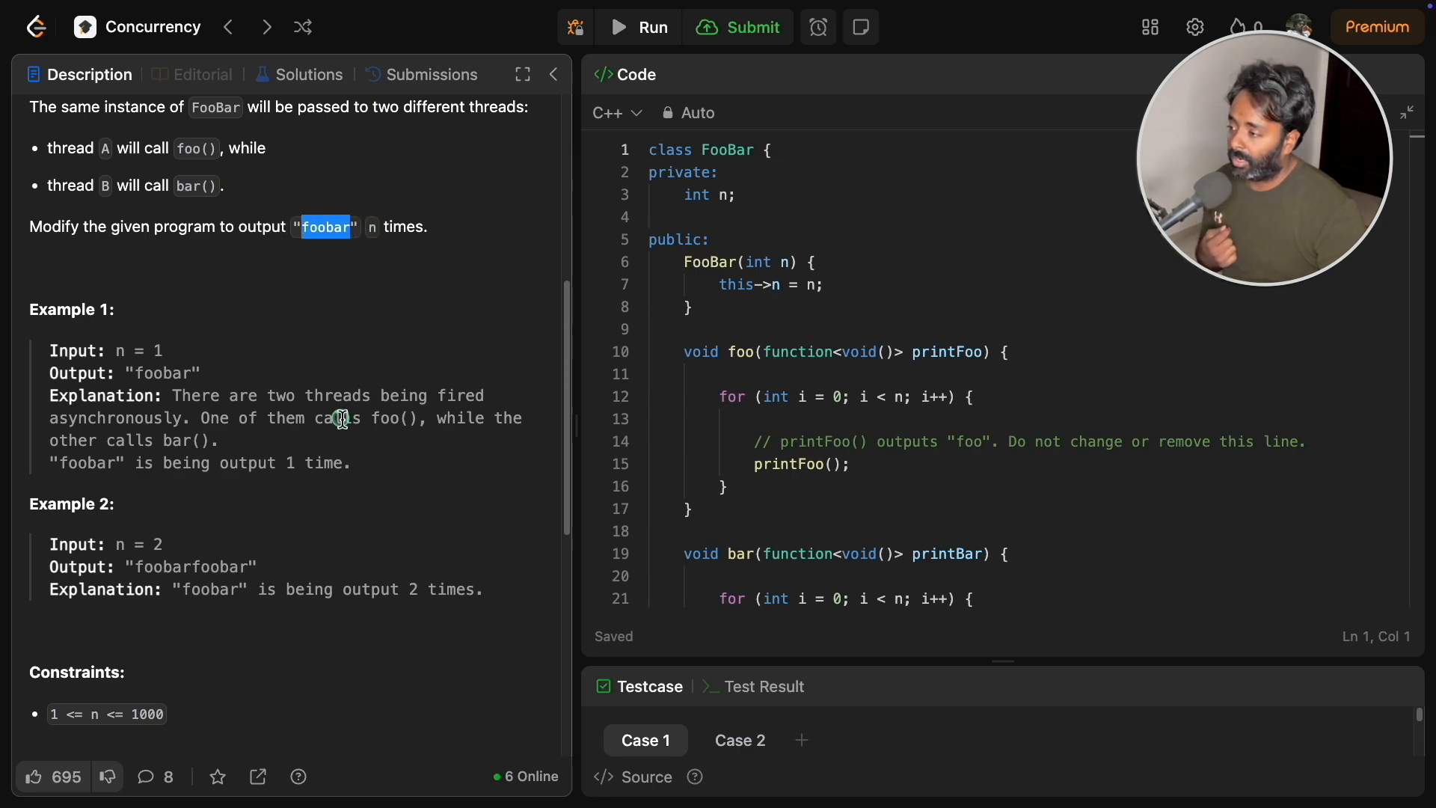
{"action": "mouse_move", "coordinate": [156, 544]}
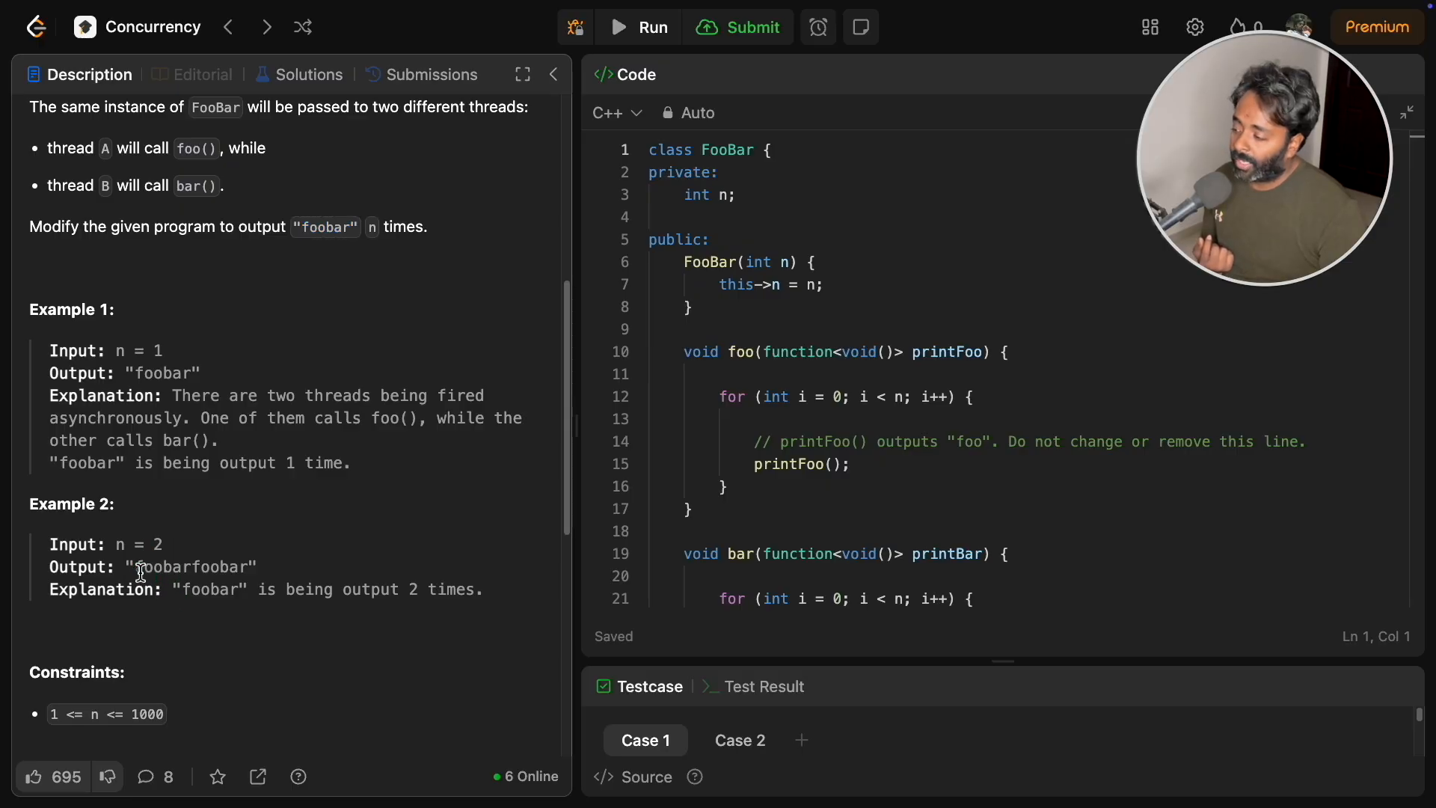
{"action": "double_click", "coordinate": [160, 566]}
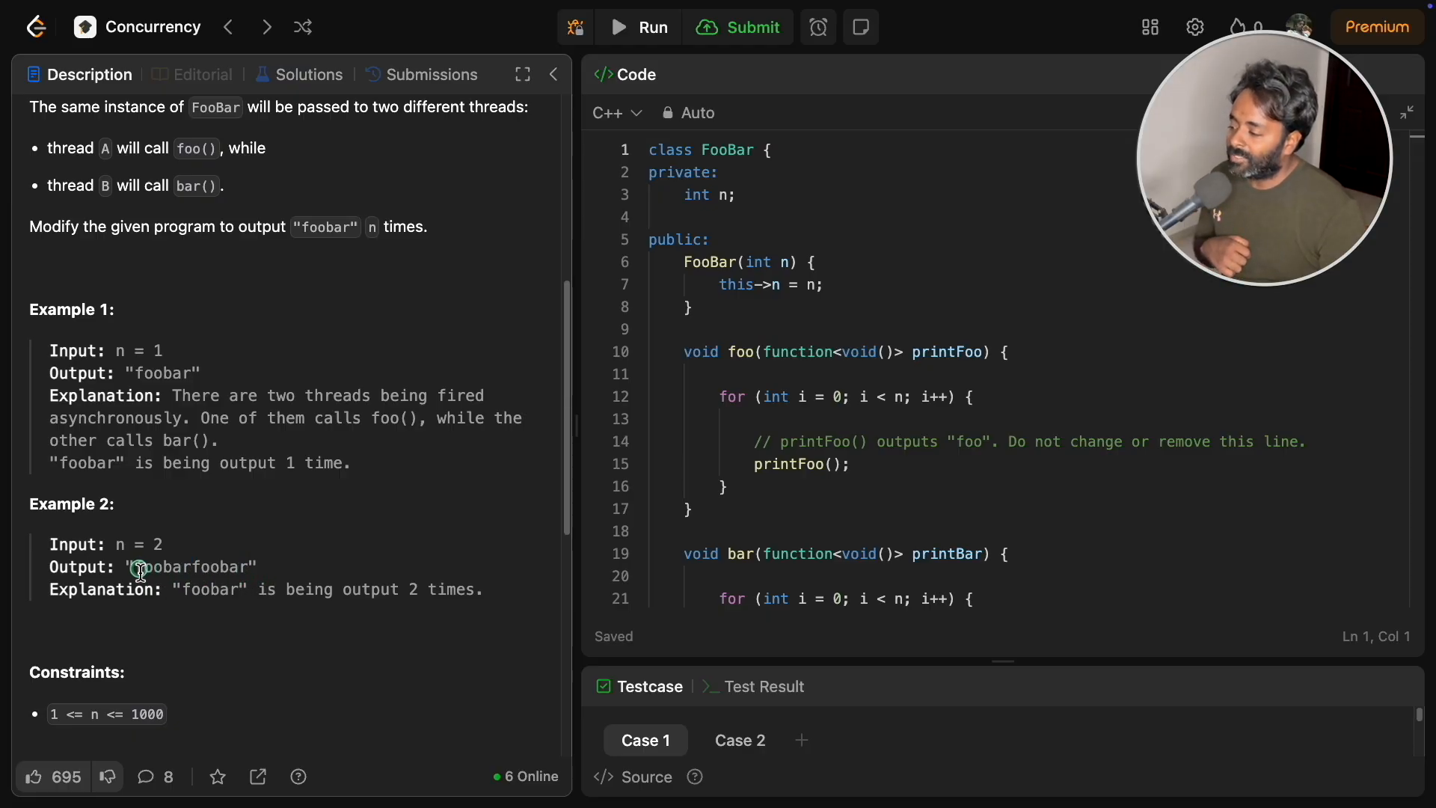
{"action": "double_click", "coordinate": [150, 565]}
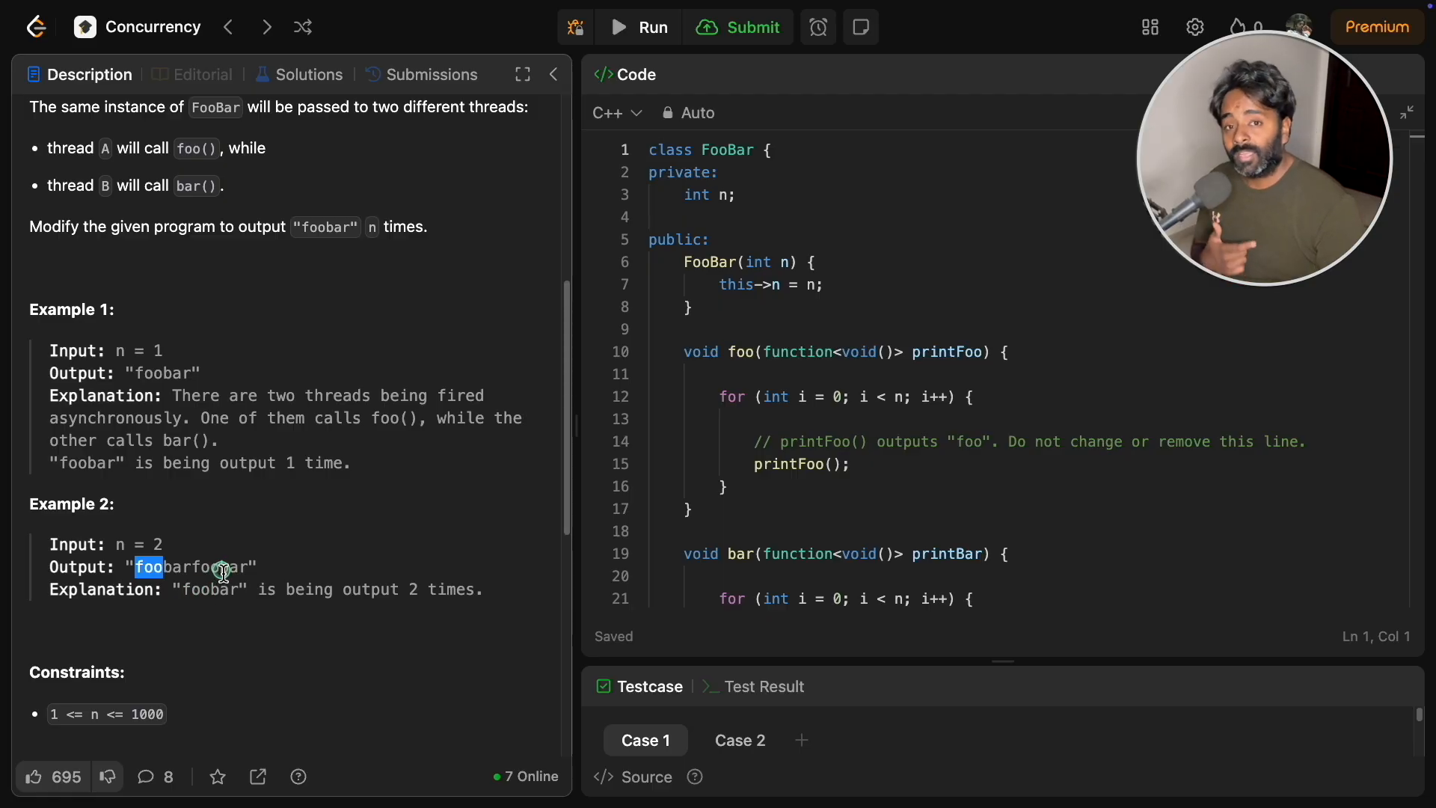
{"action": "mouse_move", "coordinate": [241, 535]}
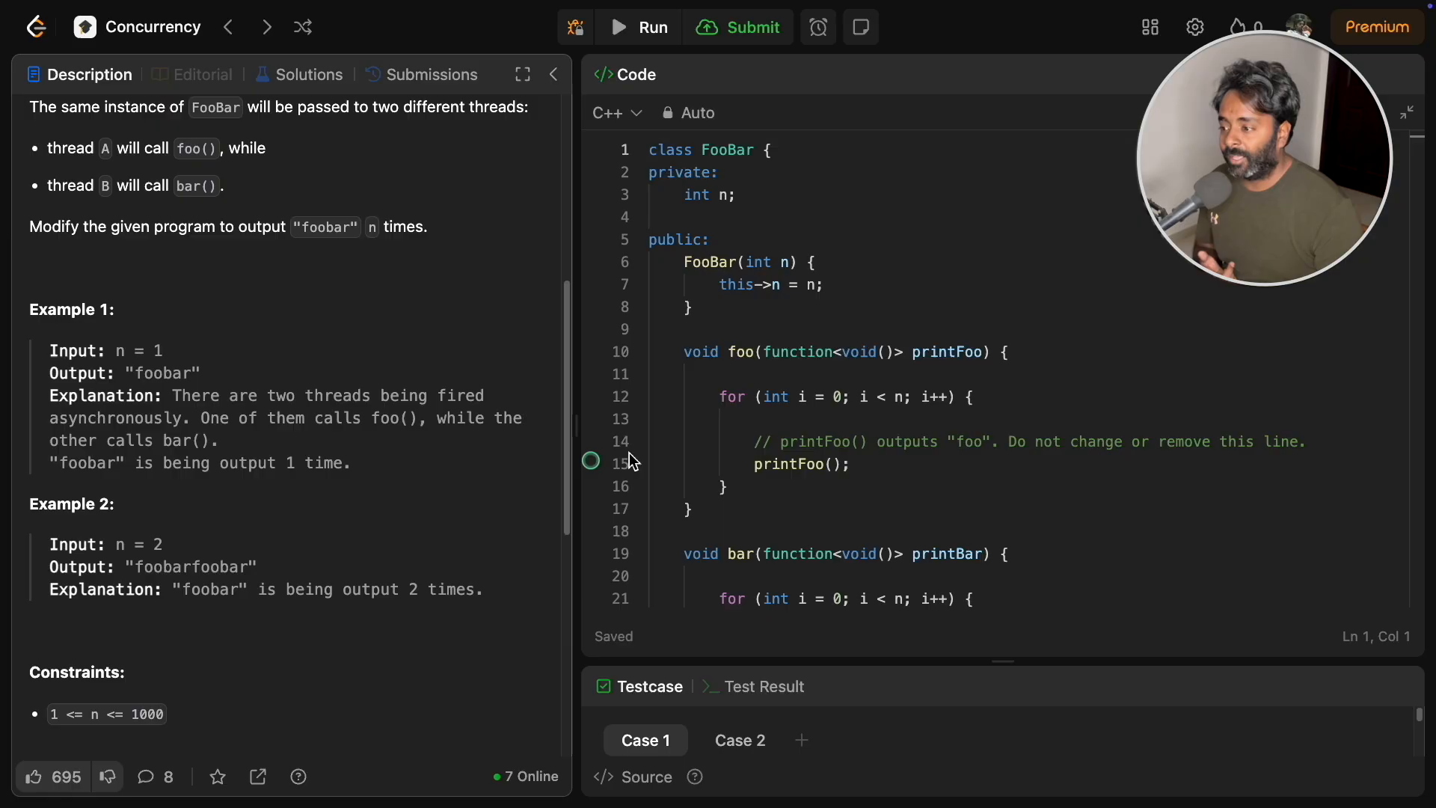
{"action": "double_click", "coordinate": [751, 351]}
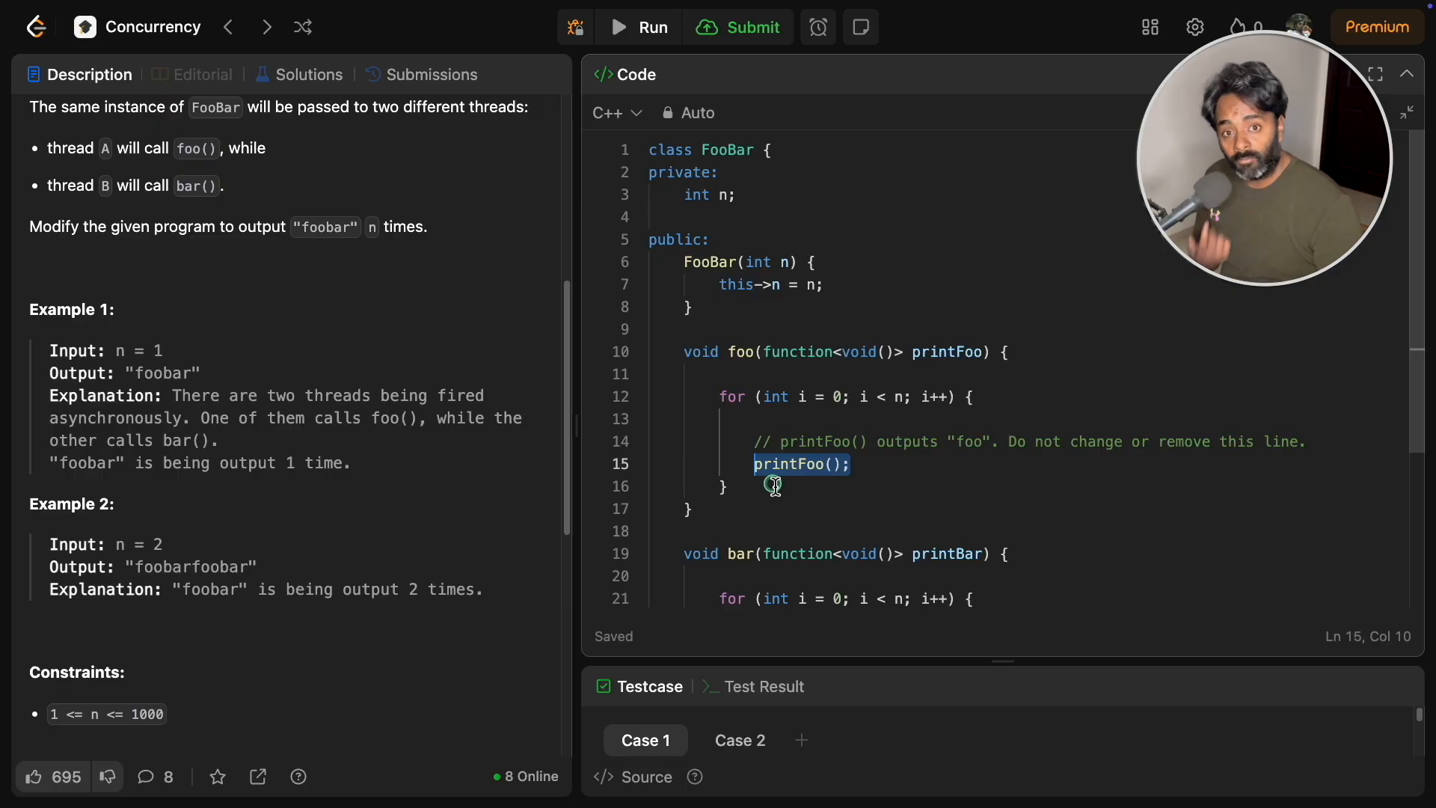
{"action": "mouse_move", "coordinate": [726, 487]}
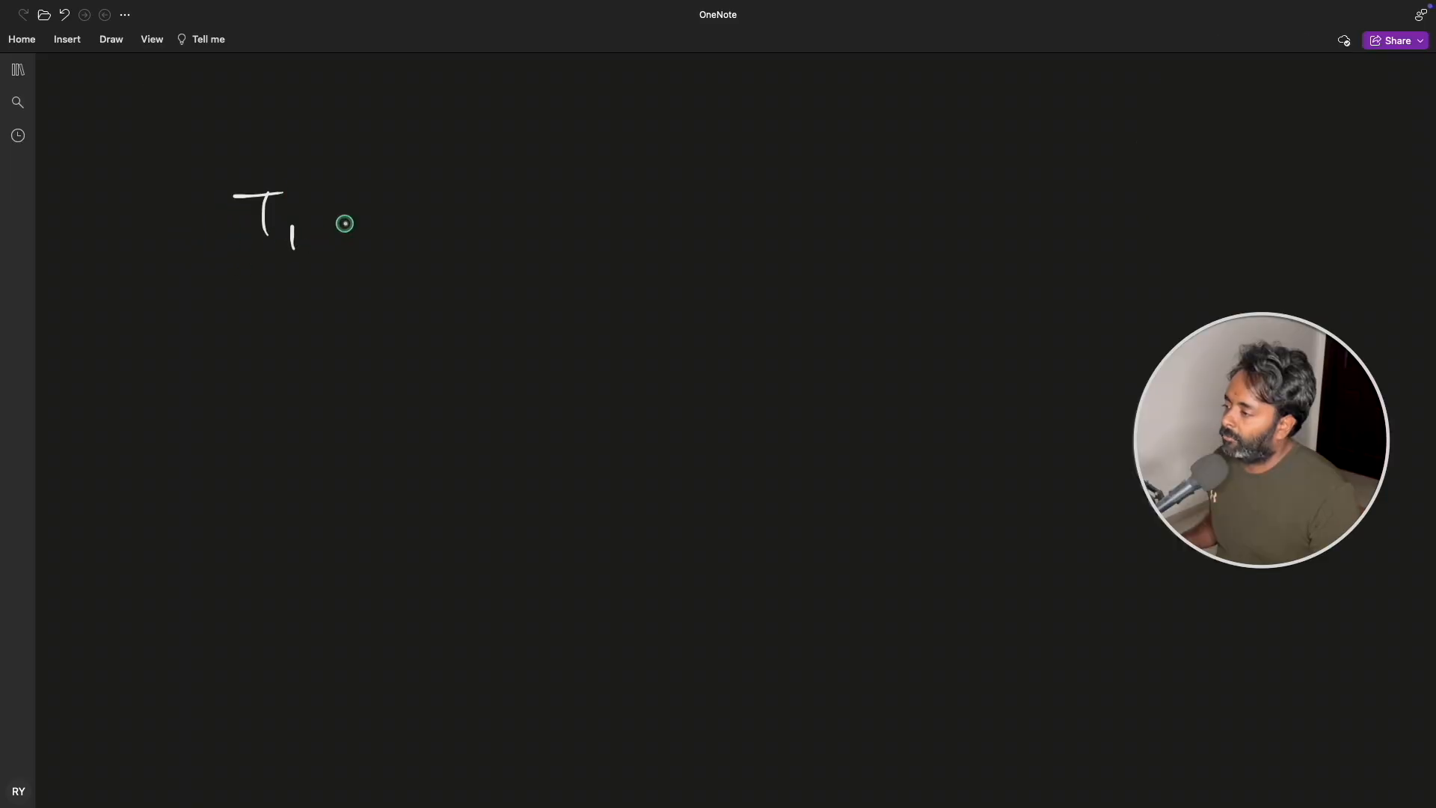
Sketch T1 → foo( ), T2 → bar( ) and a shared 'foobar obj', with underlines
{"action": "left_click_drag", "start_coordinate": [329, 218], "coordinate": [568, 218]}
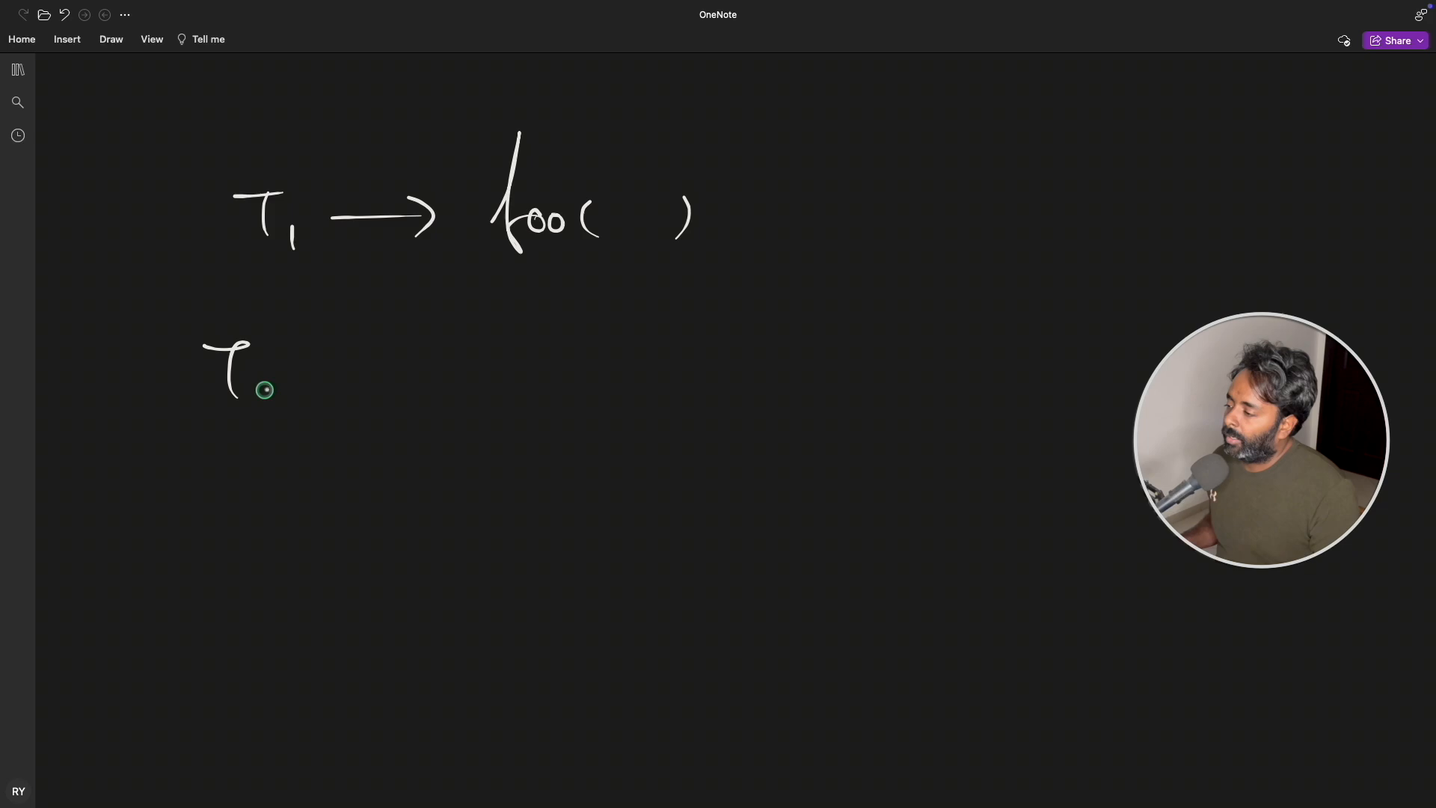
{"action": "left_click_drag", "start_coordinate": [266, 389], "coordinate": [558, 393]}
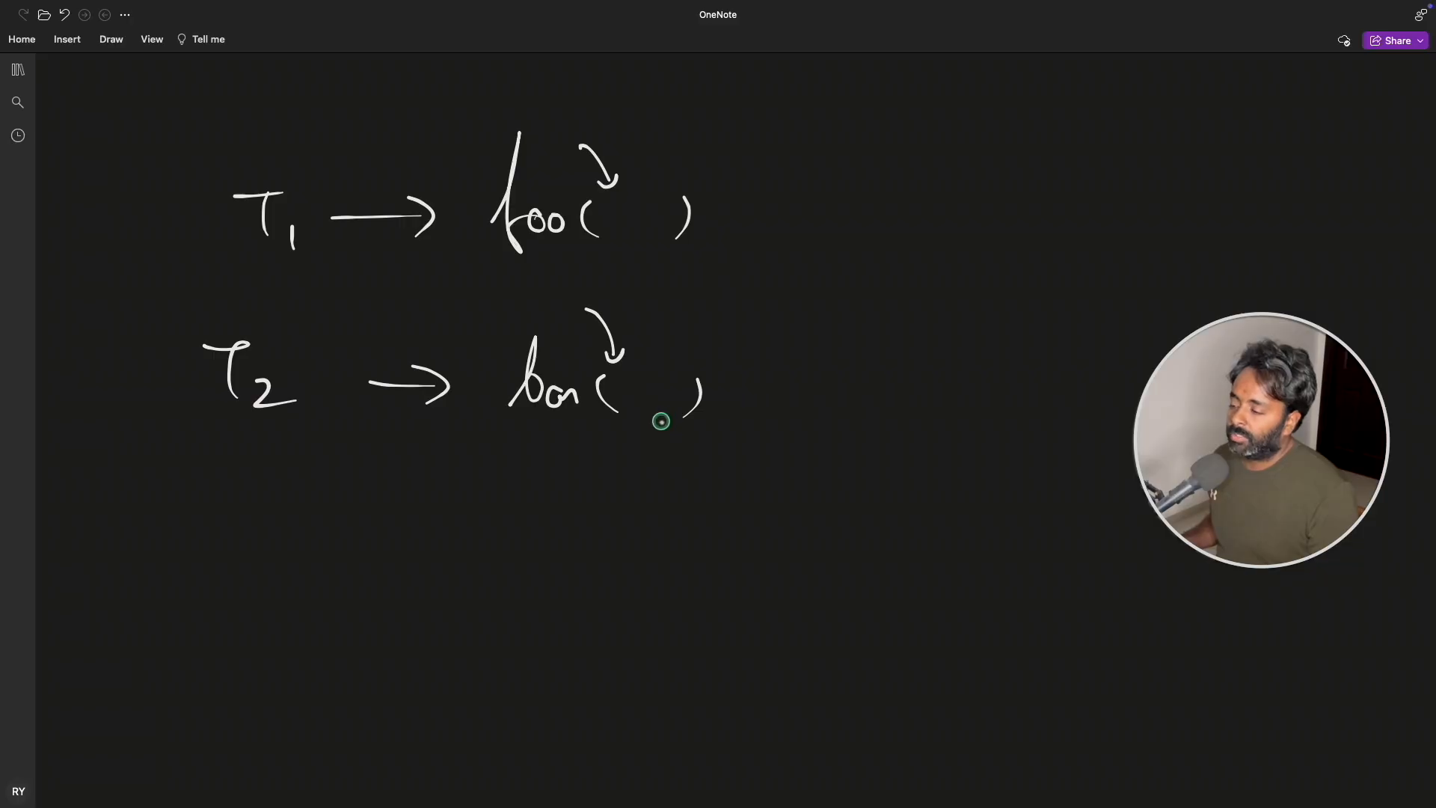
{"action": "mouse_move", "coordinate": [1002, 202]}
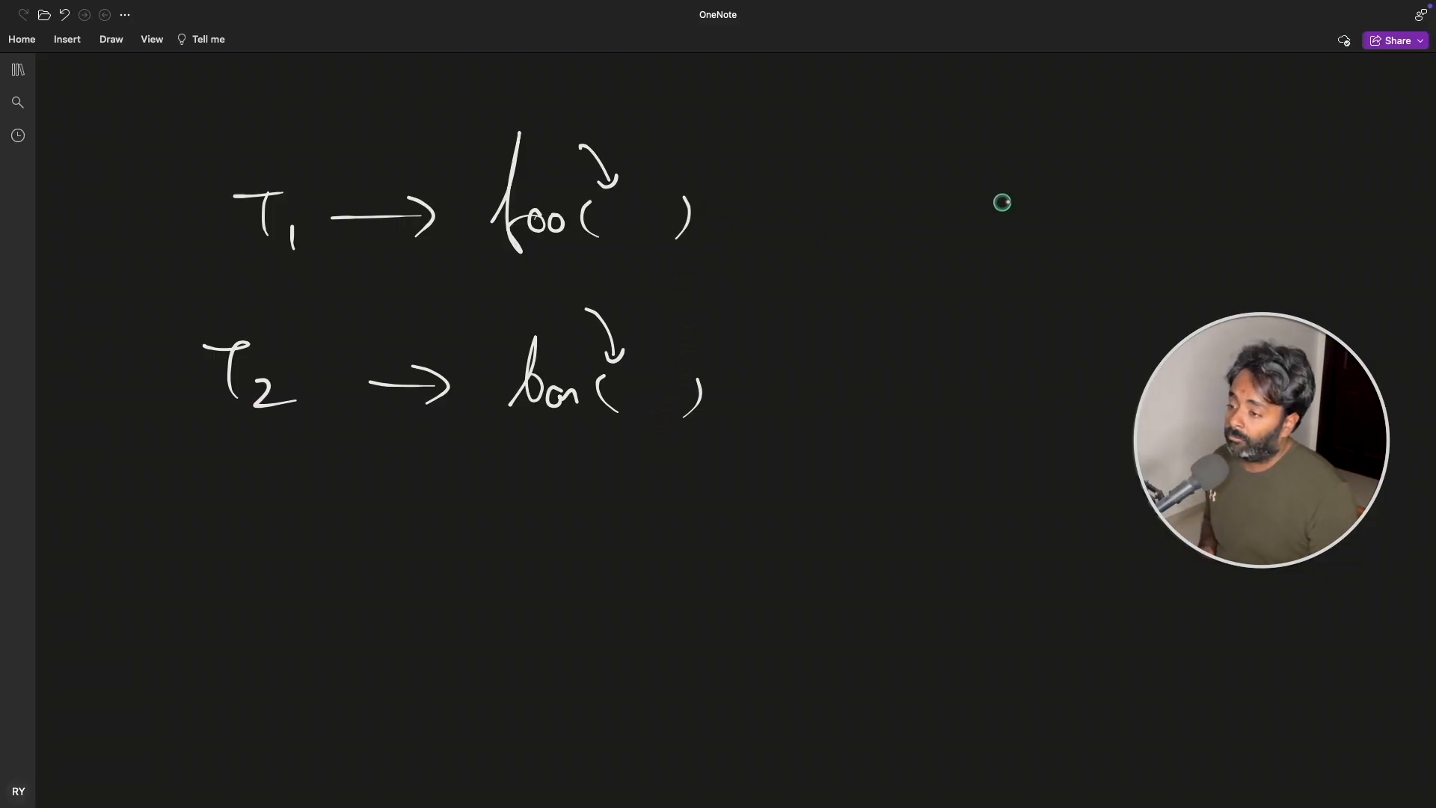
{"action": "left_click_drag", "start_coordinate": [924, 138], "coordinate": [1006, 216]}
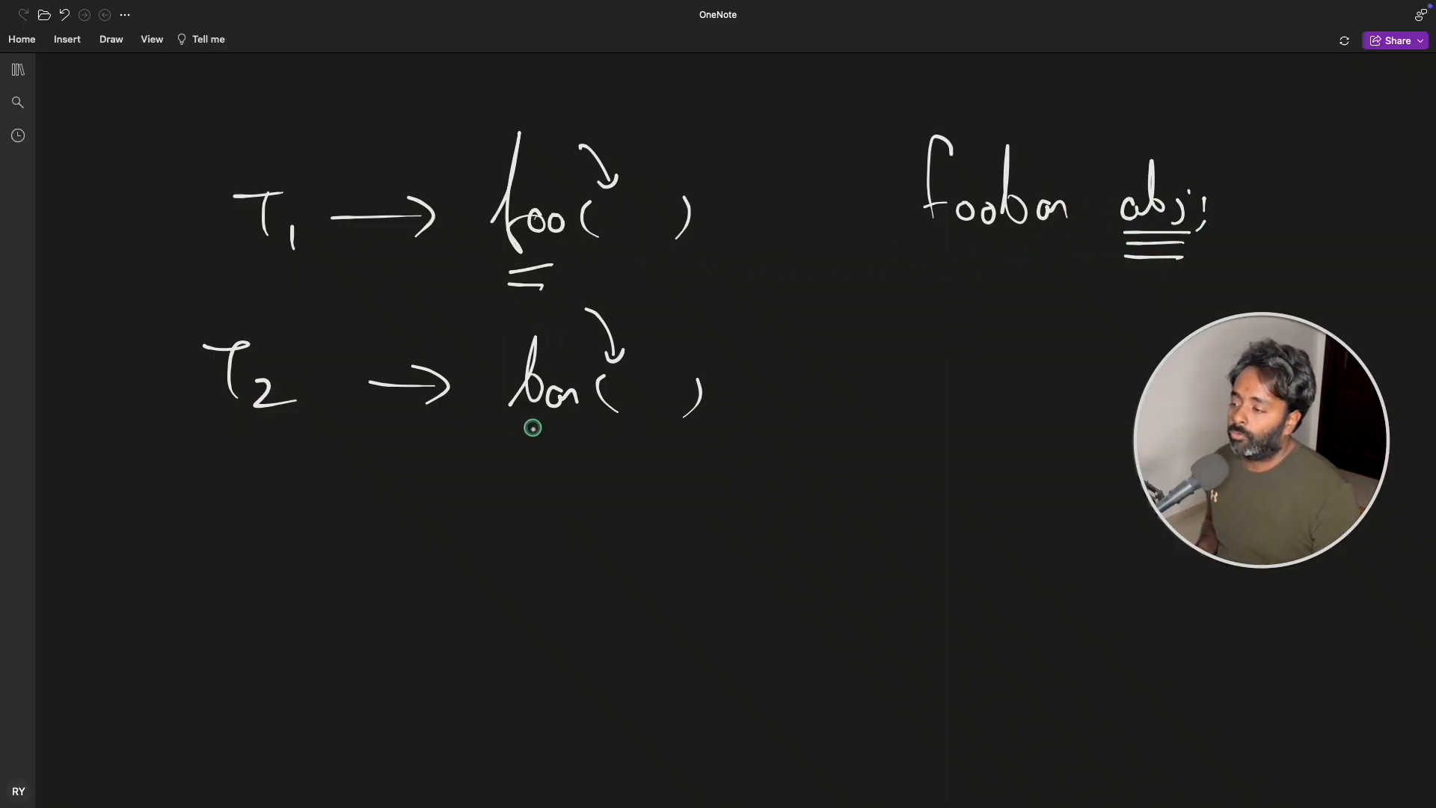
{"action": "left_click_drag", "start_coordinate": [527, 438], "coordinate": [558, 438]}
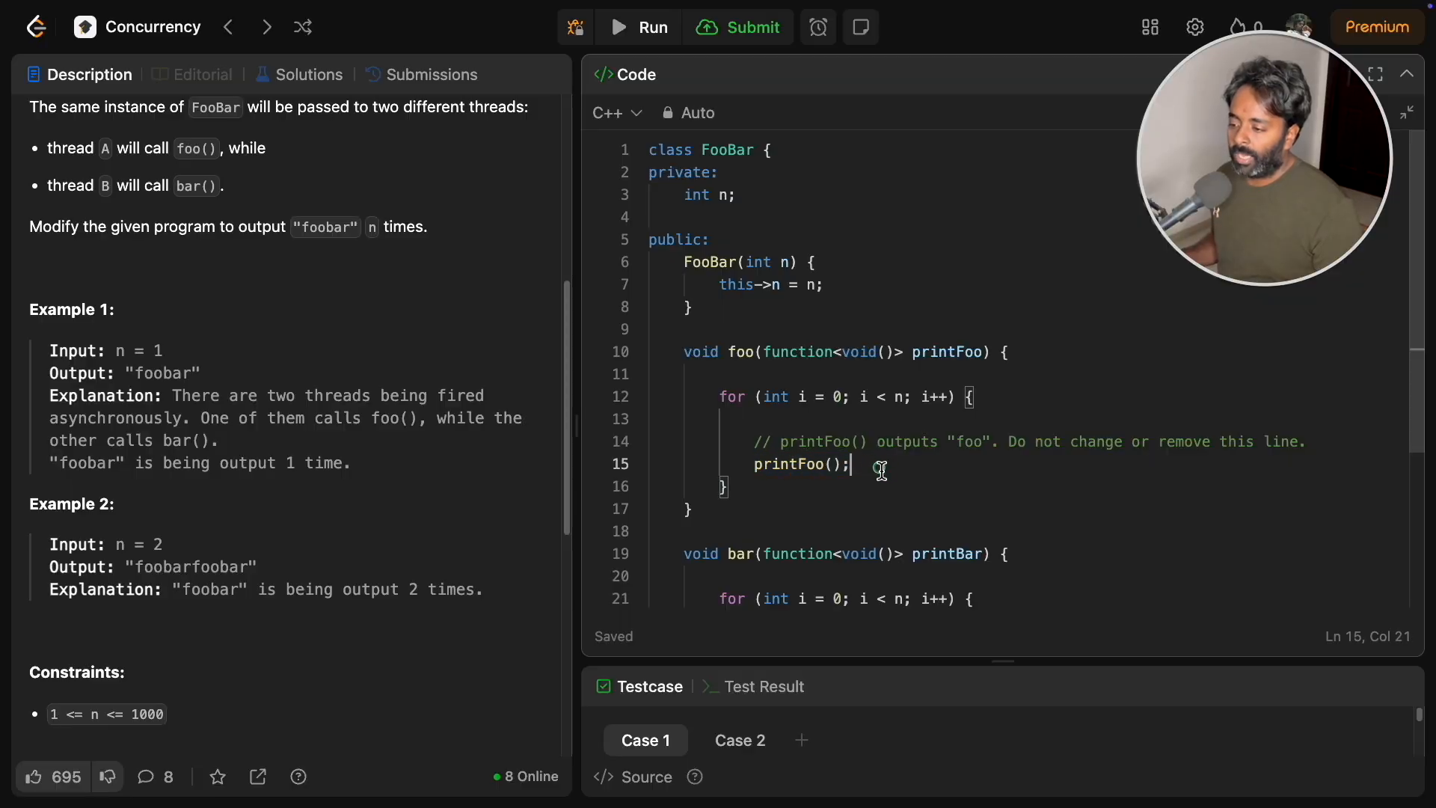
{"action": "mouse_move", "coordinate": [871, 535]}
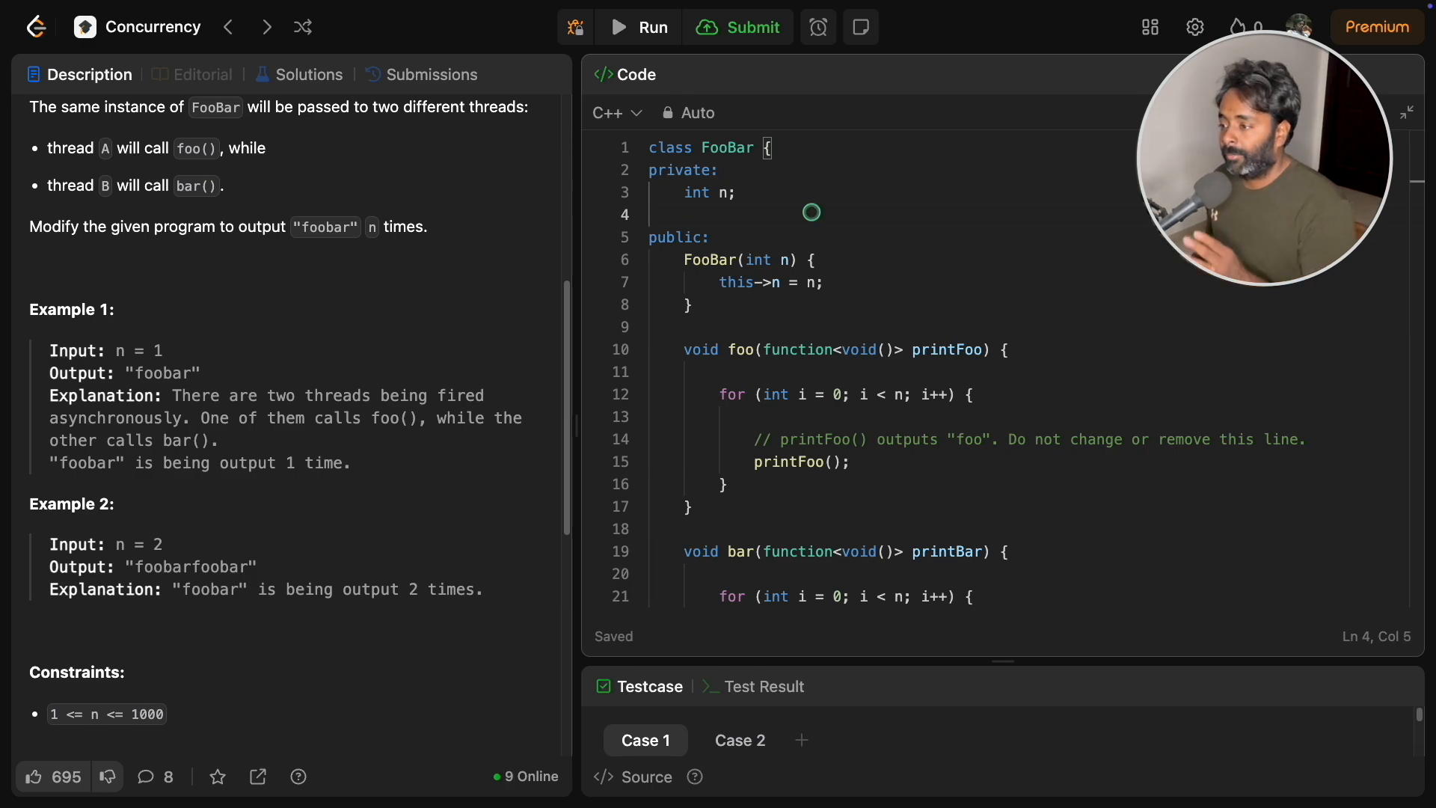
Declare std::condition_variable cv; and std::mutex m; under the class's private section
{"action": "type", "text": "std::condition"}
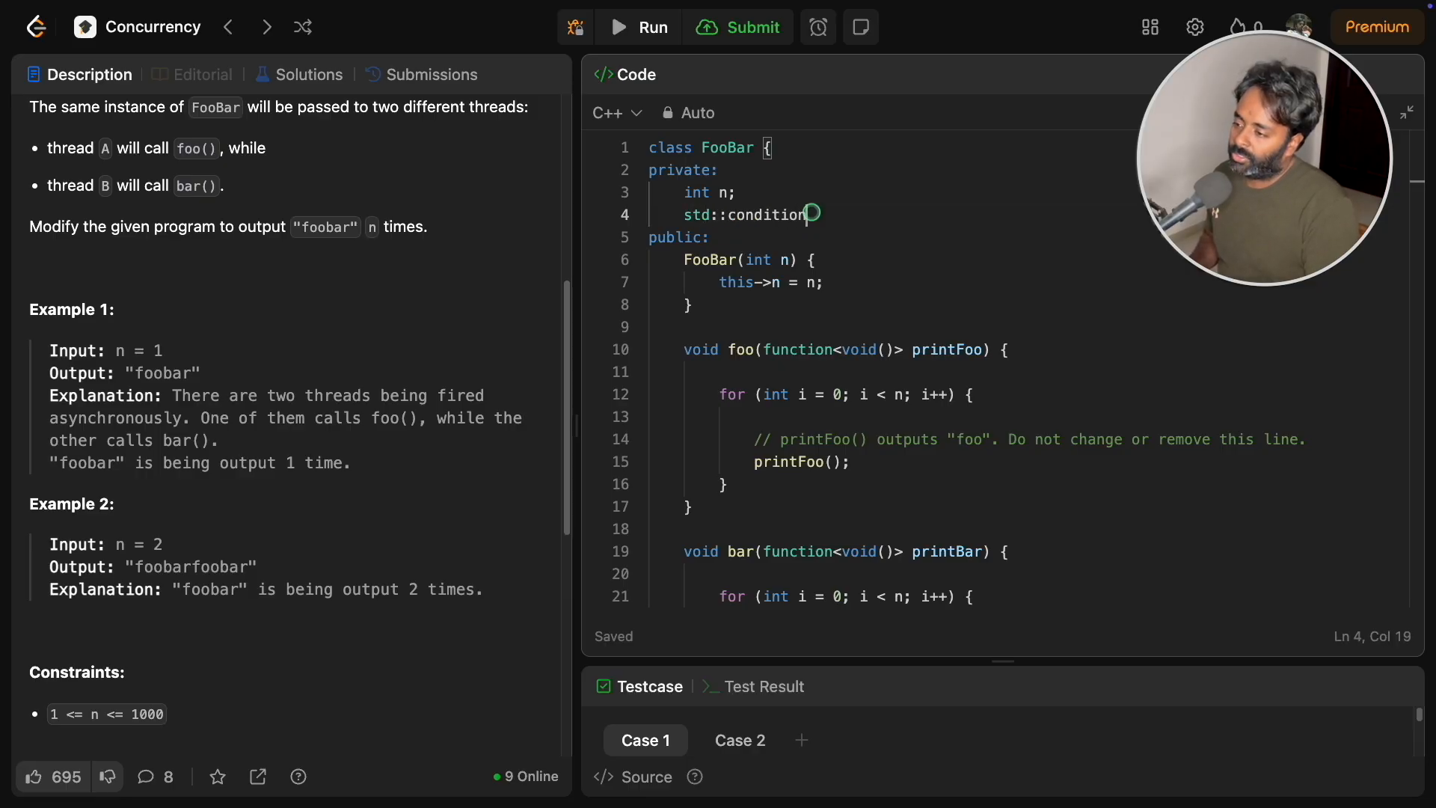
{"action": "type", "text": "_variable cv;"}
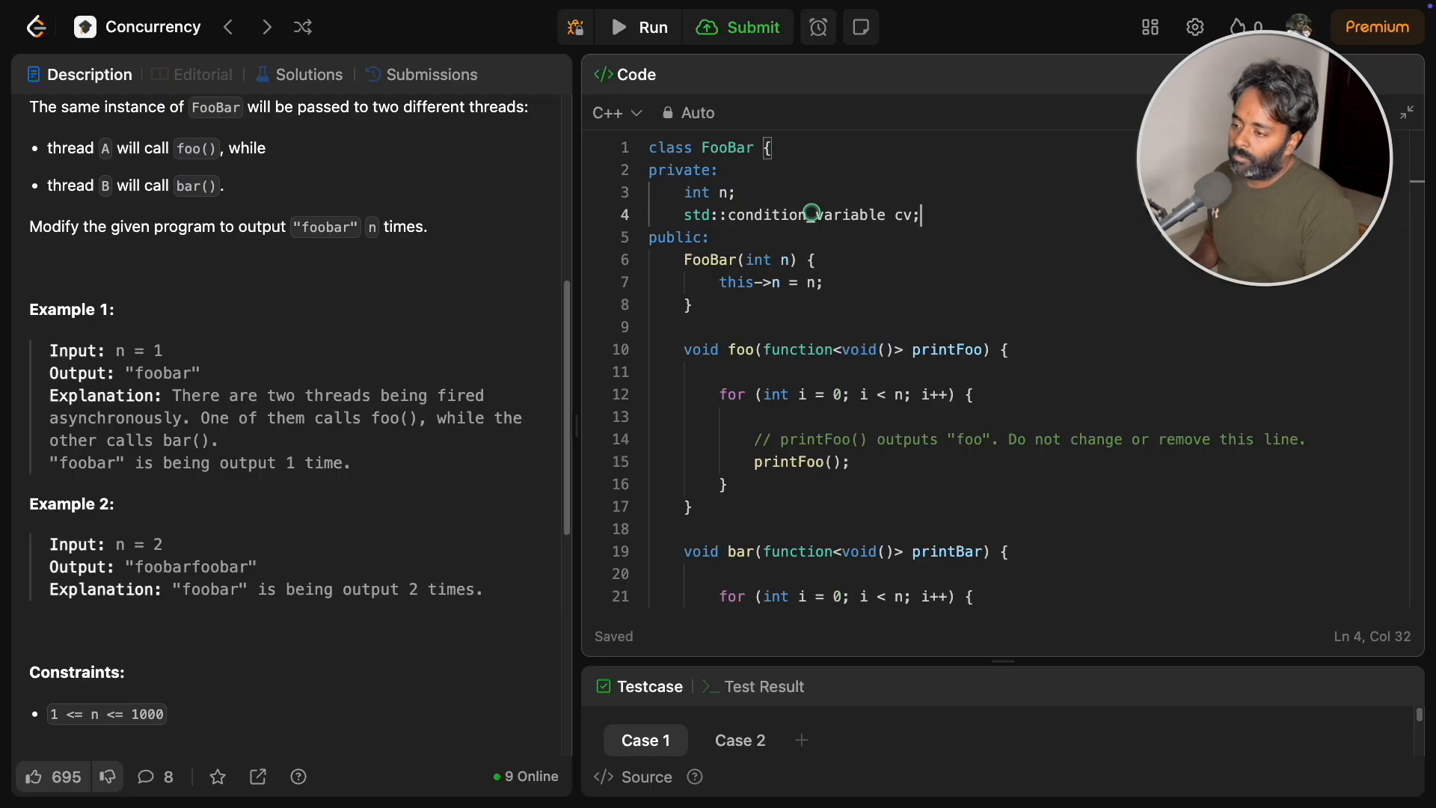
{"action": "type", "text": "std"}
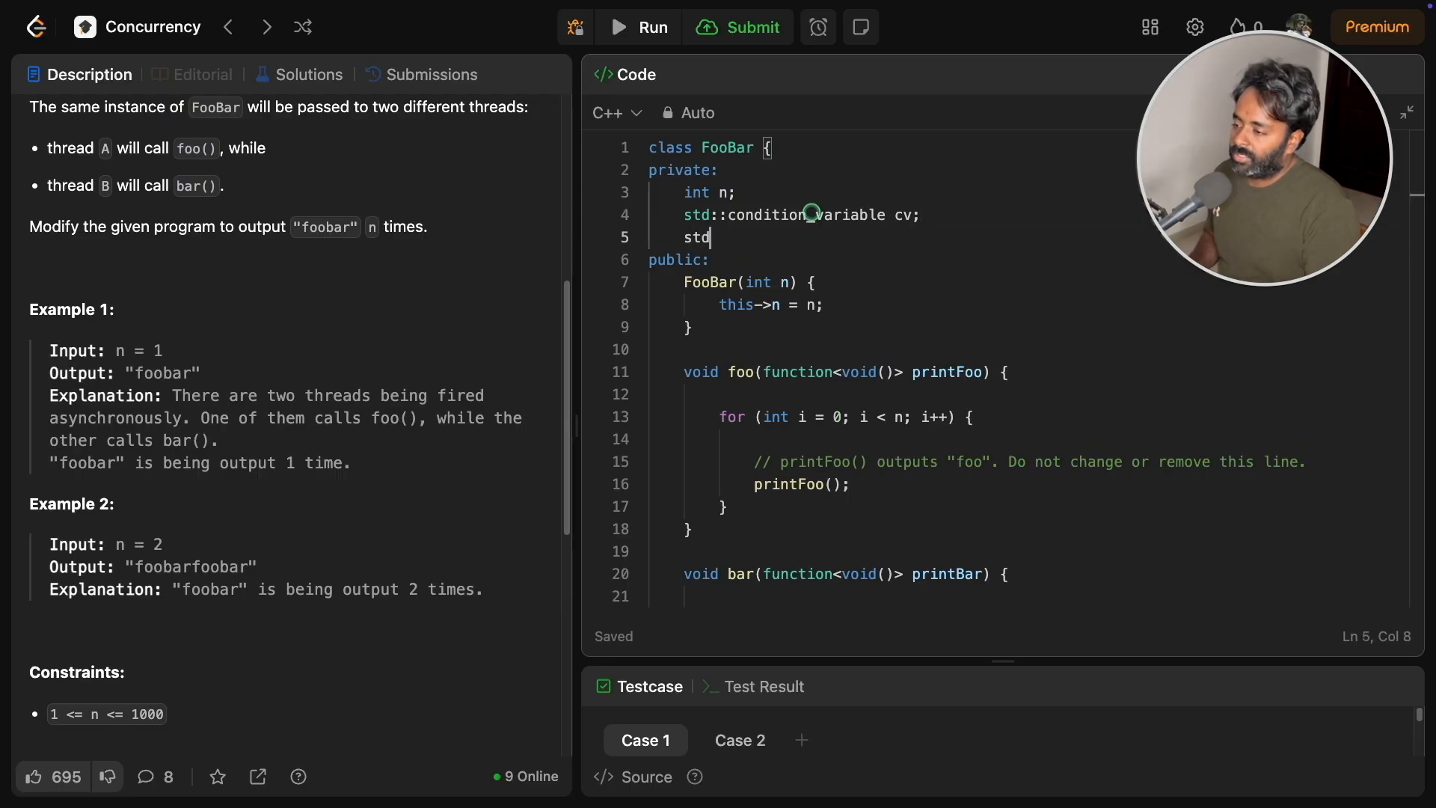
{"action": "type", "text": "::mutex m;"}
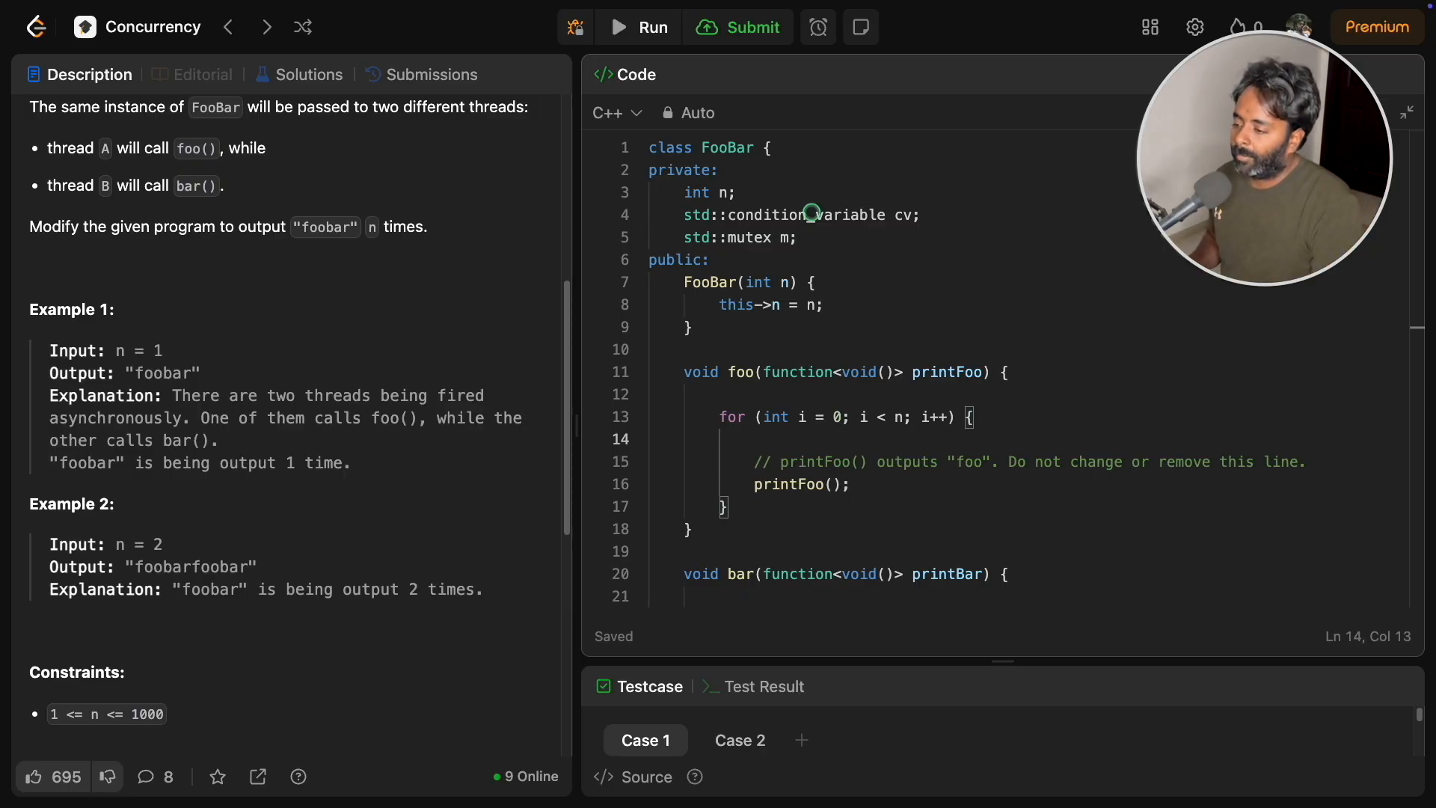
In foo's loop, write std::unique_lock lk(m); and cv.wait(lk, [this](){ }); with an empty lambda body
{"action": "type", "text": "std::un"}
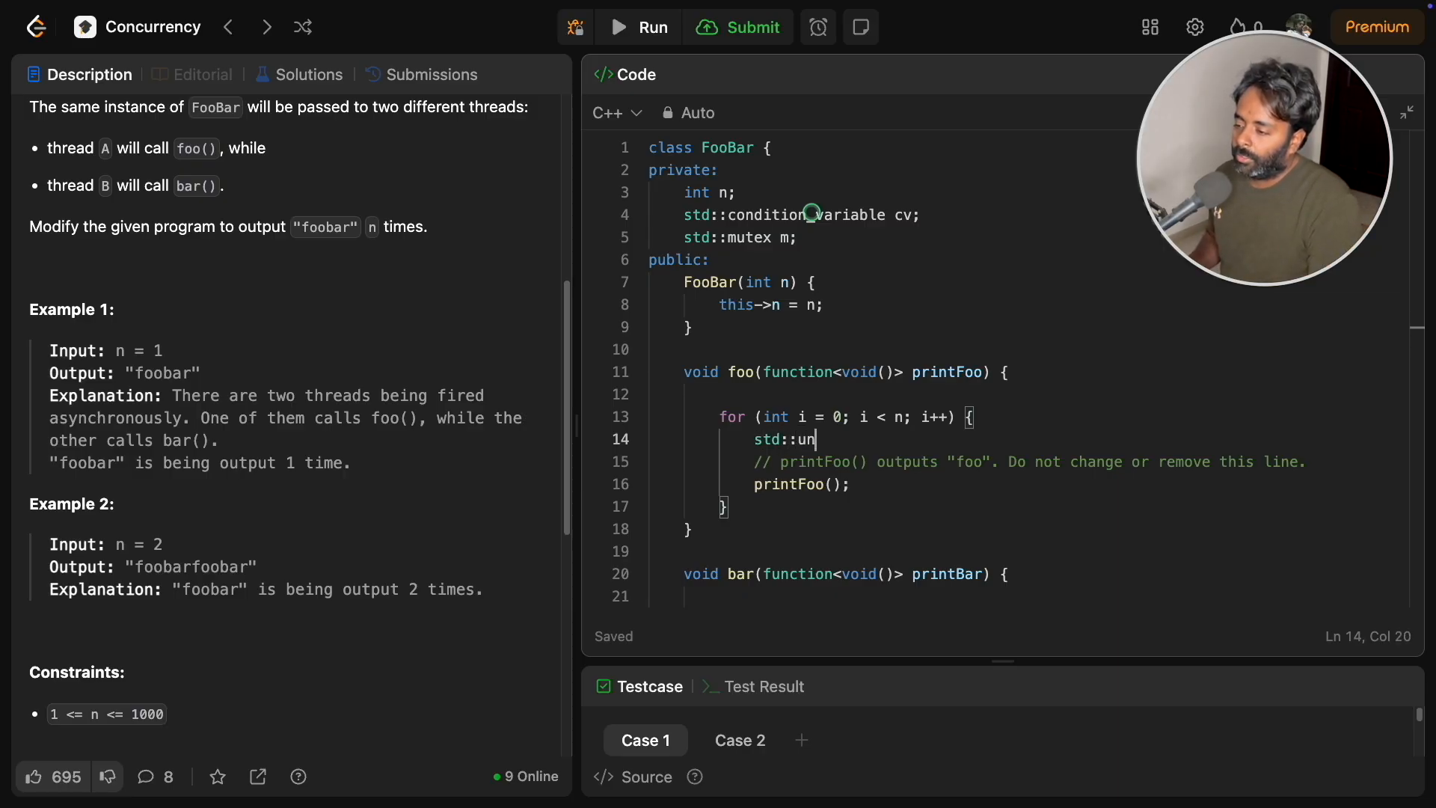
{"action": "type", "text": "ique_lock l"}
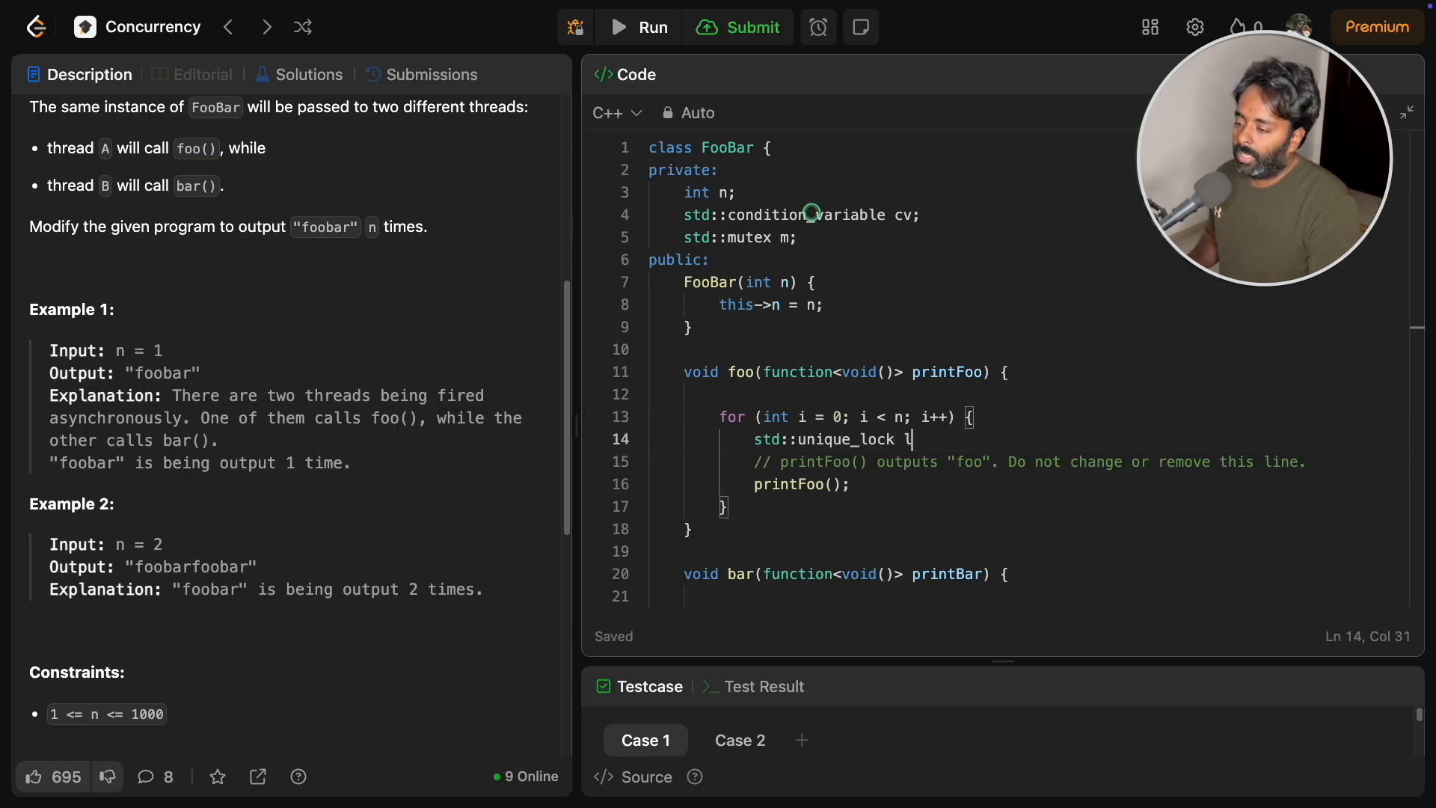
{"action": "type", "text": "k(m);"}
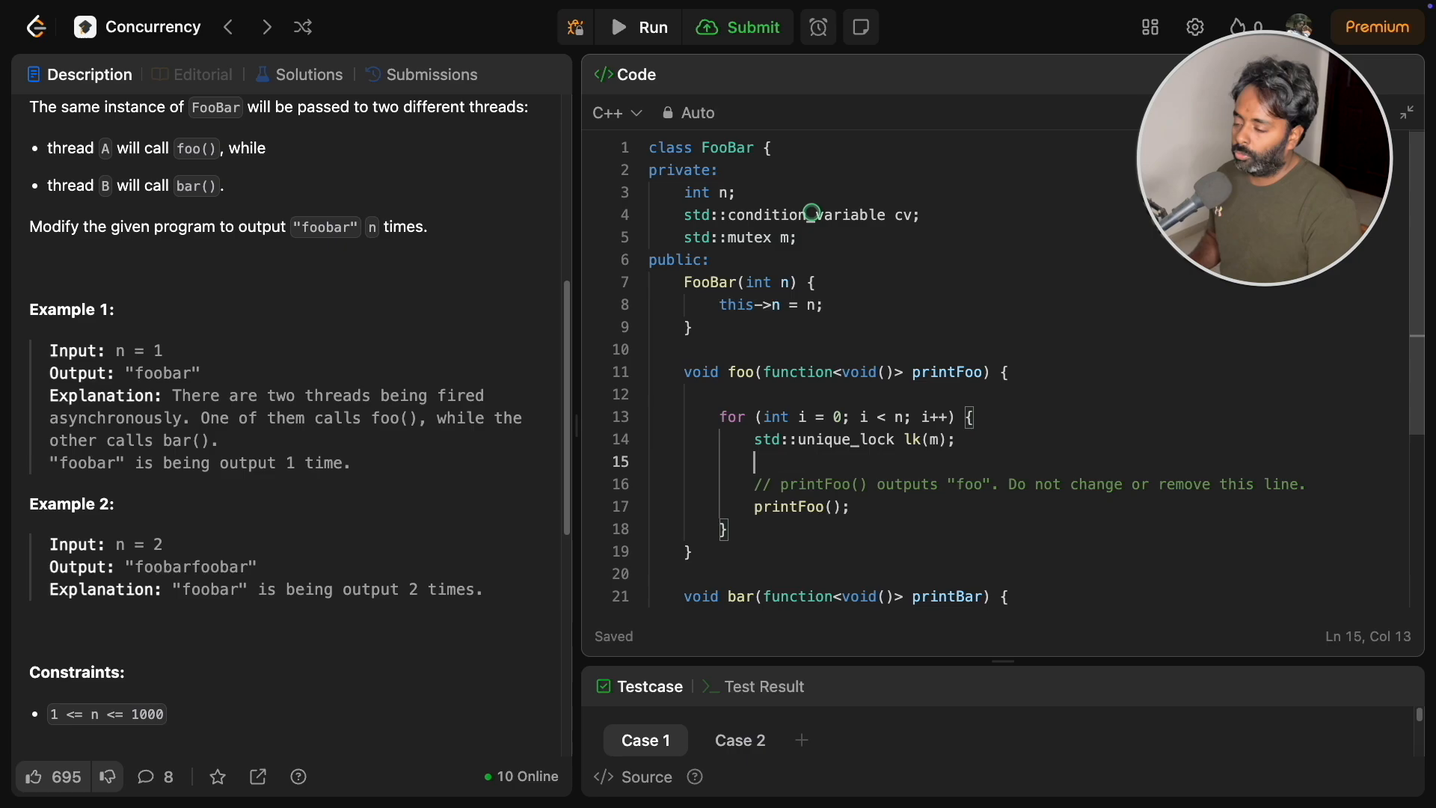
{"action": "type", "text": "cv."}
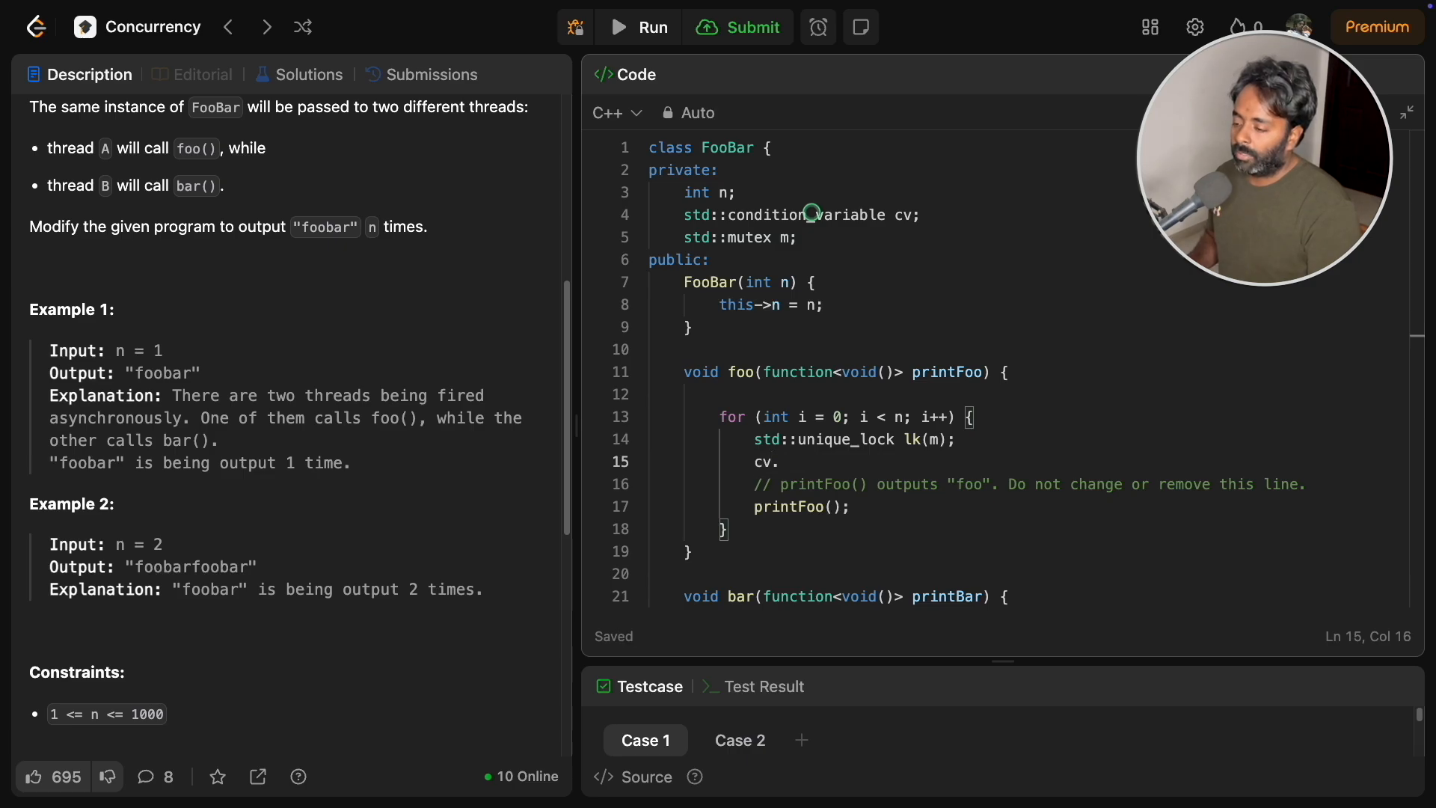
{"action": "type", "text": "wait()"}
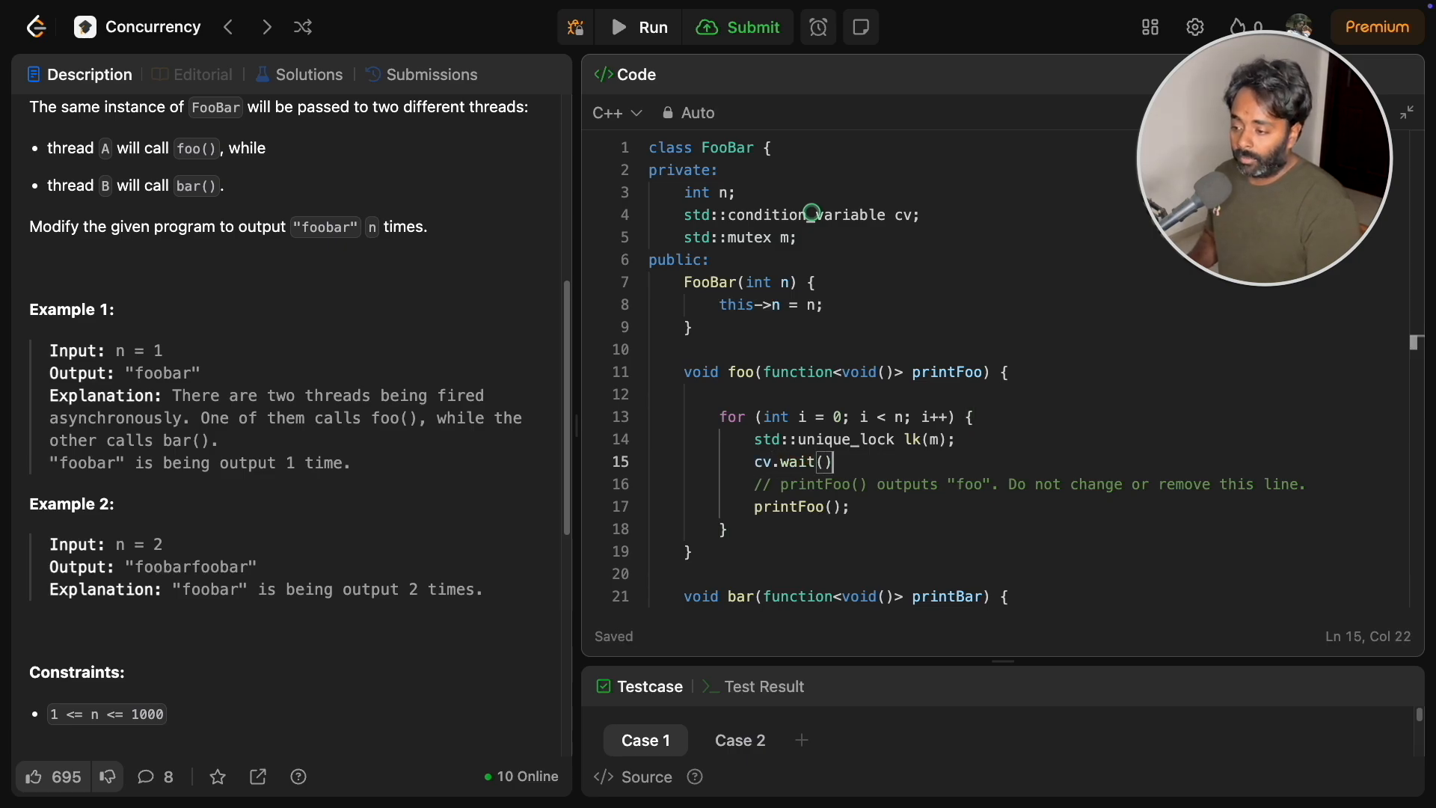
{"action": "type", "text": "lk,"}
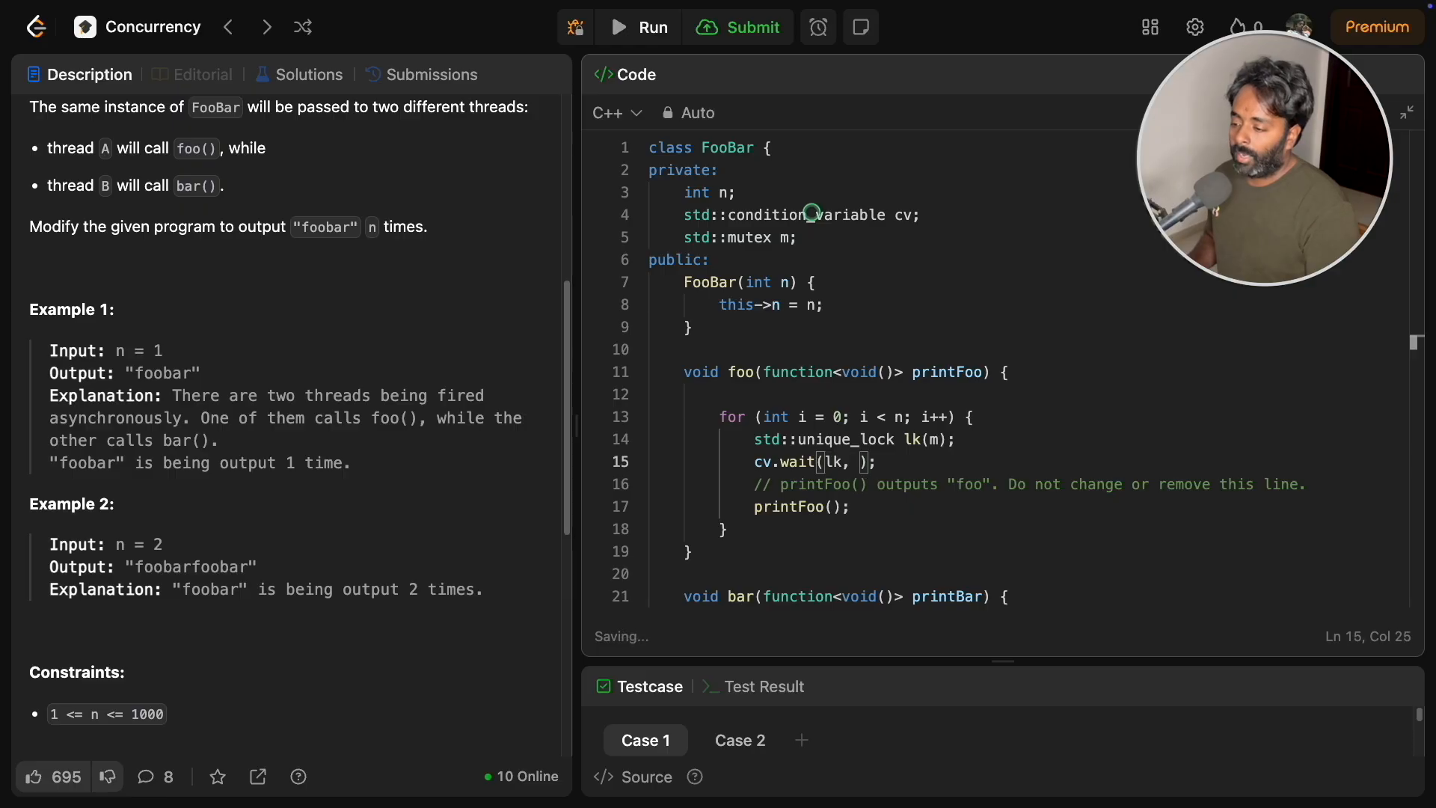
{"action": "type", "text": "[this](){}"}
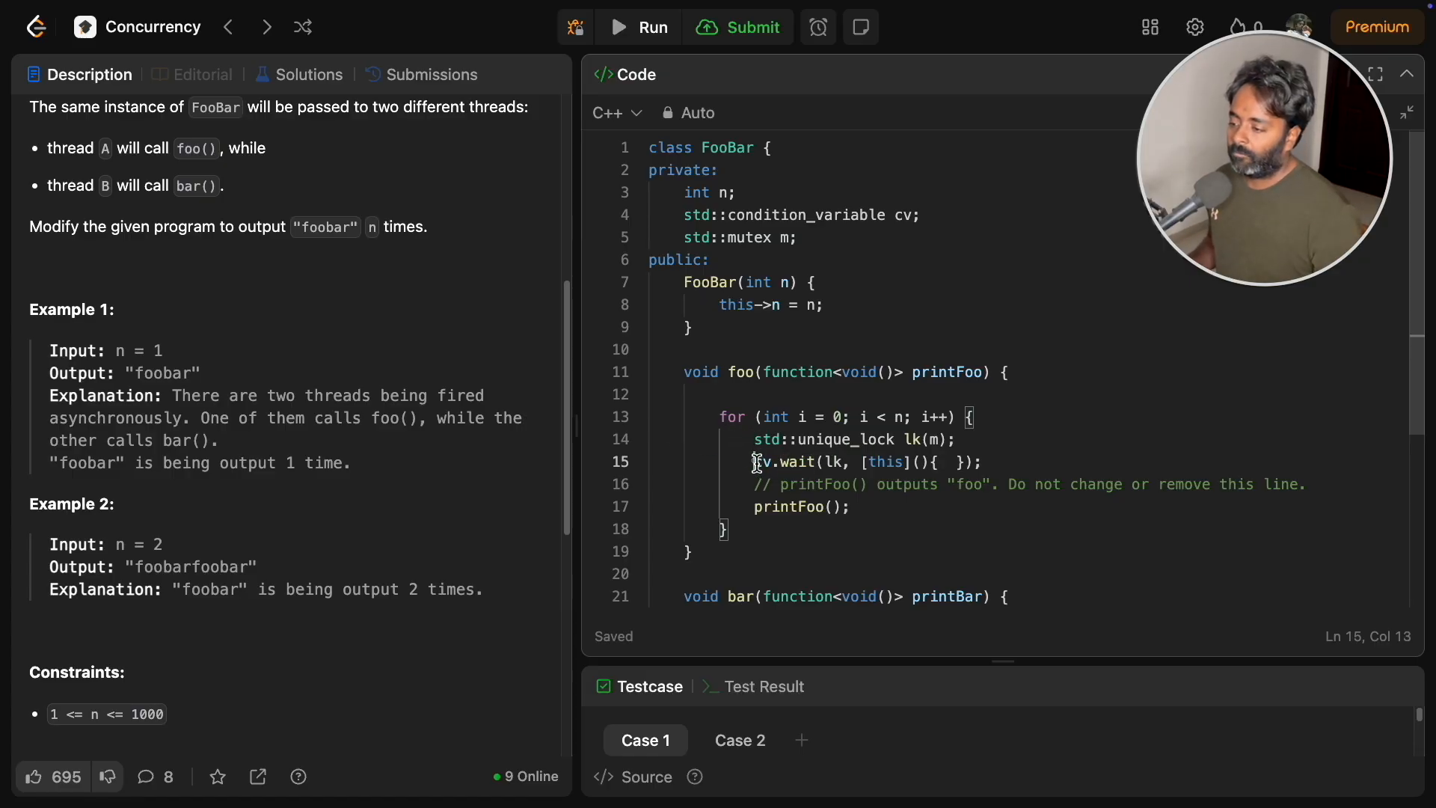
{"action": "double_click", "coordinate": [838, 463]}
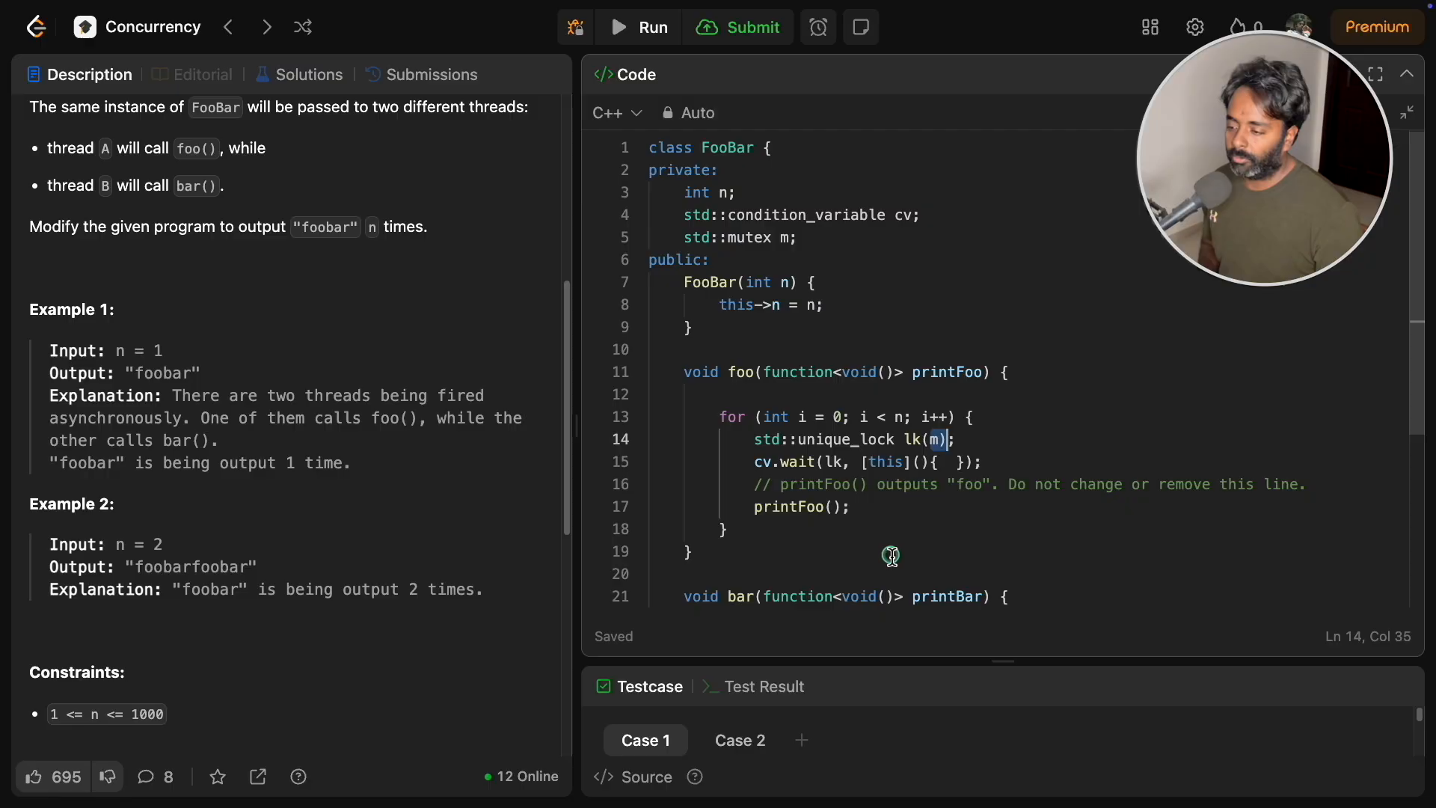
{"action": "mouse_move", "coordinate": [760, 466]}
{"action": "type", "text": "turn "}
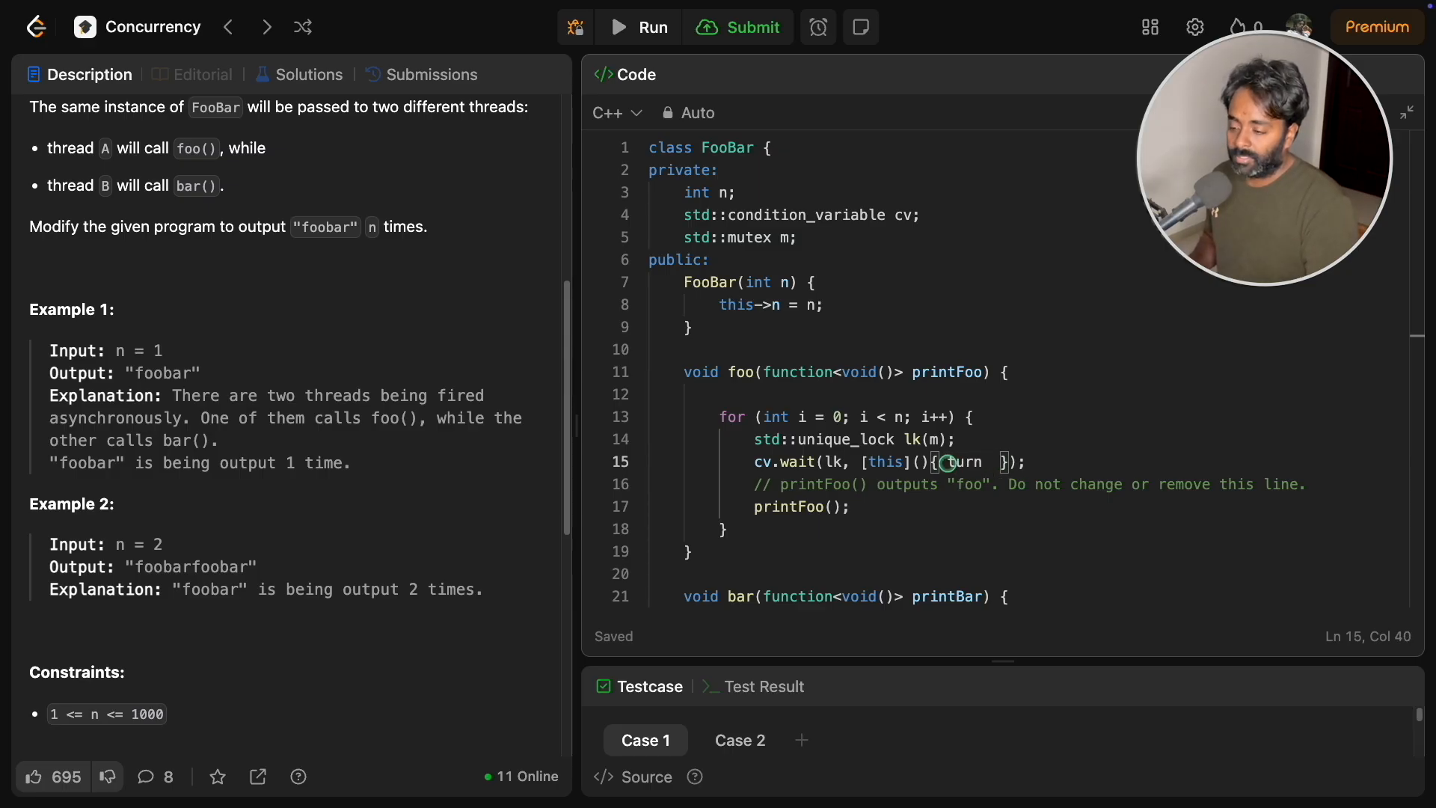
Make foo's lambda test turn == 1 and declare the turn member initialised to 1
{"action": "type", "text": "== 1;"}
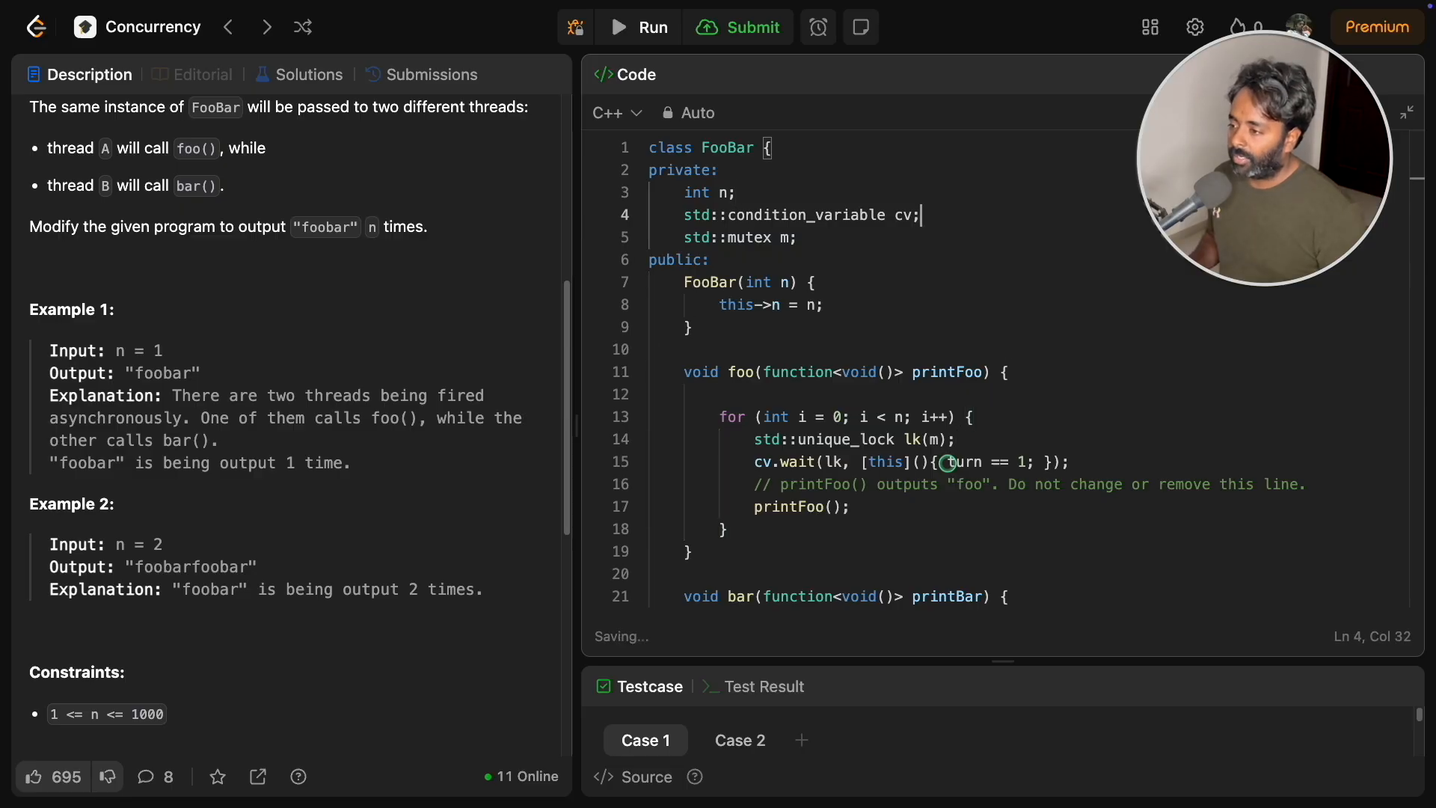
{"action": "type", "text": ", turn ="}
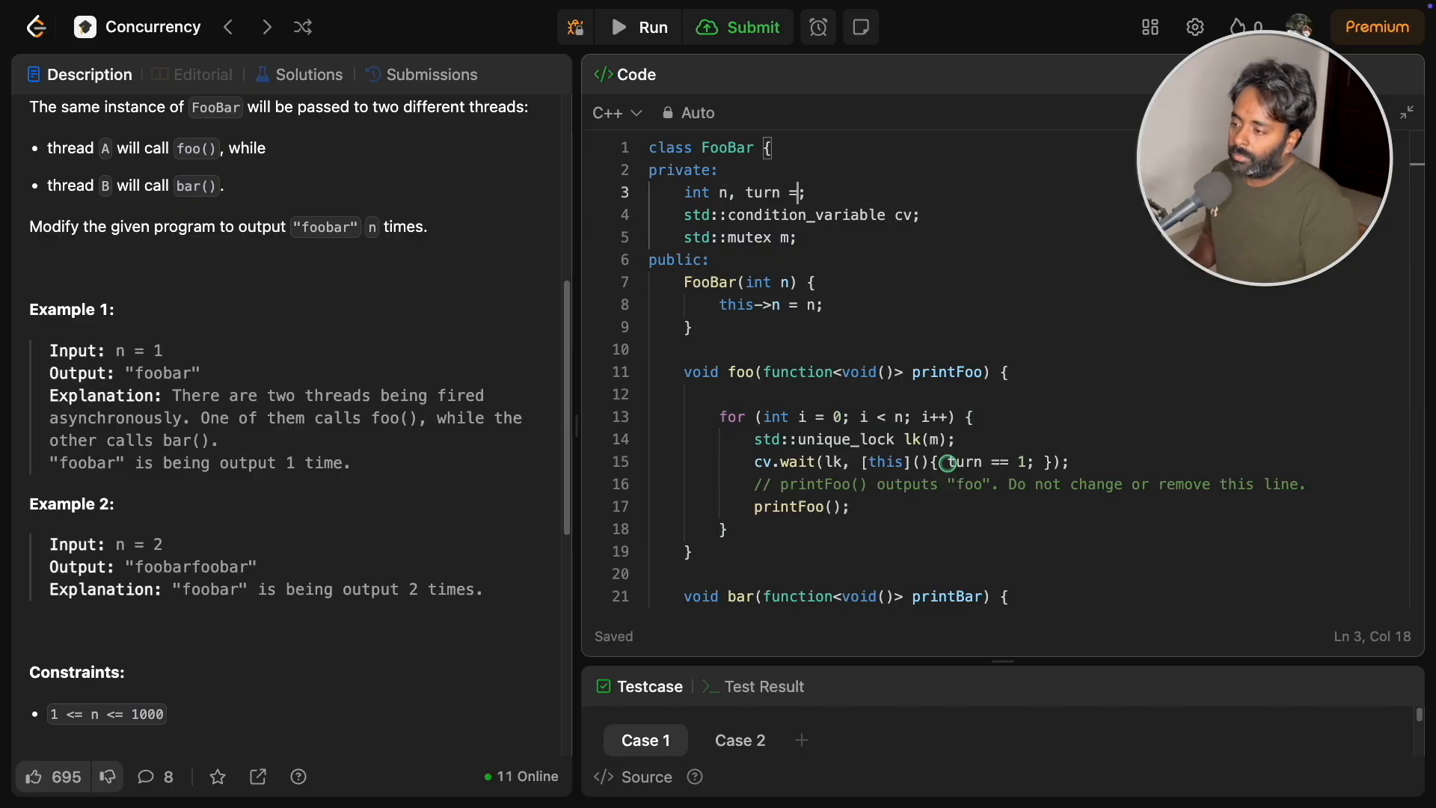
{"action": "type", "text": "1"}
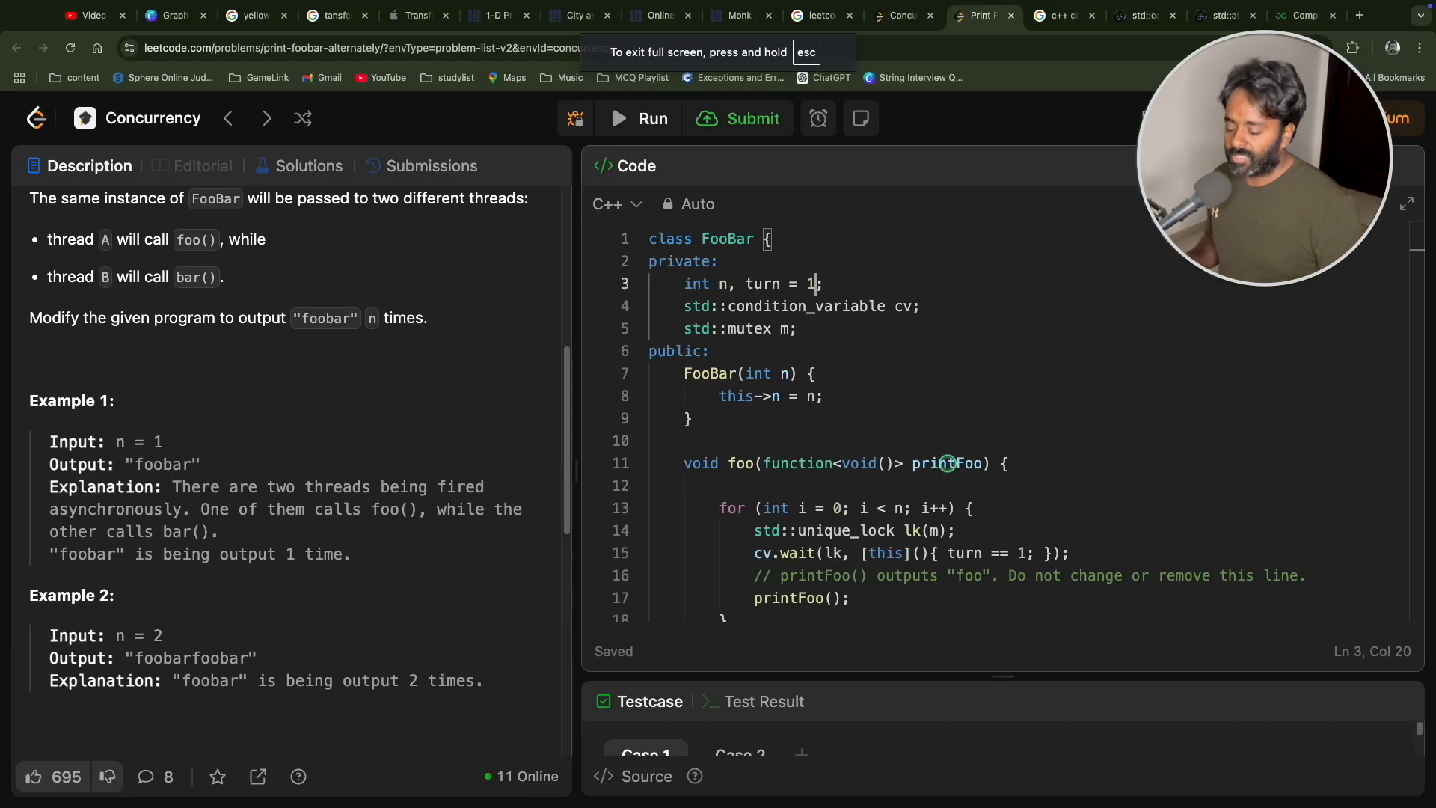
{"action": "key", "text": "esc"}
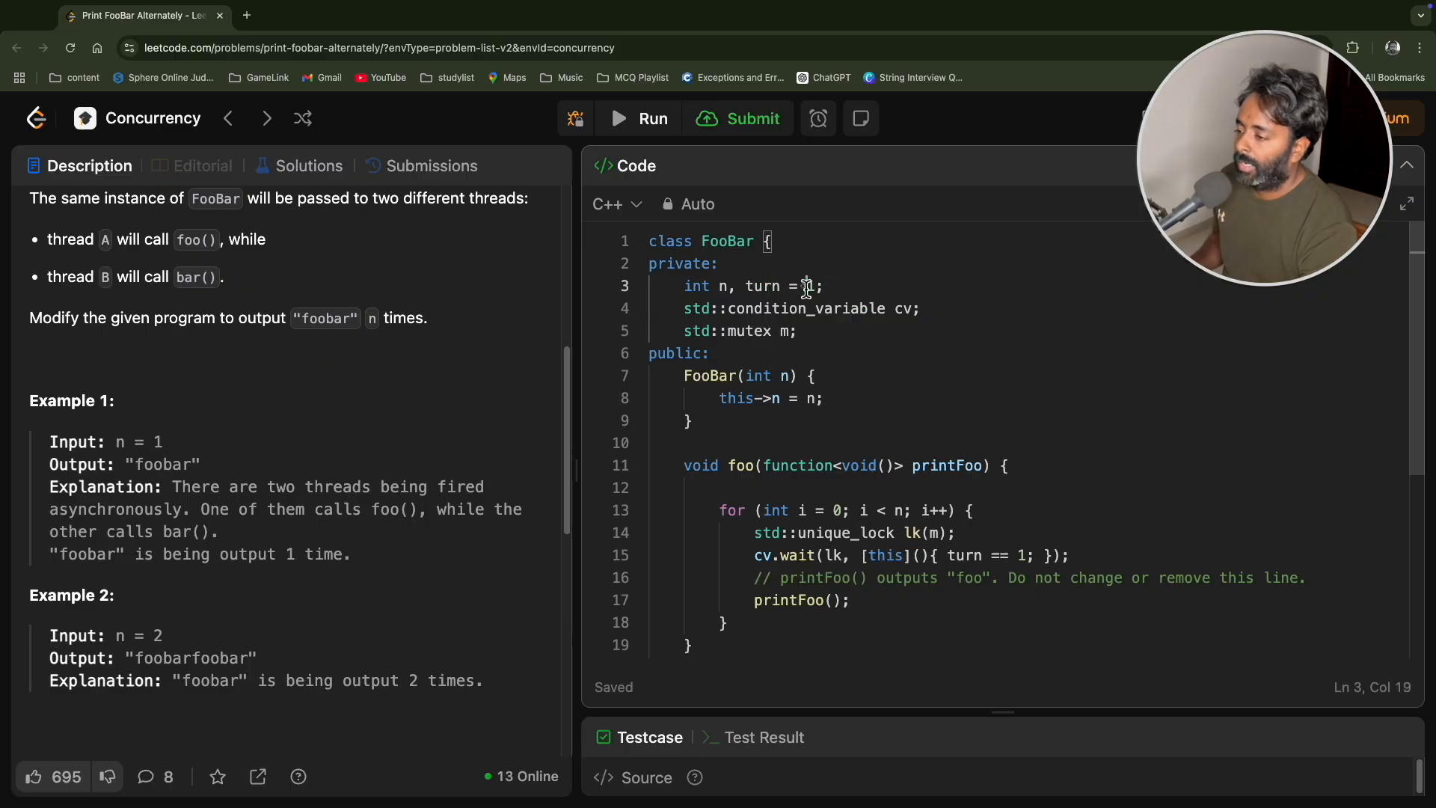
After printFoo(), set turn = 2 and call cv.notify_all()
{"action": "scroll", "scroll_direction": "down", "scroll_amount": 3}
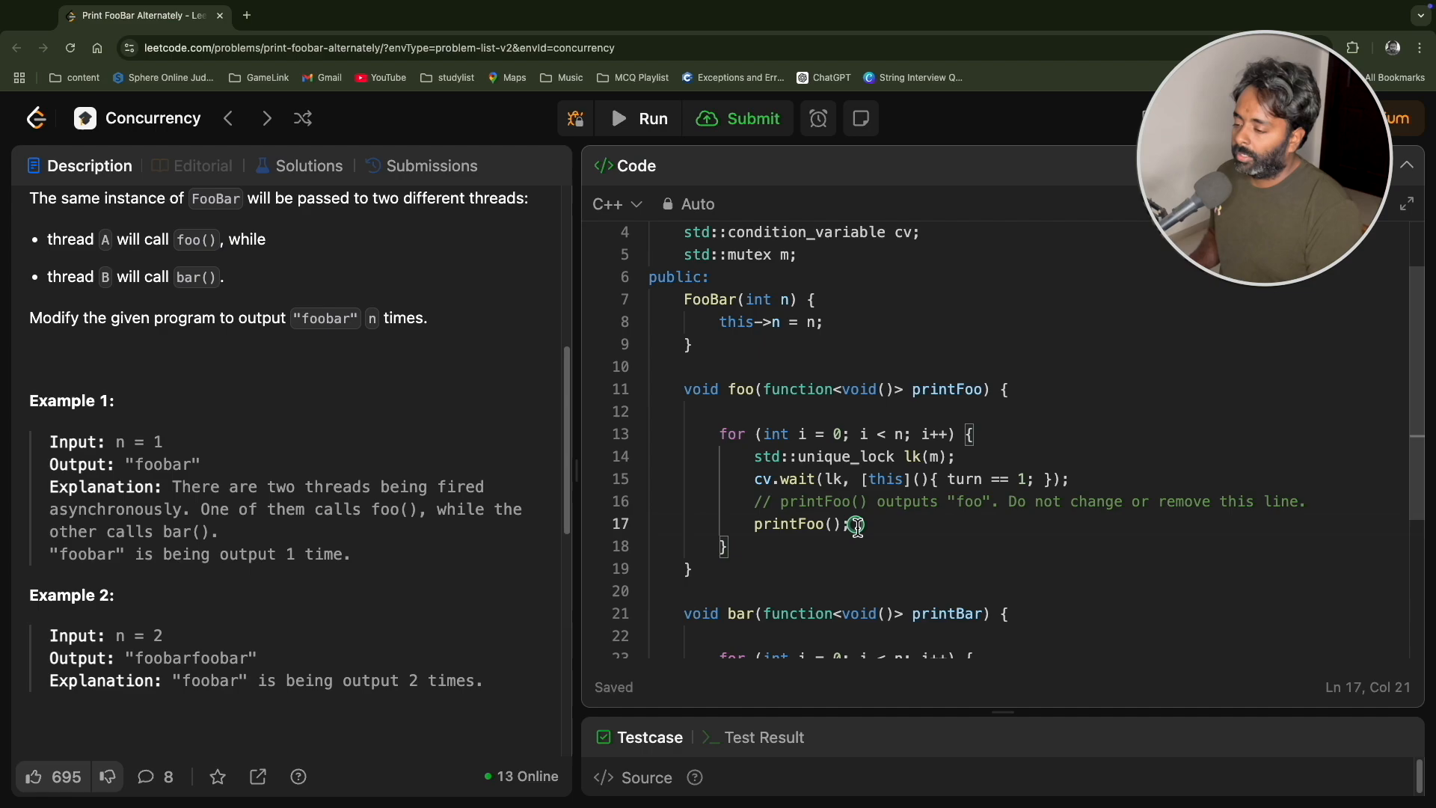
{"action": "type", "text": "turn = 1"}
{"action": "type", "text": "cv."}
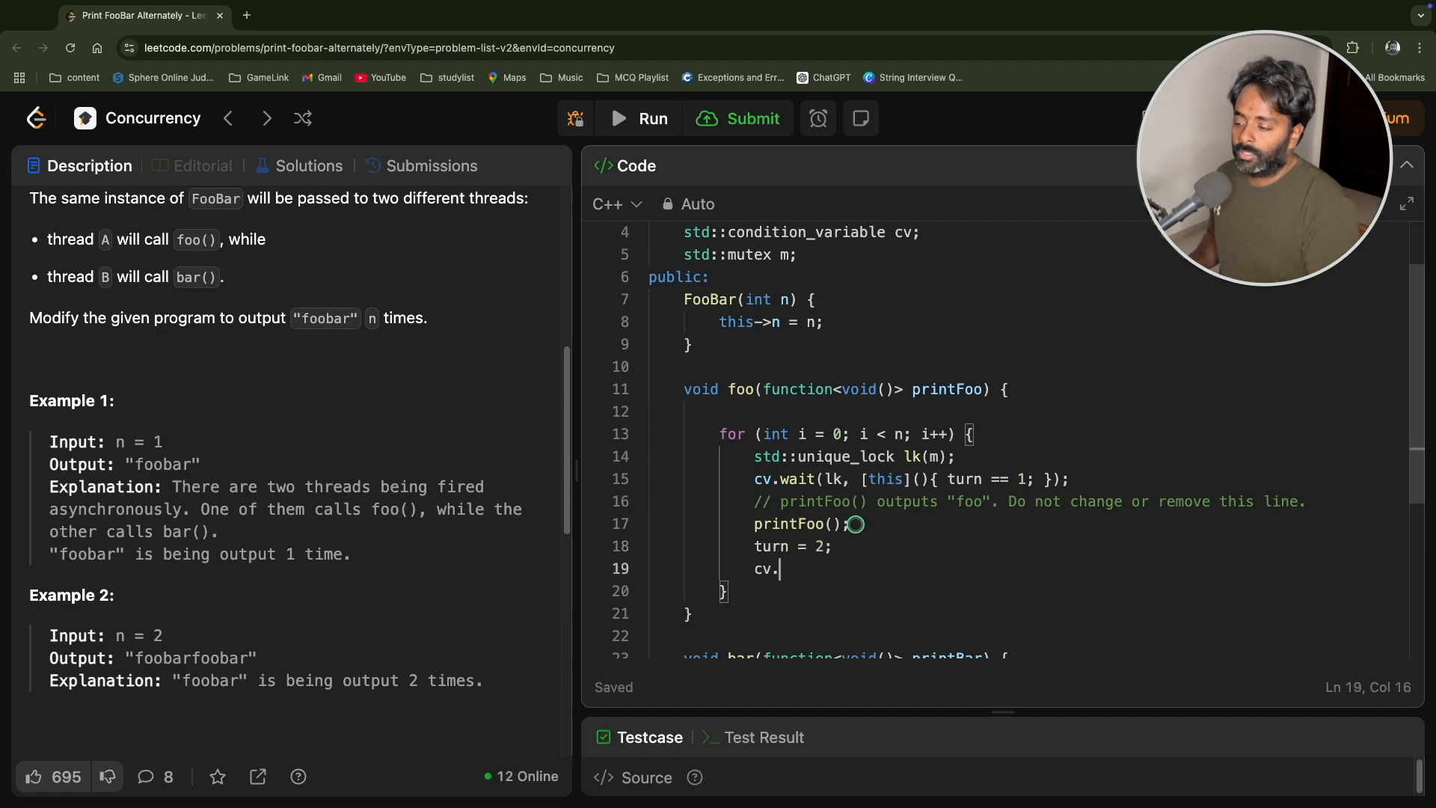
{"action": "type", "text": "notify_all();"}
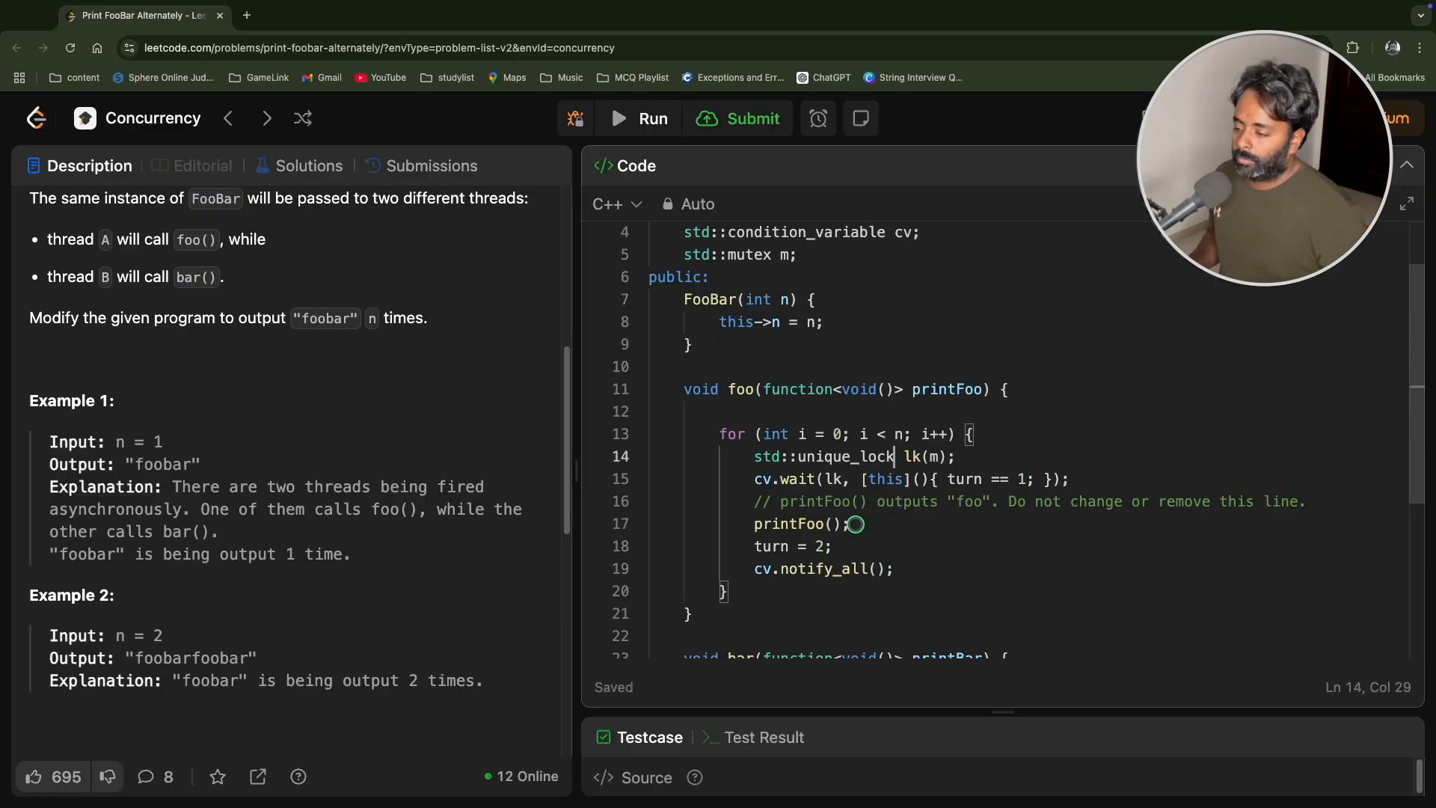
Give bar's cv.wait a lambda returning turn == 2, and add return to foo's lambda
{"action": "scroll", "scroll_direction": "down", "scroll_amount": 3}
{"action": "type", "text": "cv.wait(lk, );"}
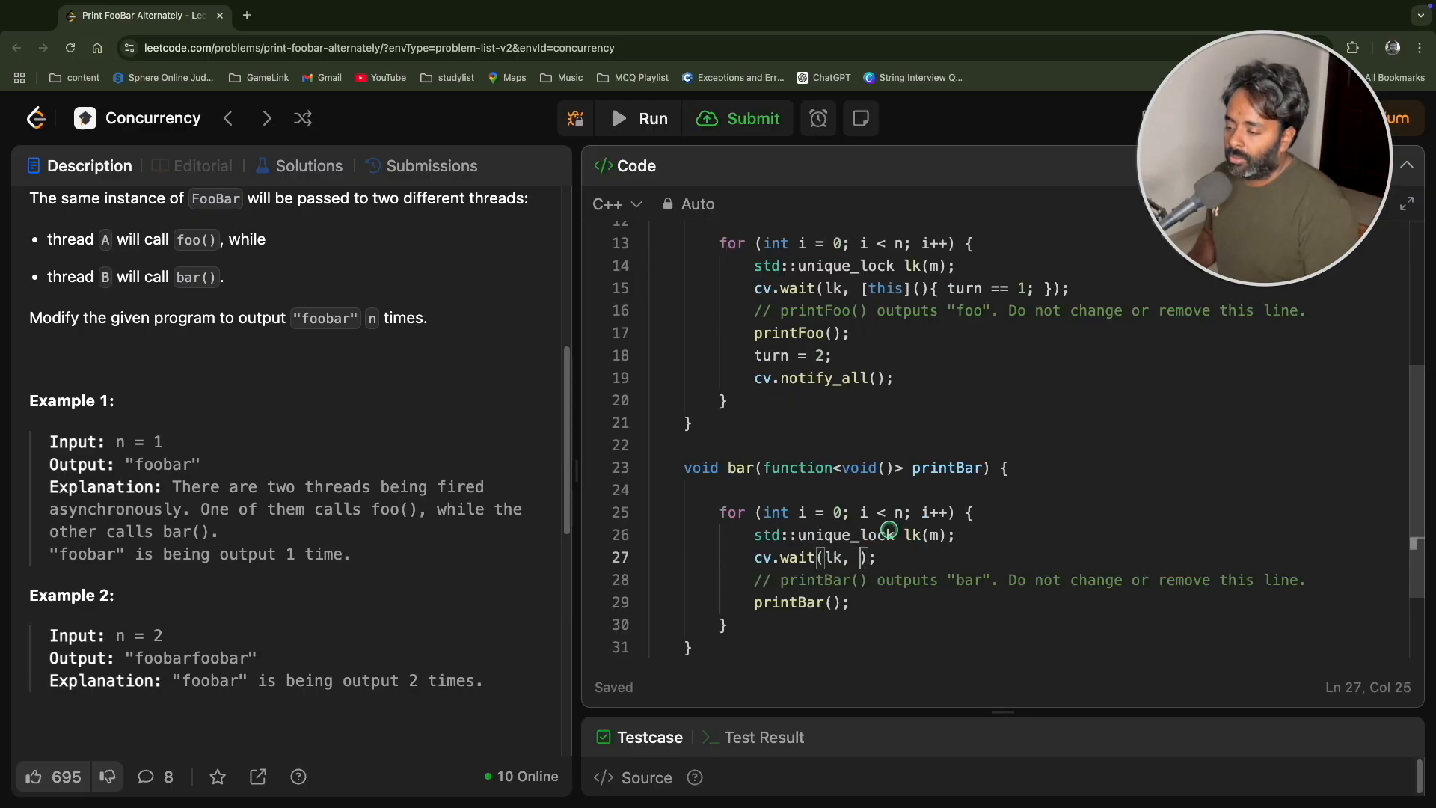
{"action": "type", "text": "[this](){}"}
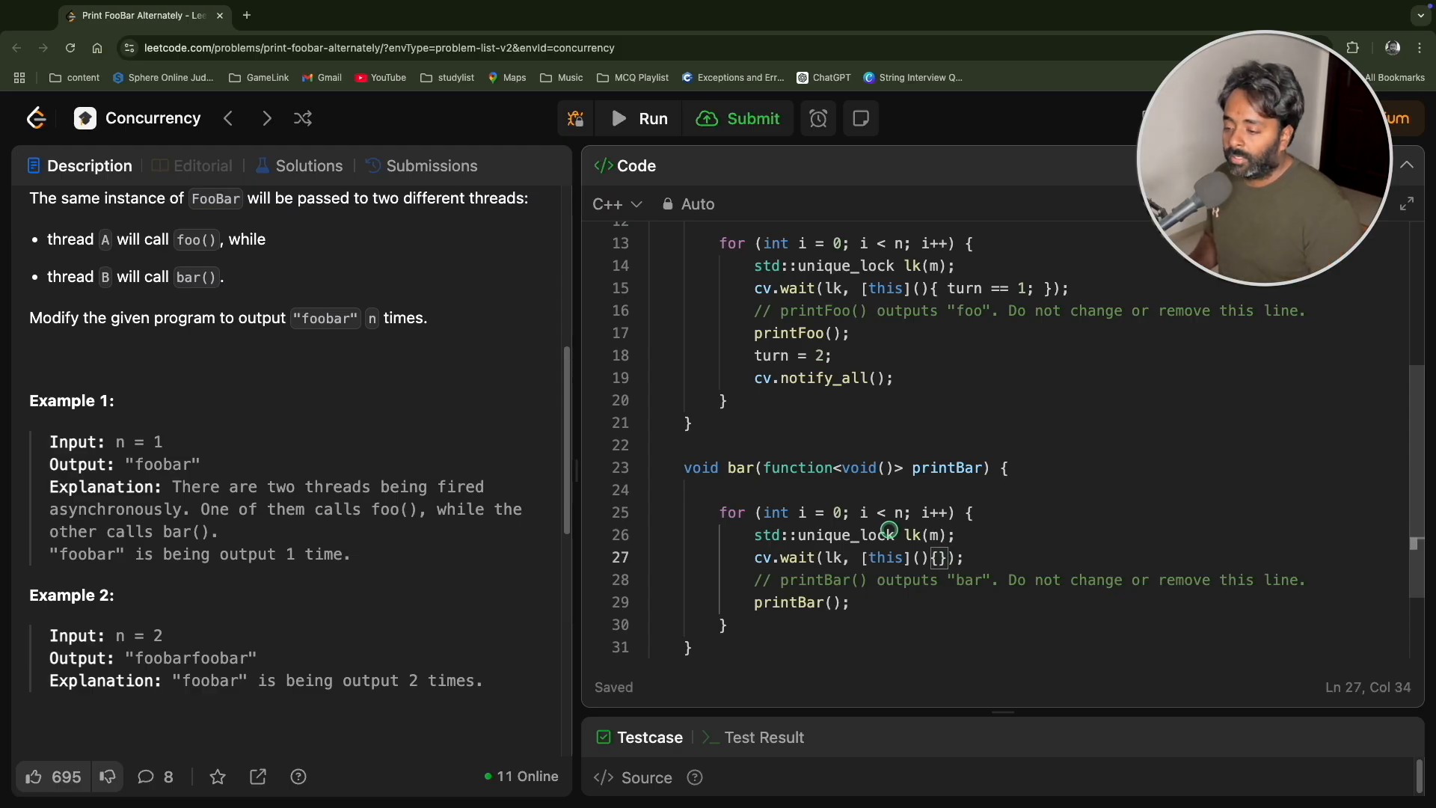
{"action": "type", "text": "tur"}
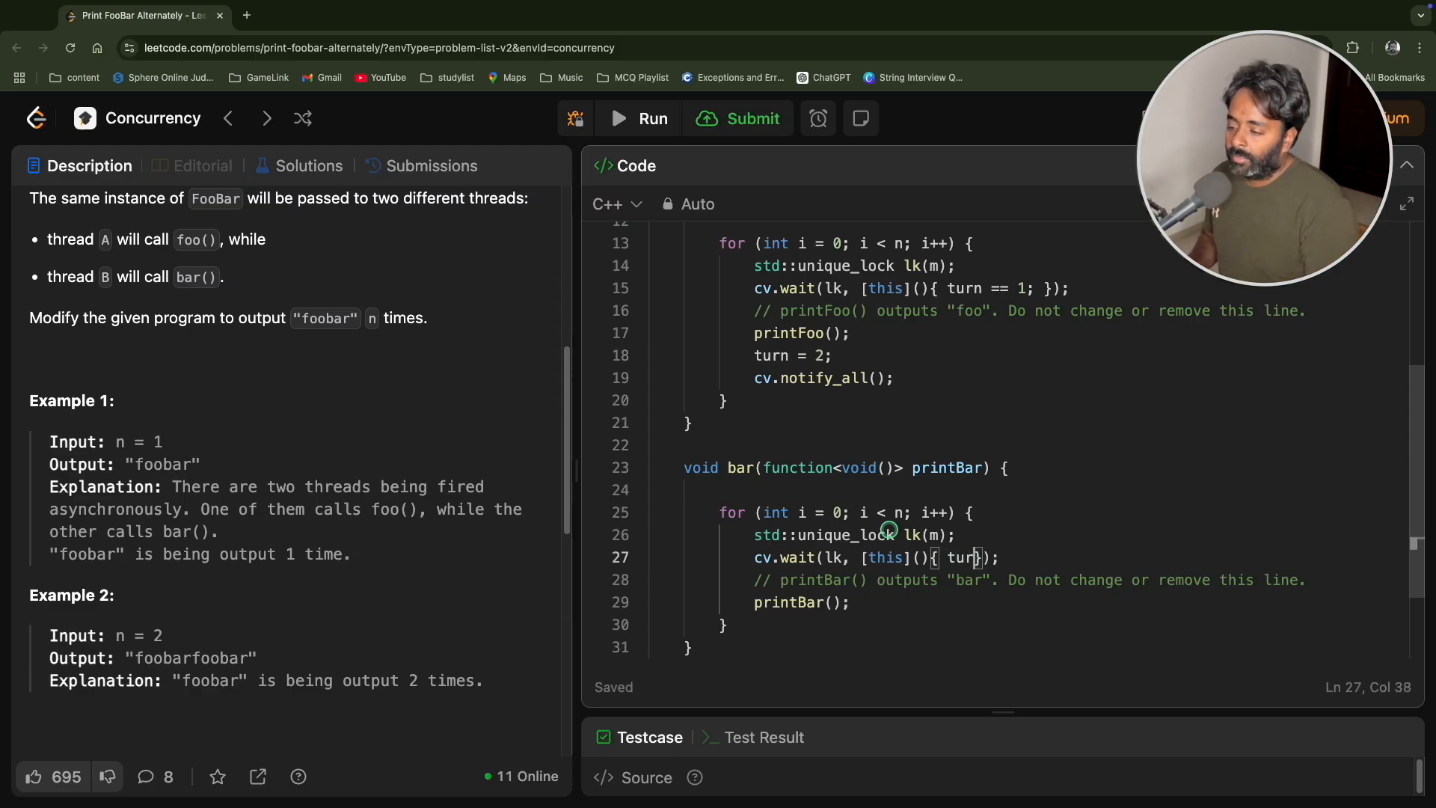
{"action": "type", "text": "=="}
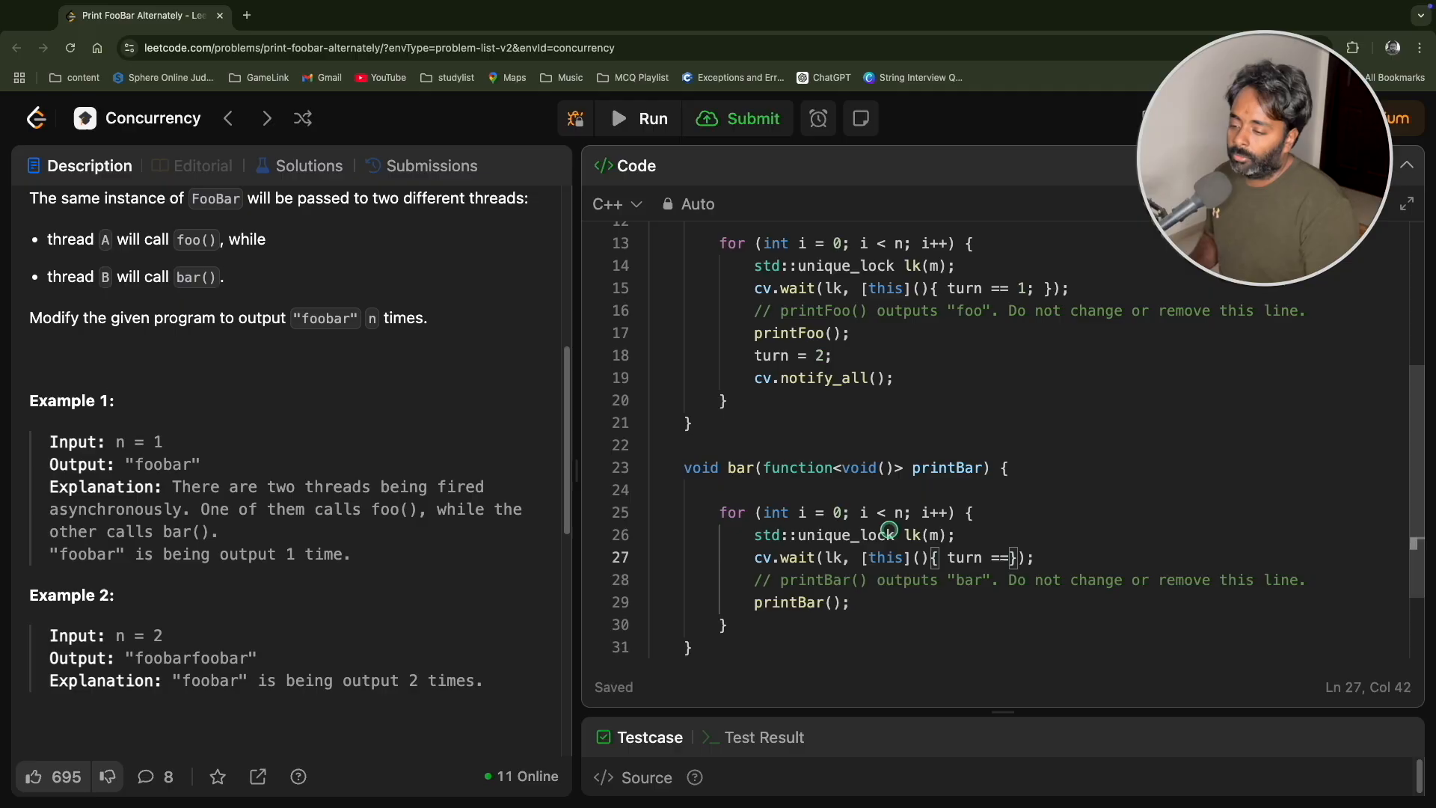
{"action": "type", "text": "2;"}
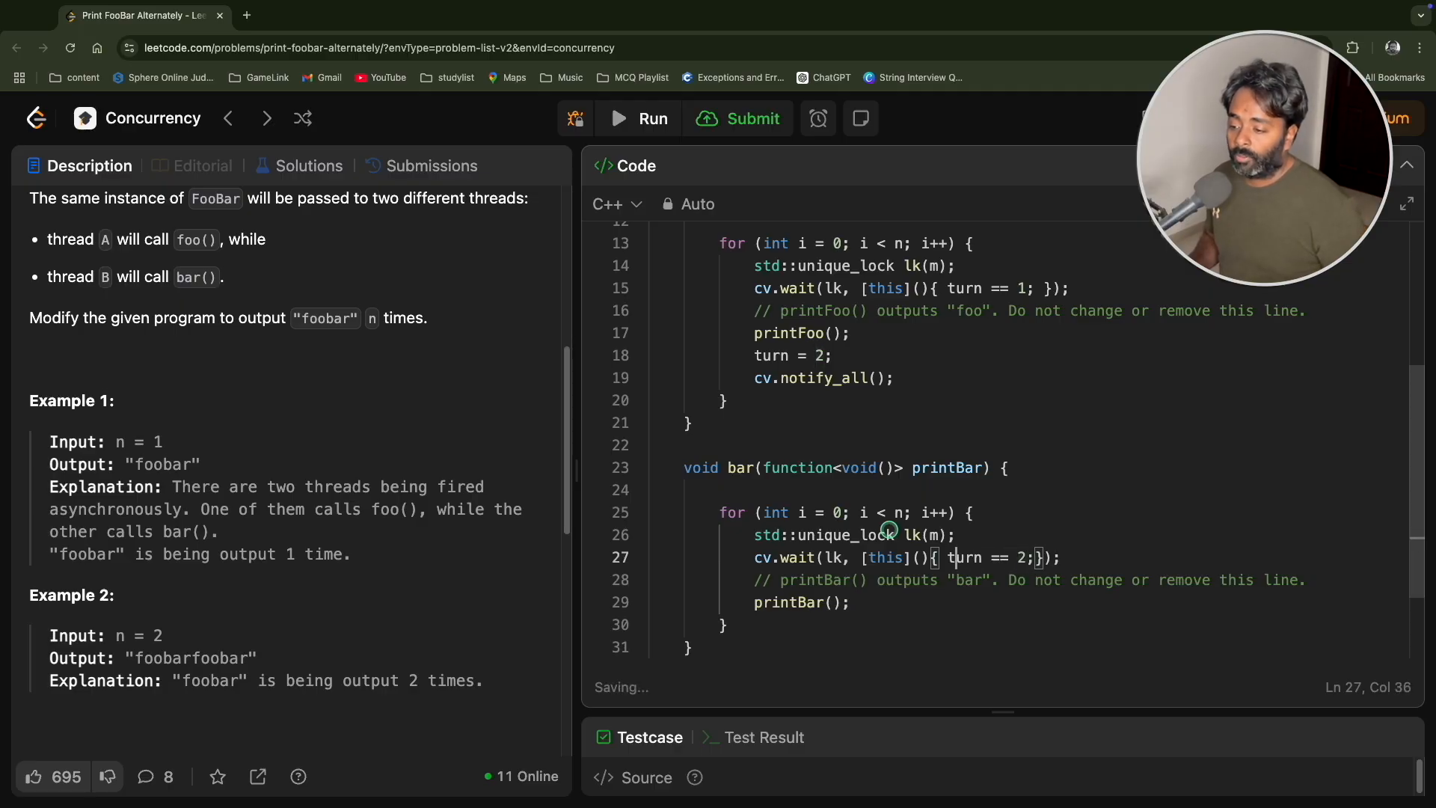
{"action": "type", "text": "return"}
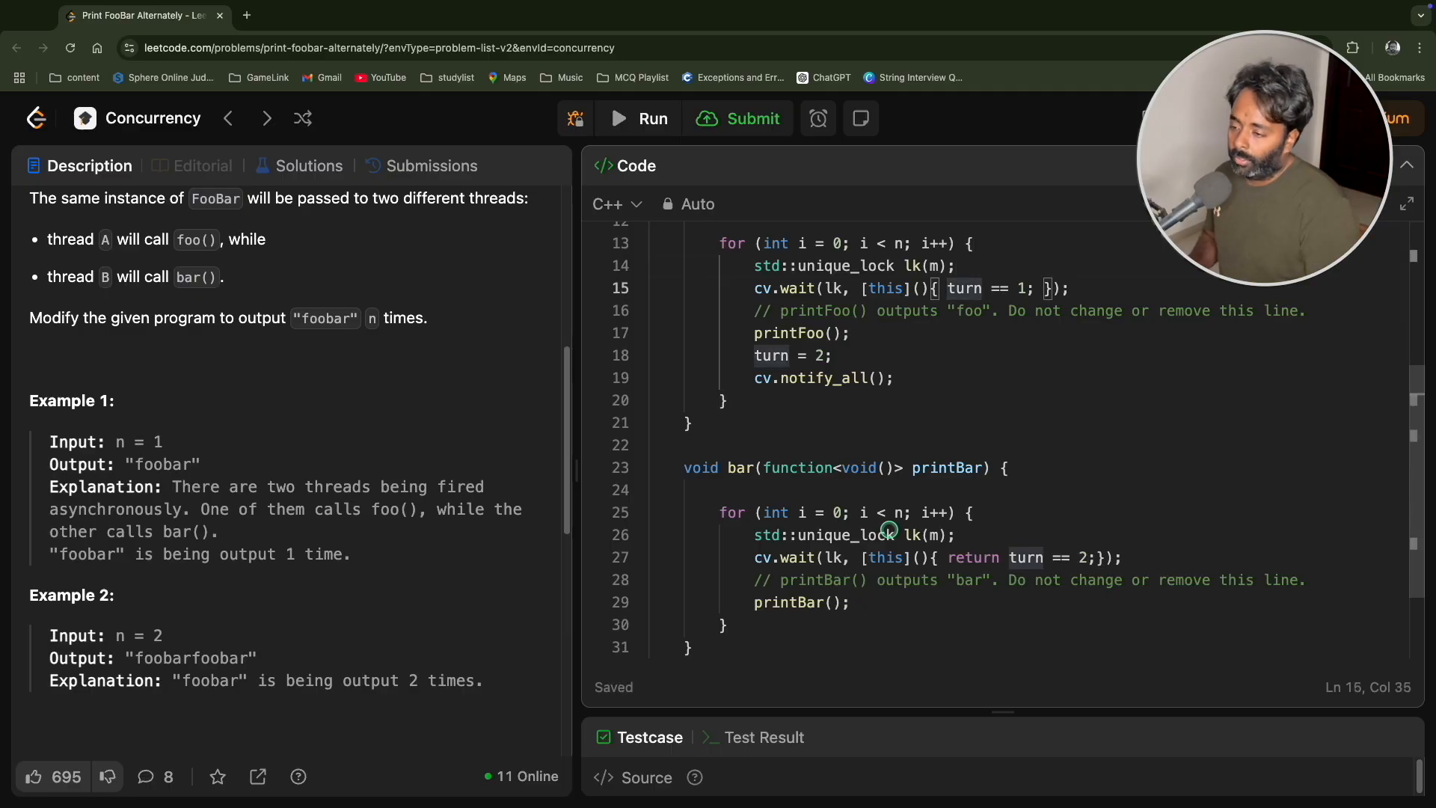
After printBar(), set turn = 1; and call cv.notify_all();
{"action": "type", "text": "turn ="}
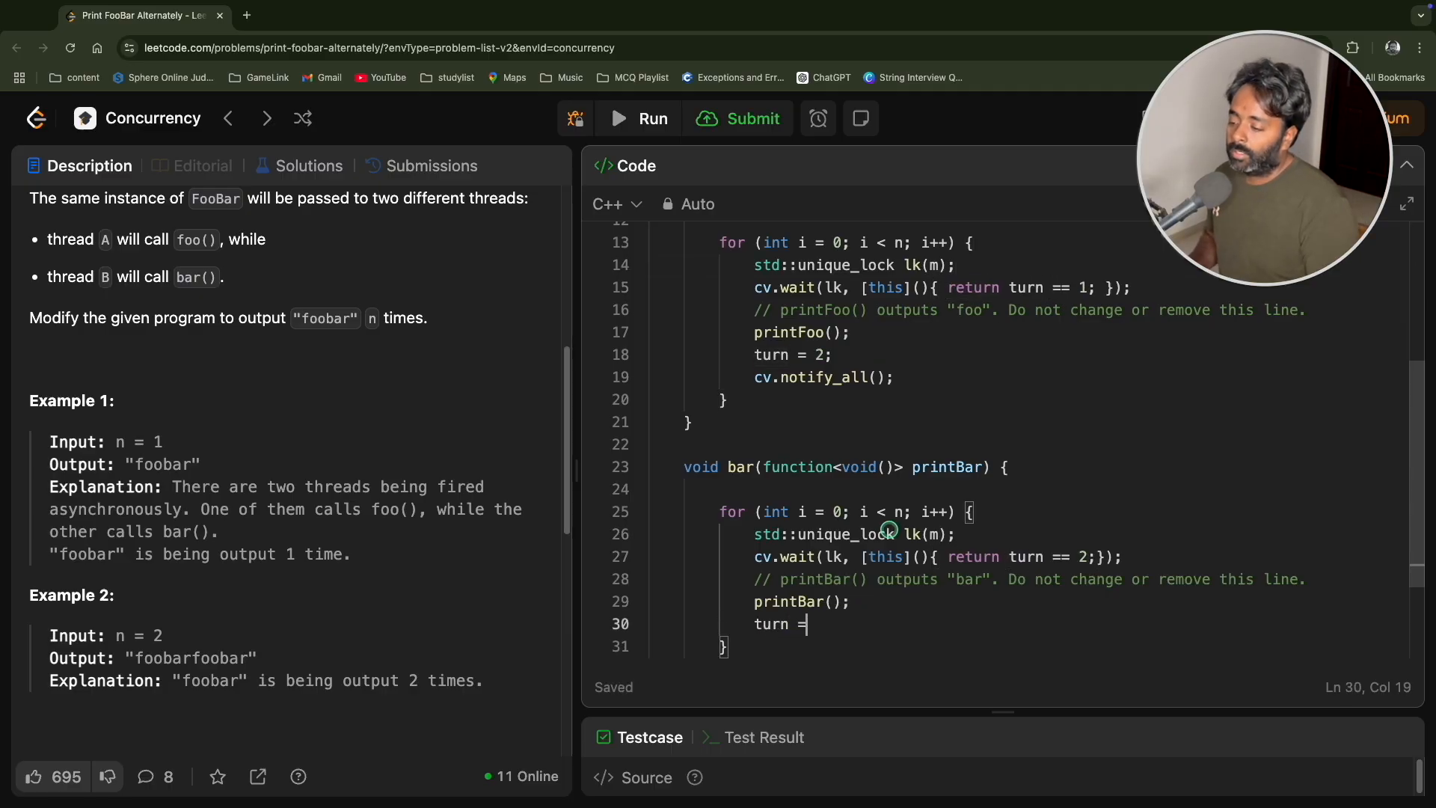
{"action": "type", "text": "1;"}
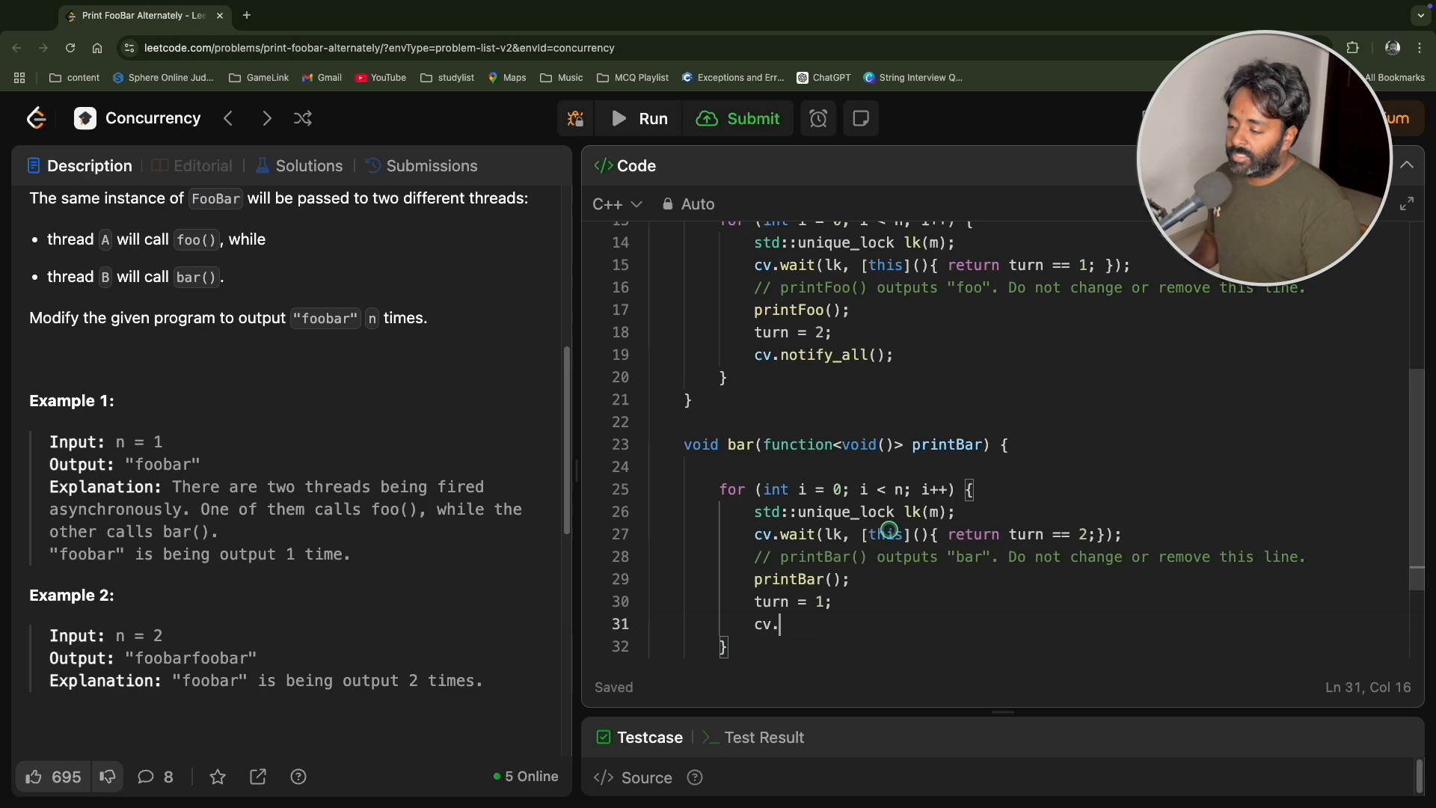
{"action": "type", "text": "notify_al"}
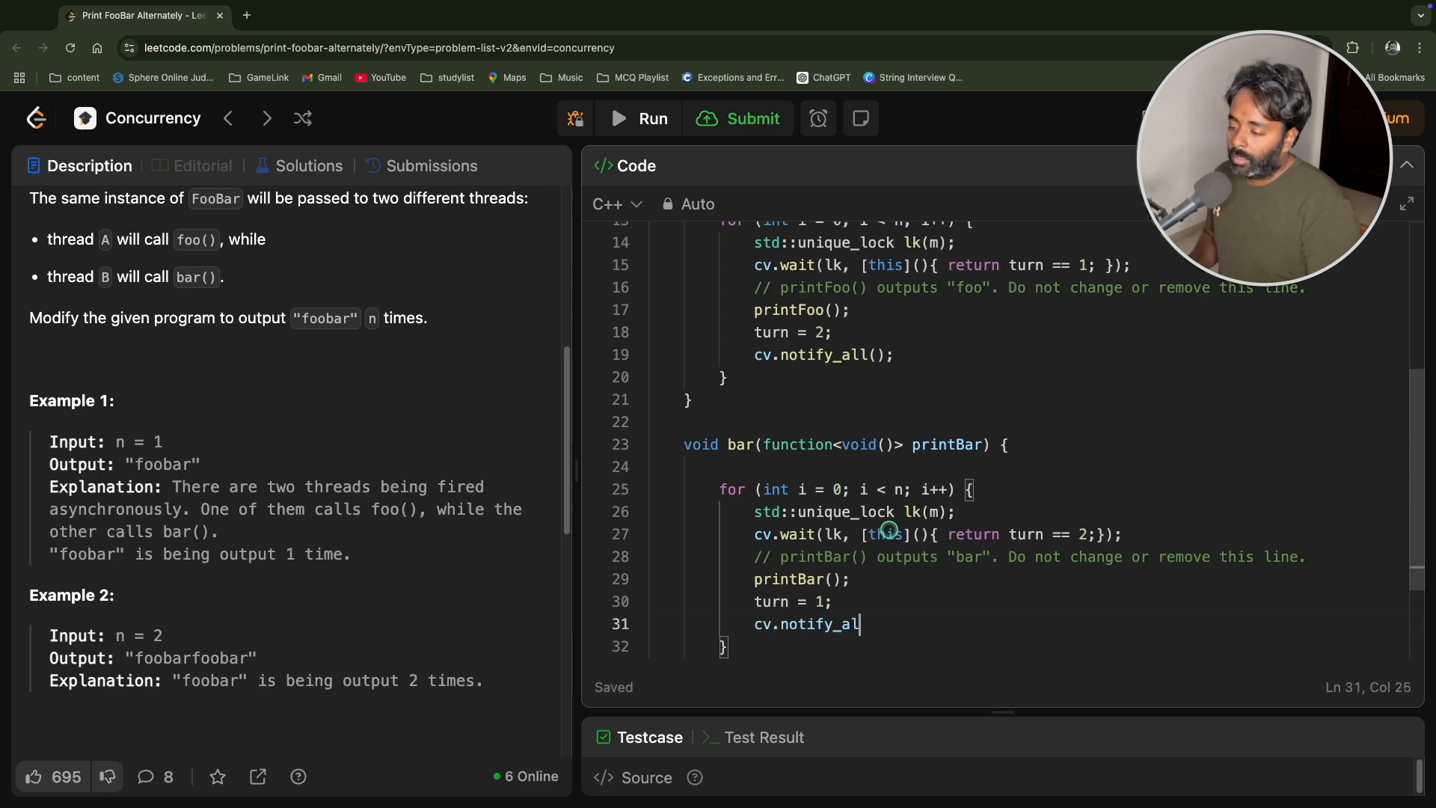
{"action": "type", "text": "l();"}
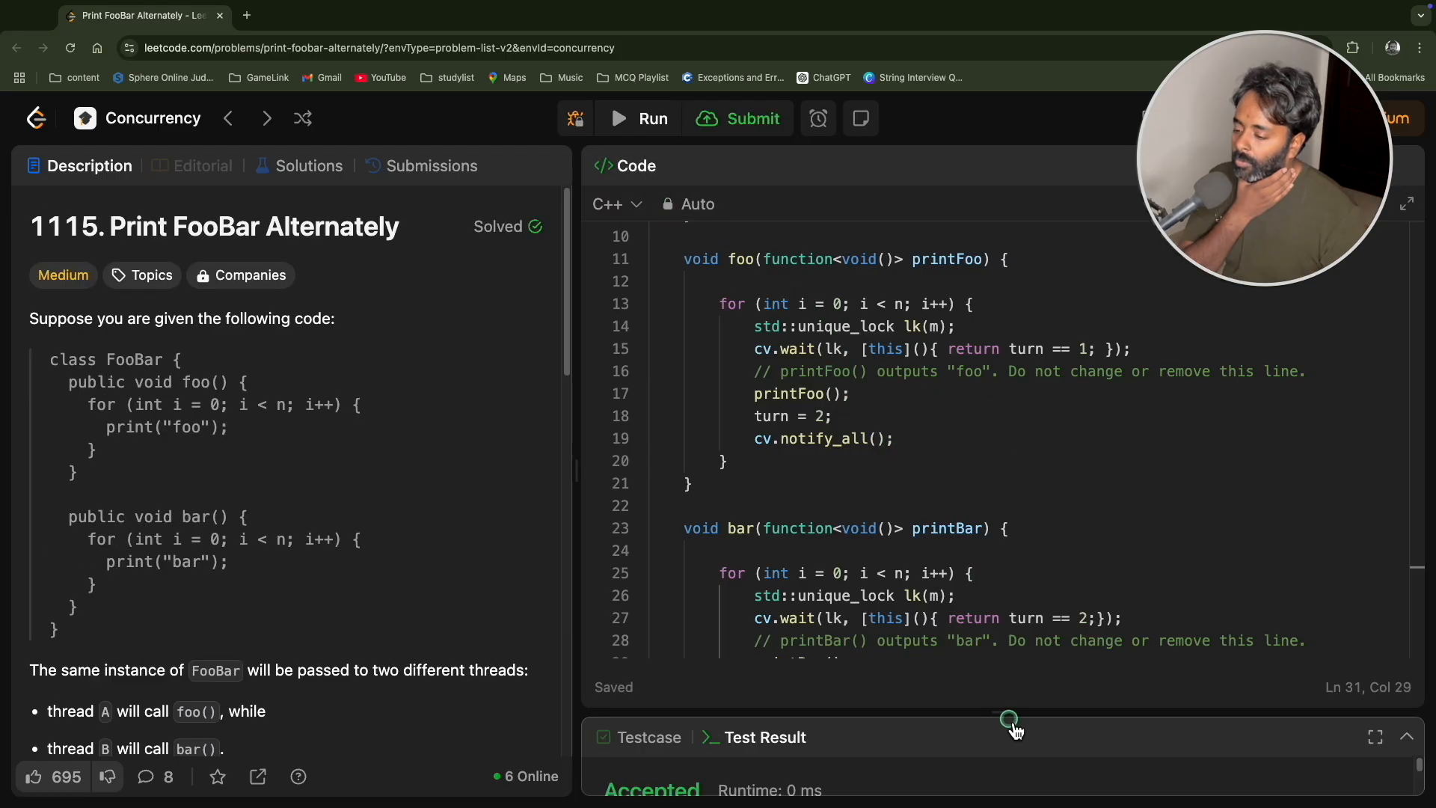
Submit the solution and view the Accepted verdict: 7 ms runtime beating 63%, 10.43 MB memory
{"action": "left_click_drag", "start_coordinate": [1007, 719], "coordinate": [993, 615]}
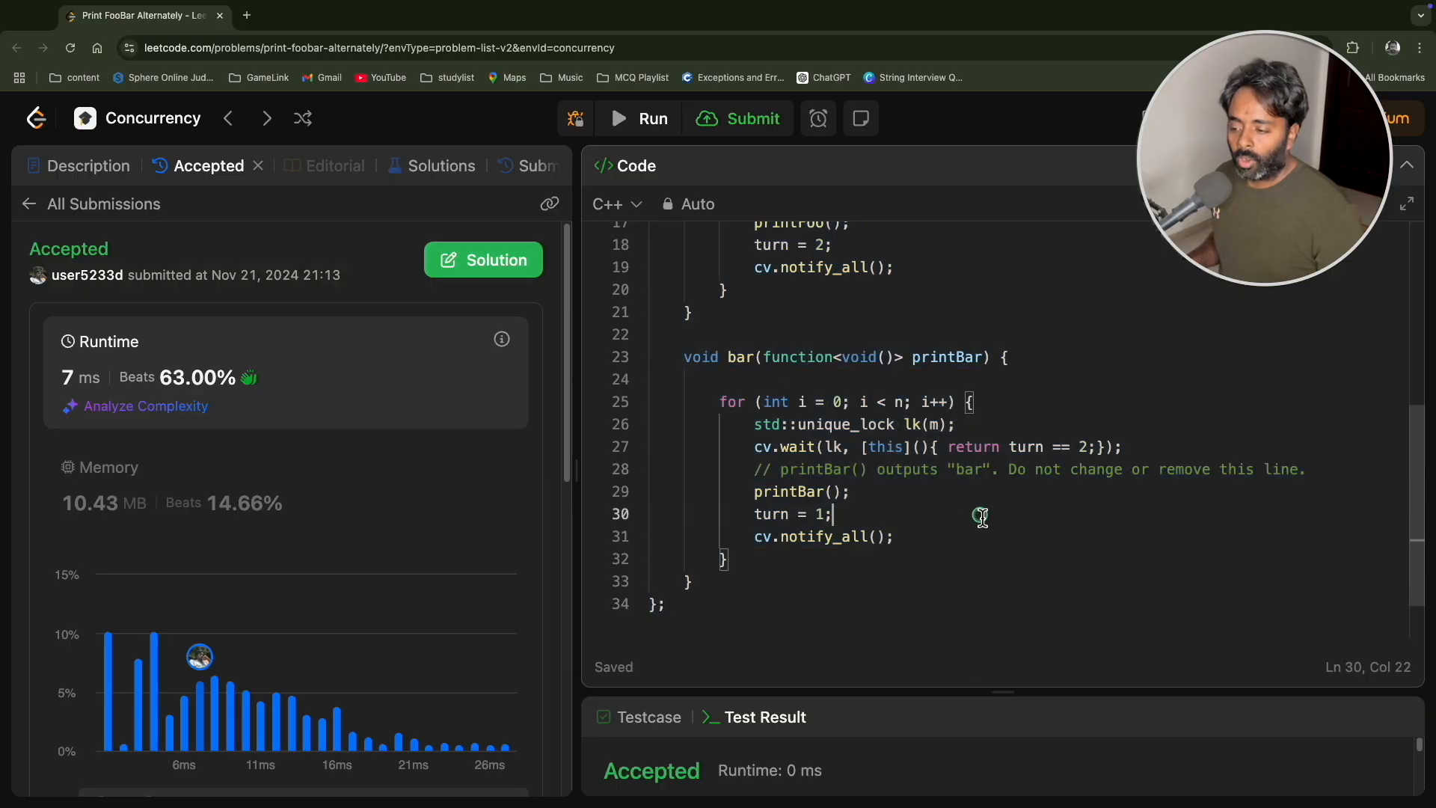
{"action": "mouse_move", "coordinate": [1109, 394]}
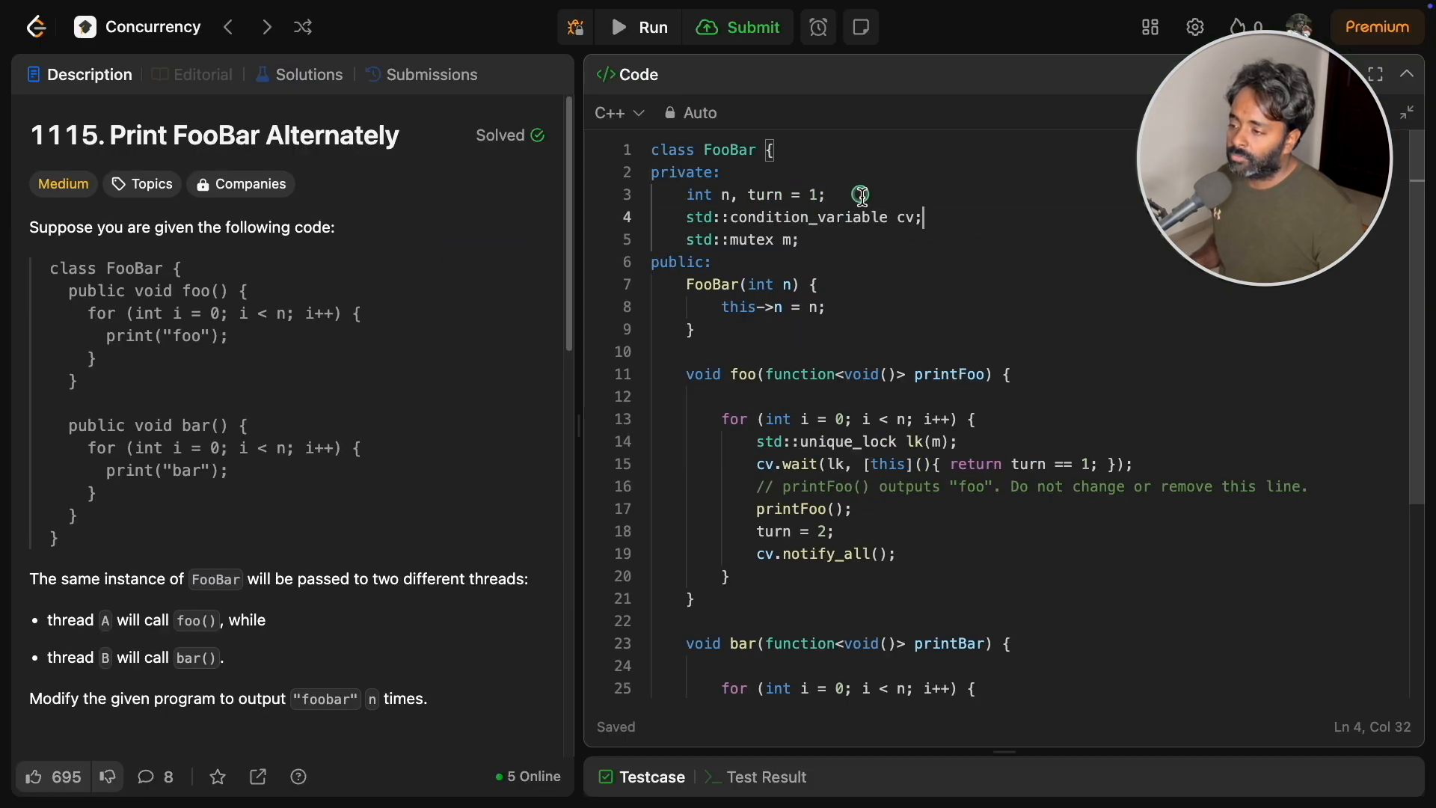
{"action": "scroll", "scroll_direction": "down", "scroll_amount": 3}
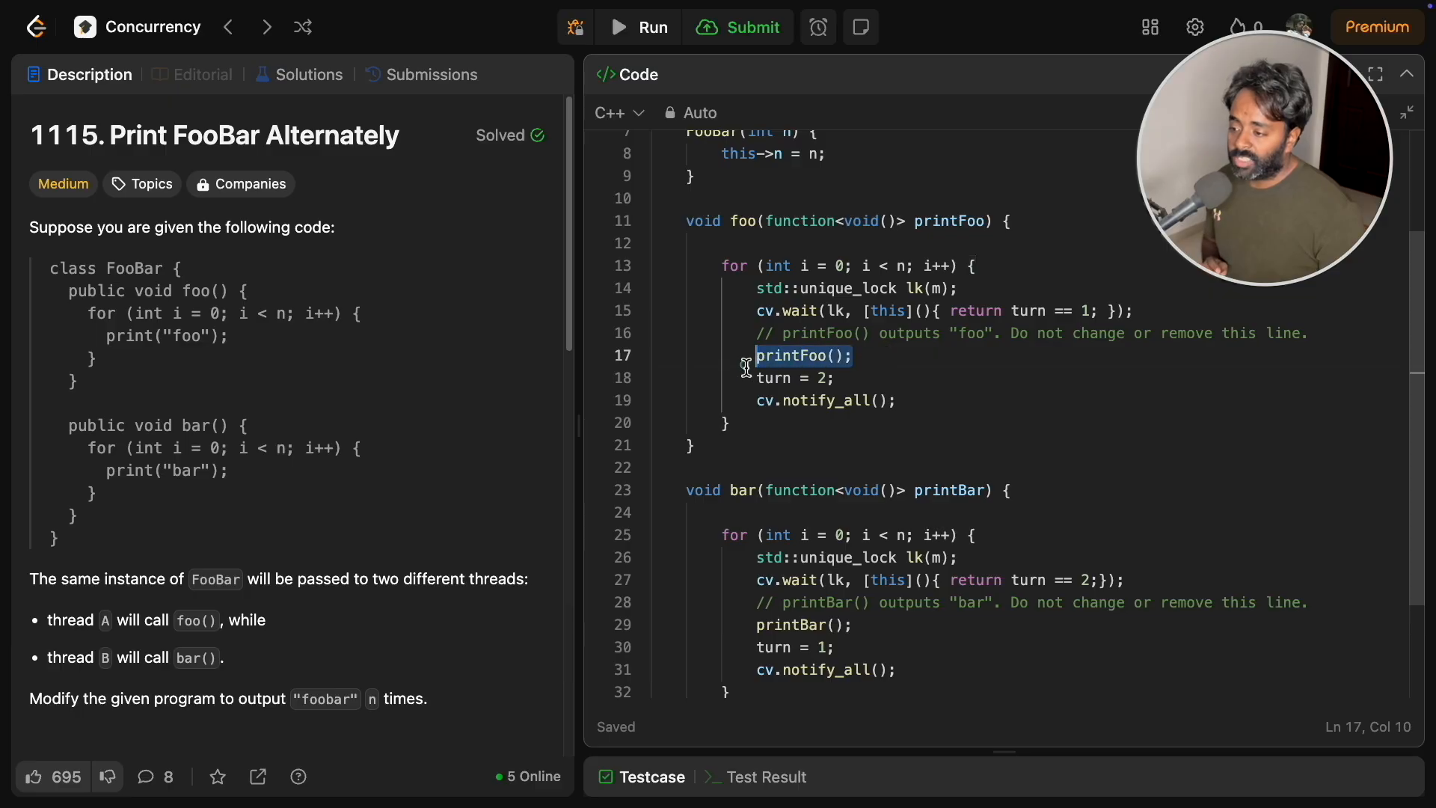
{"action": "left_click", "coordinate": [793, 376]}
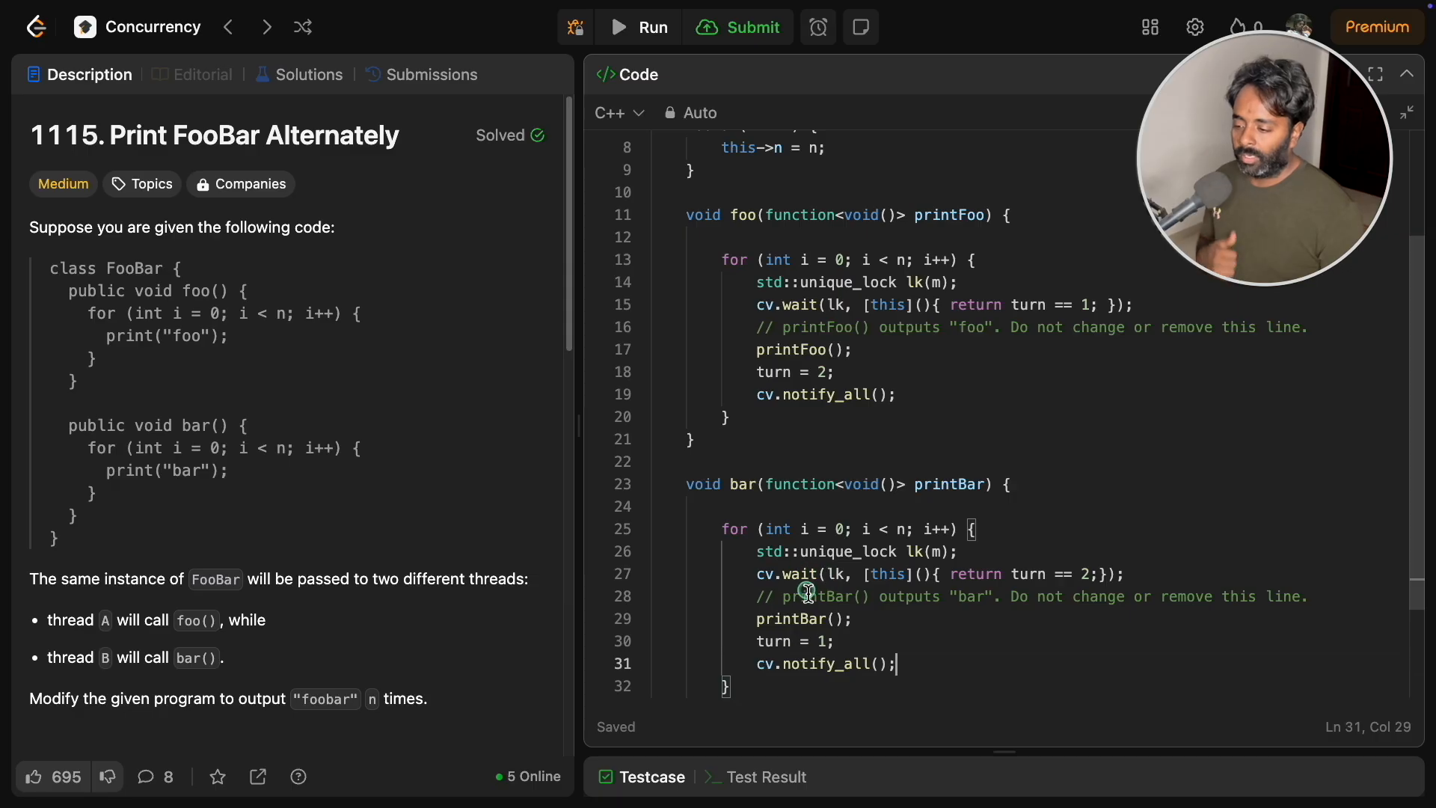
{"action": "mouse_move", "coordinate": [922, 573]}
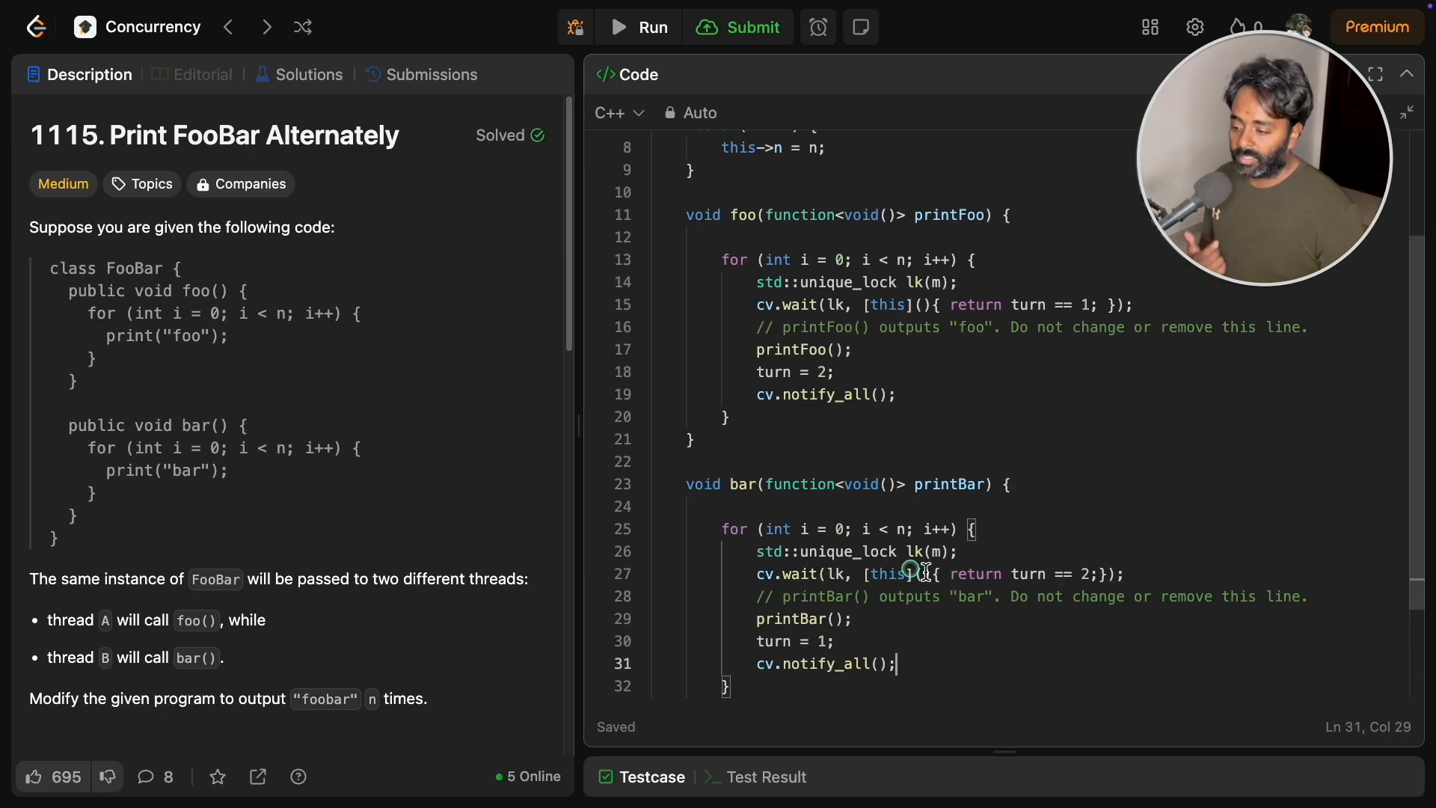
{"action": "left_click_drag", "start_coordinate": [953, 574], "coordinate": [1130, 575]}
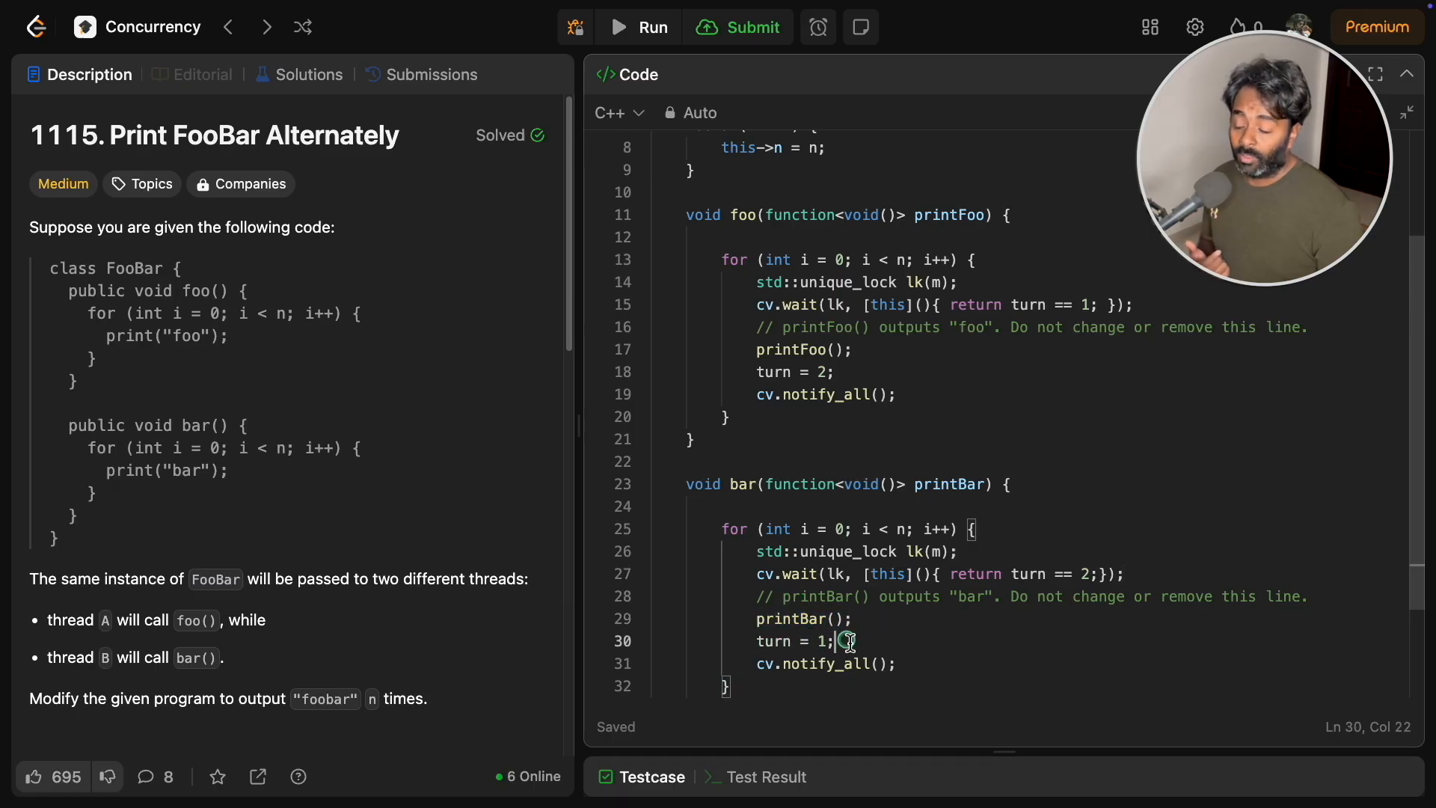
{"action": "double_click", "coordinate": [793, 641]}
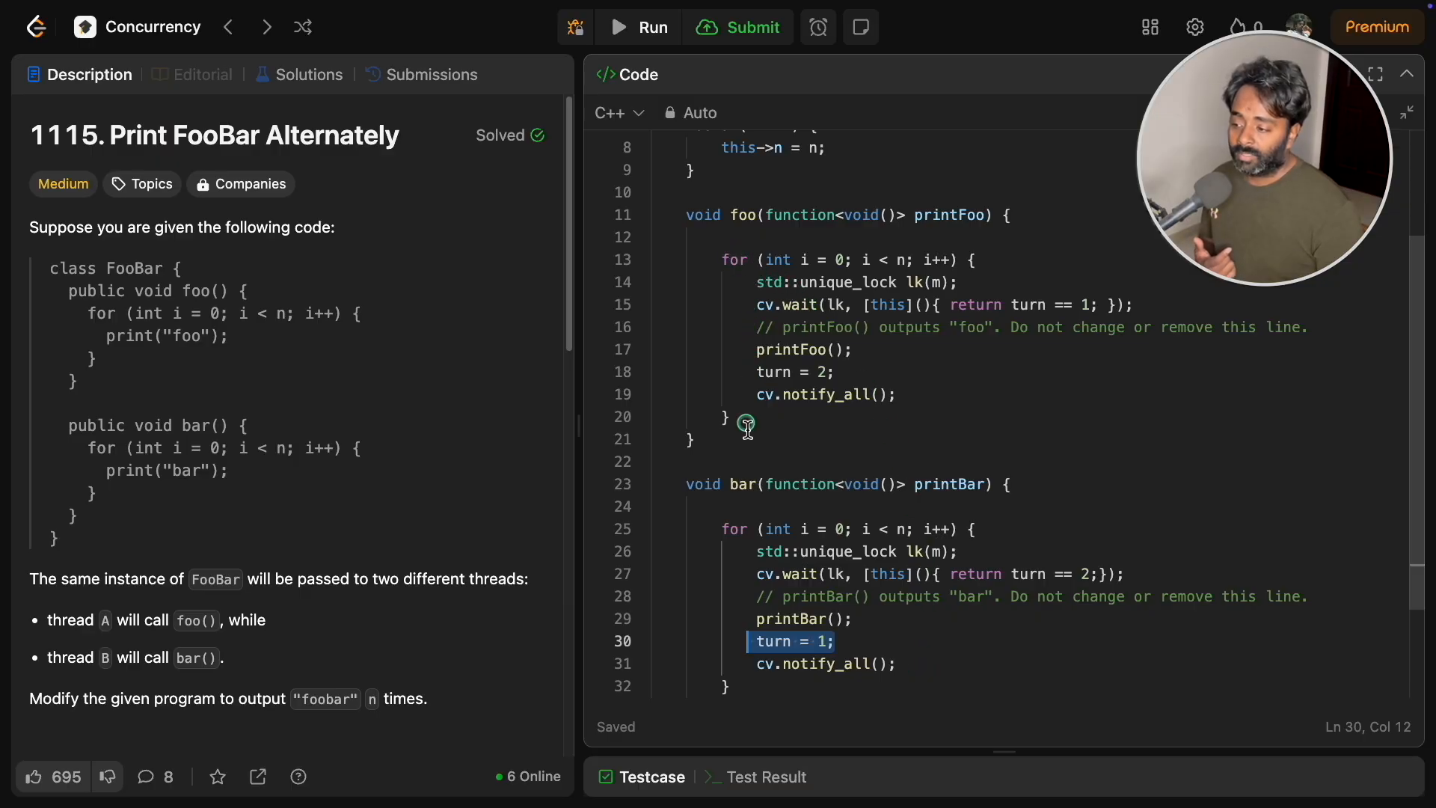
{"action": "left_click", "coordinate": [821, 393]}
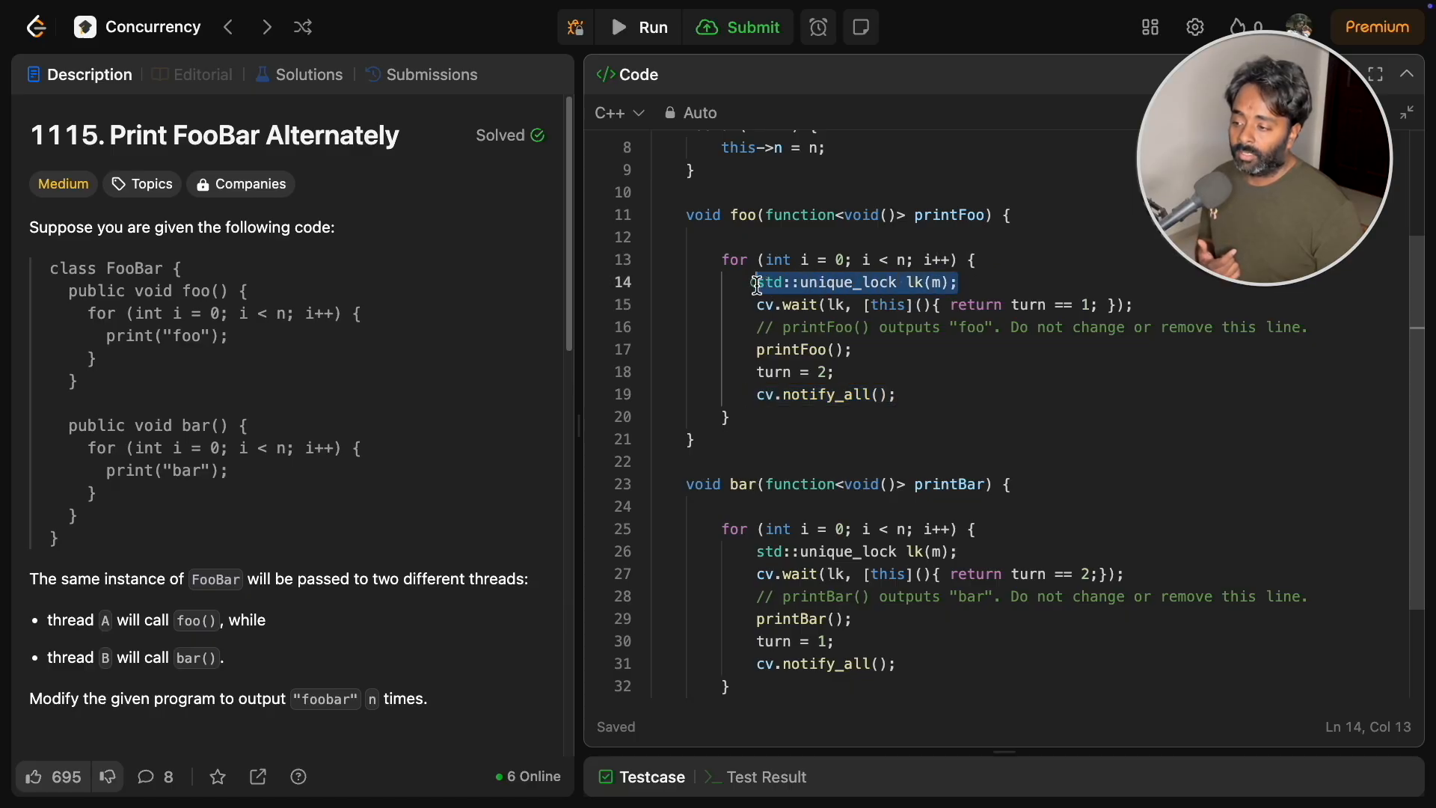
{"action": "left_click_drag", "start_coordinate": [755, 283], "coordinate": [1091, 305]}
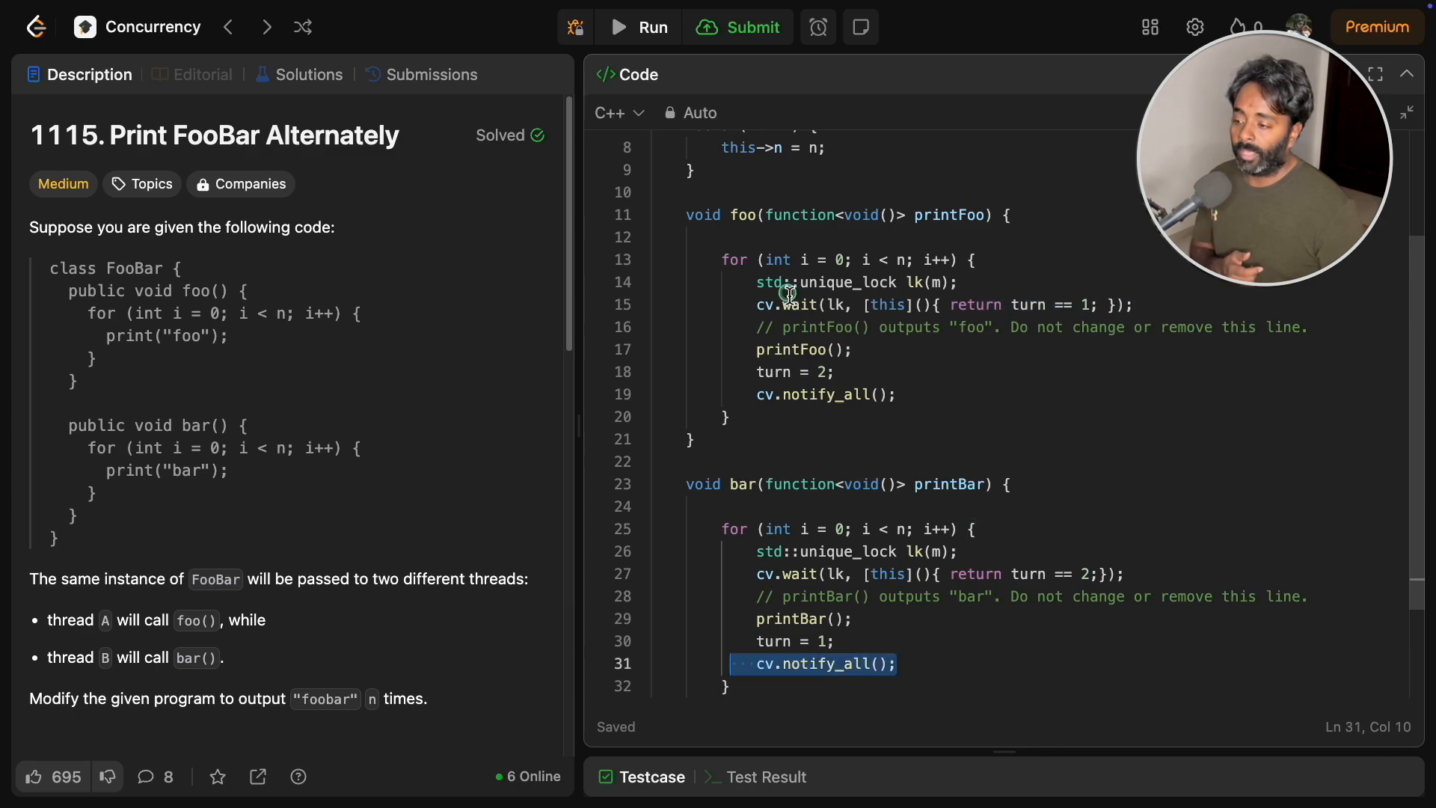
{"action": "left_click", "coordinate": [874, 303]}
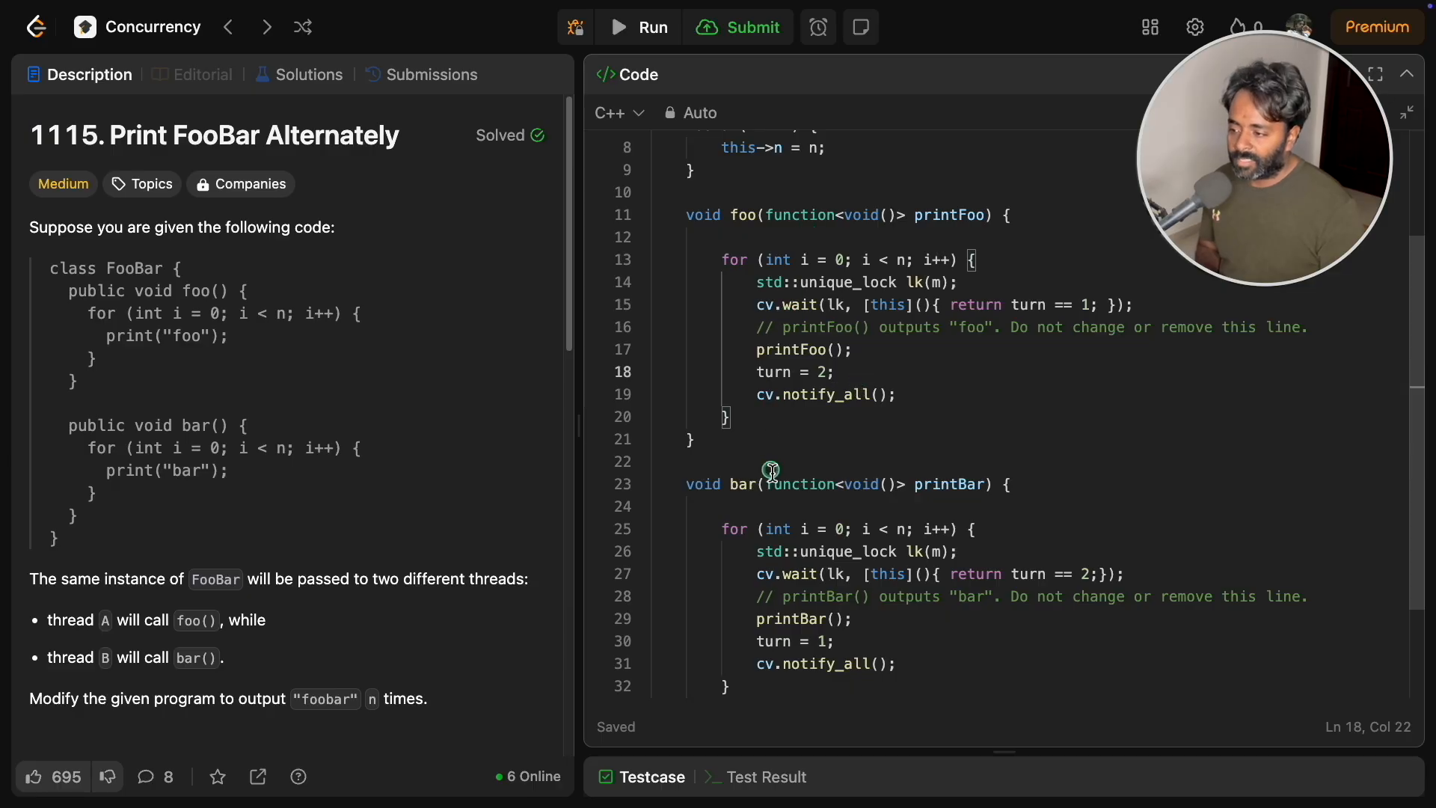
{"action": "mouse_move", "coordinate": [922, 381]}
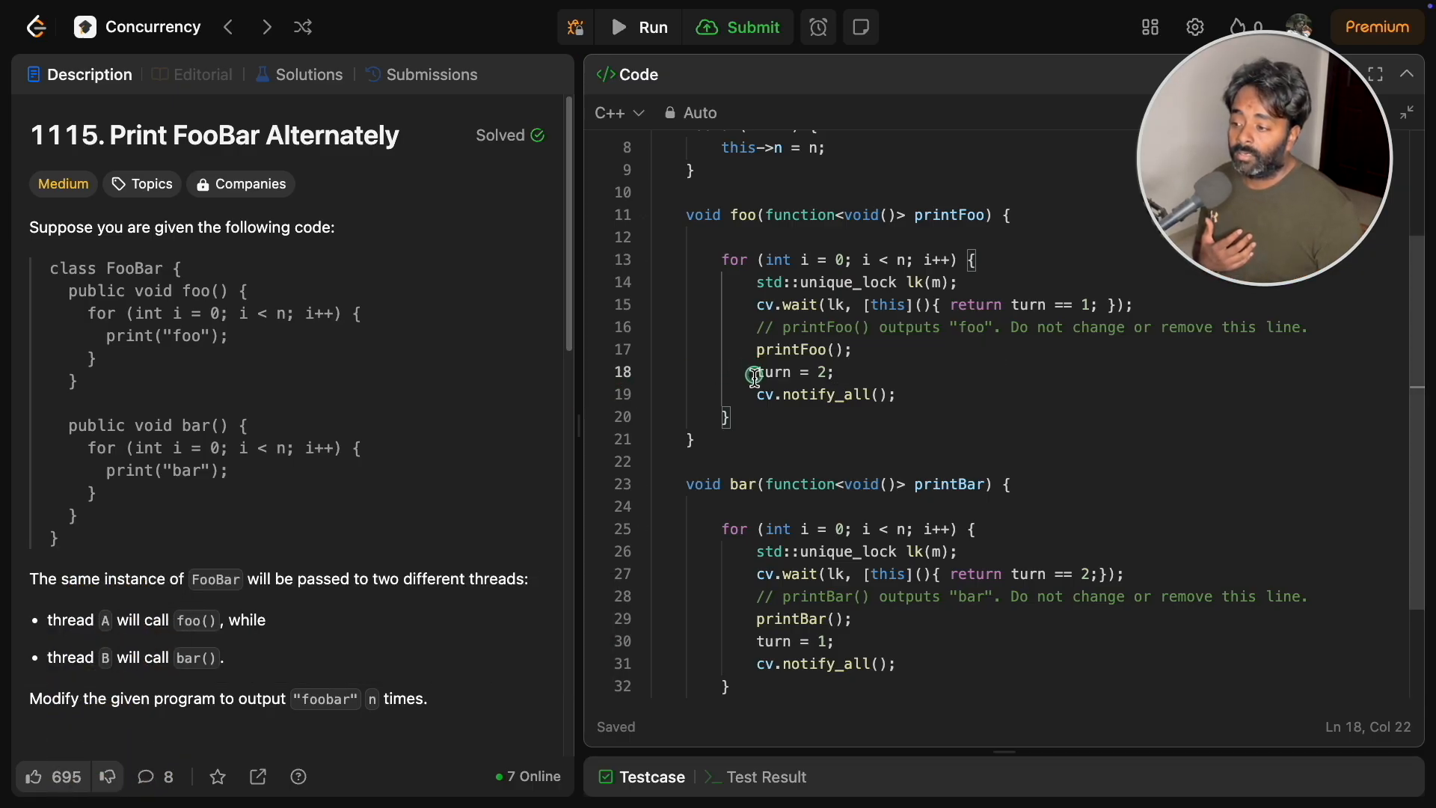
{"action": "double_click", "coordinate": [792, 372]}
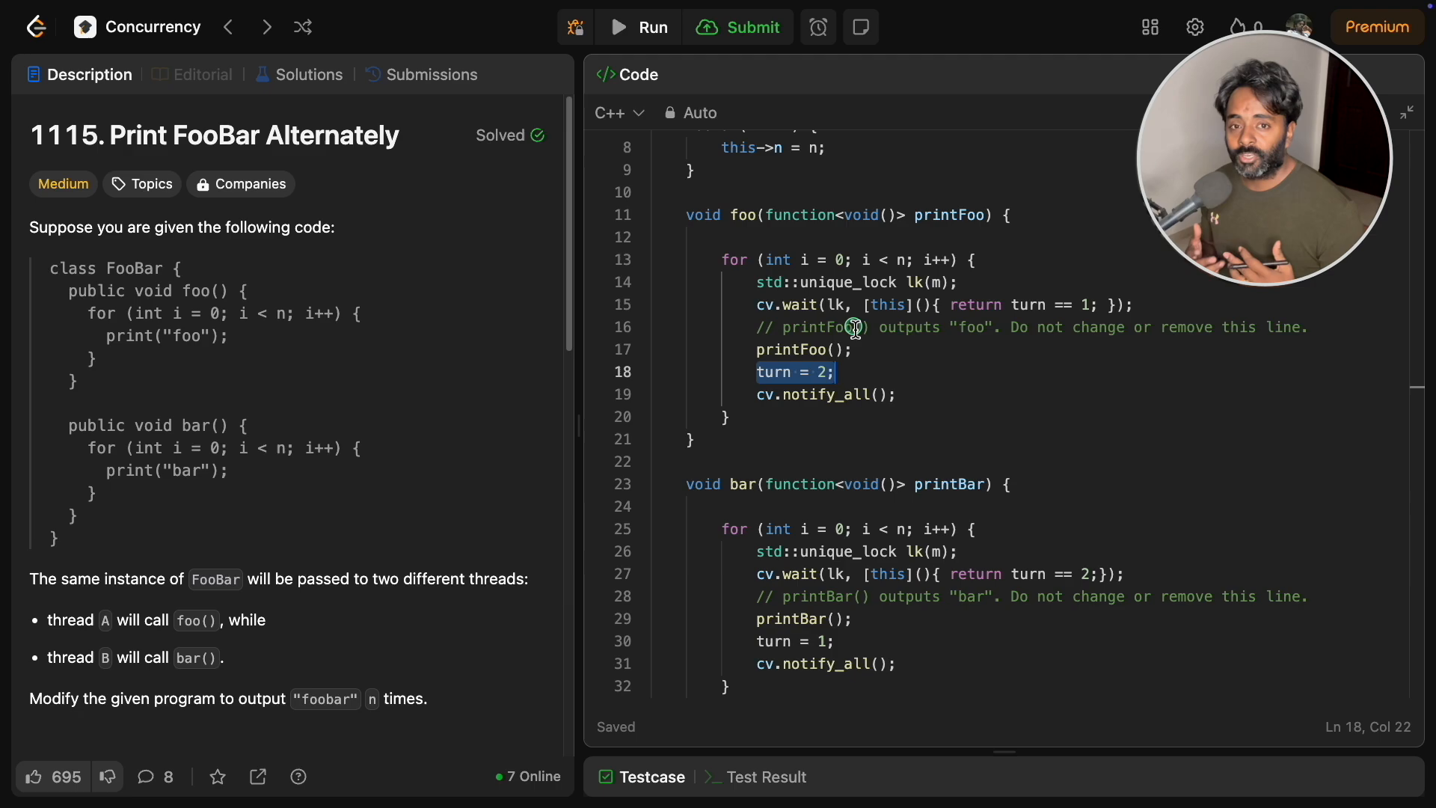